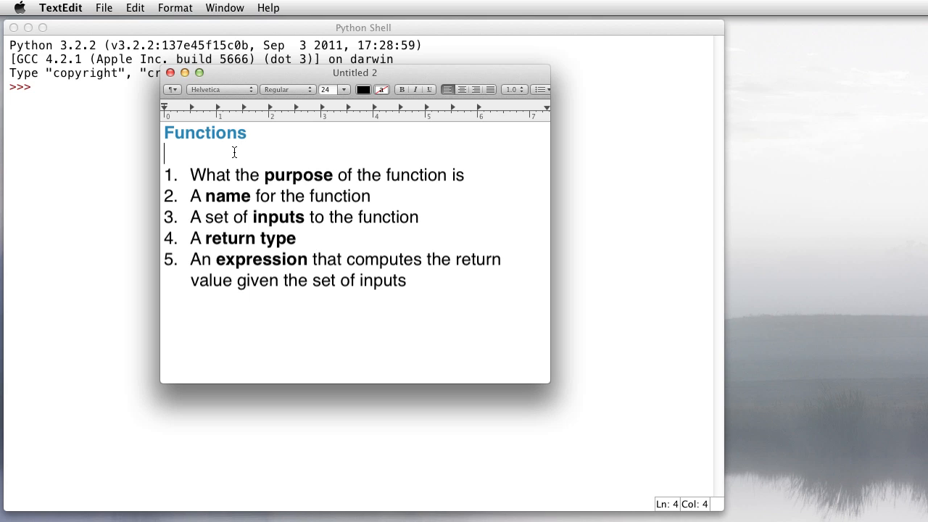
# Highlight the key words purpose, name and expression in the TextEdit notes on function parts.
pyautogui.doubleClick(299, 174)
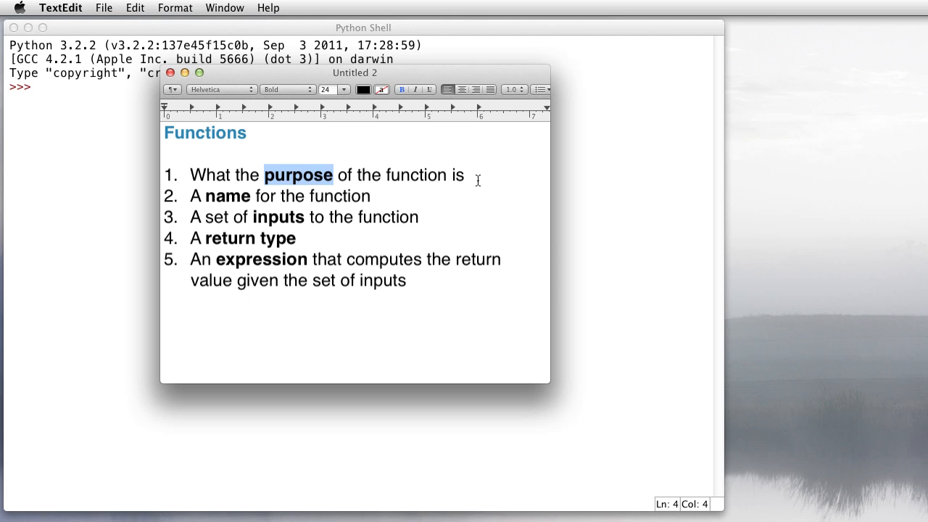
pyautogui.doubleClick(226, 196)
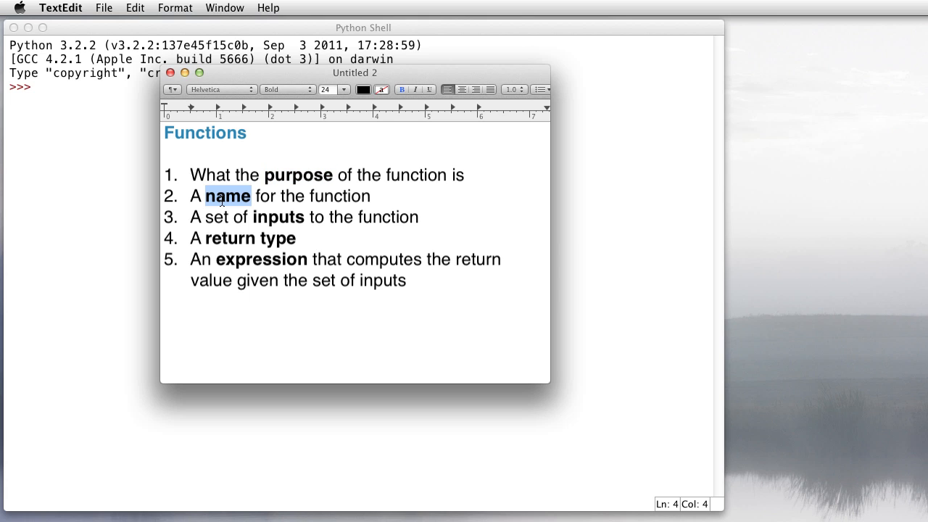
pyautogui.doubleClick(278, 218)
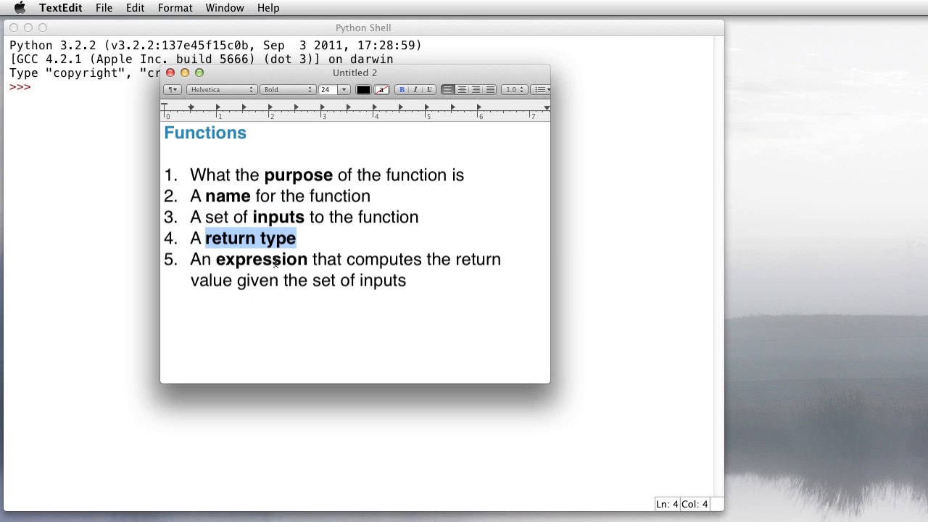
pyautogui.doubleClick(261, 258)
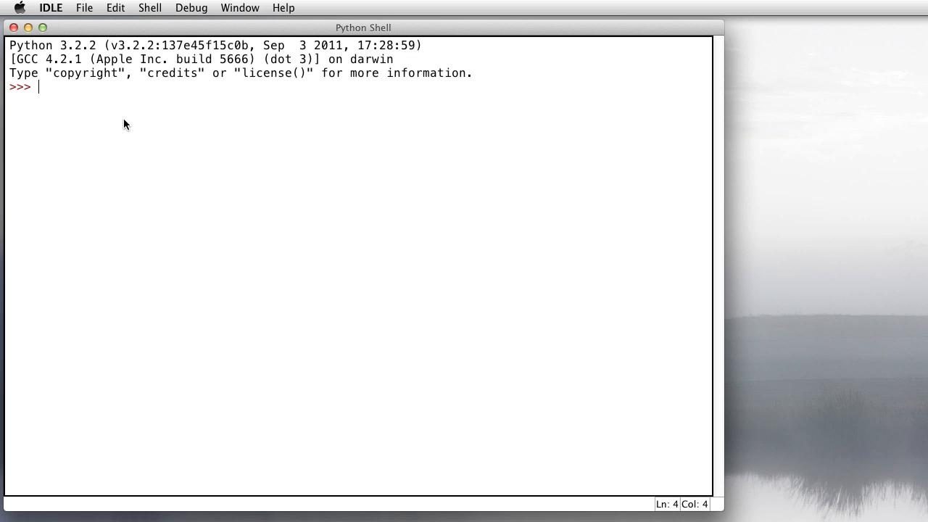
# Define cube(x) returning x**3 at the shell prompt.
pyautogui.write('def')
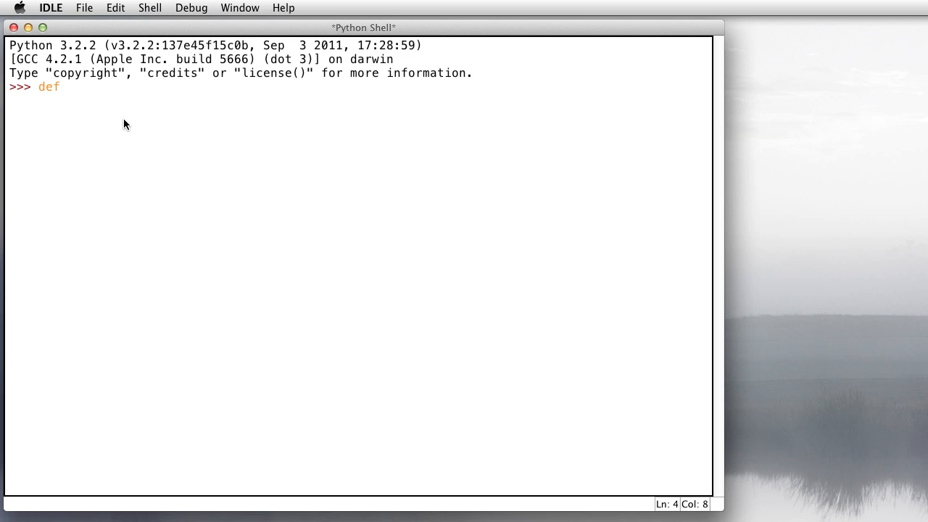
pyautogui.write('cube(')
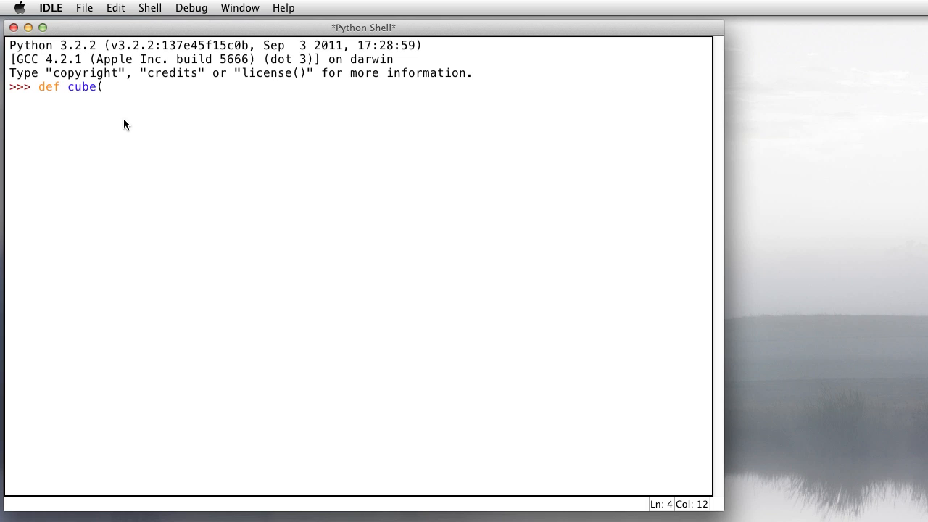
pyautogui.write('x):')
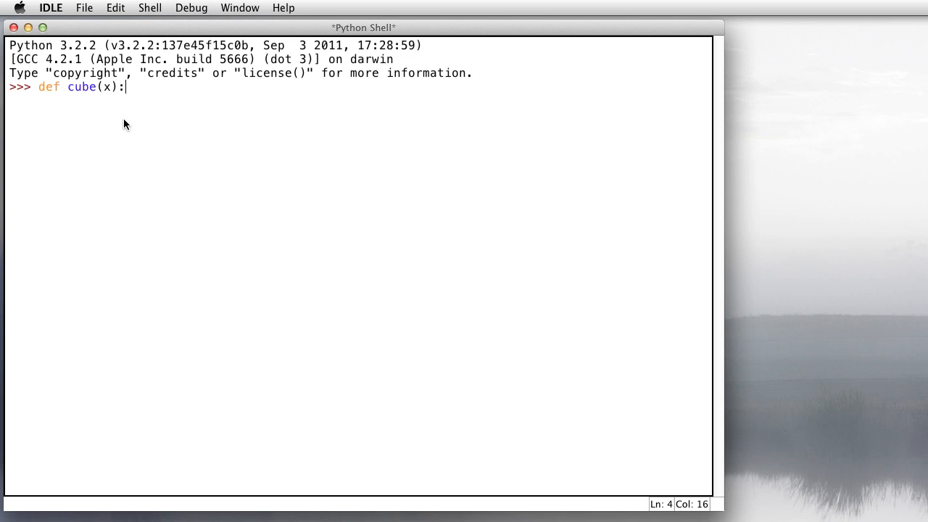
pyautogui.write('re')
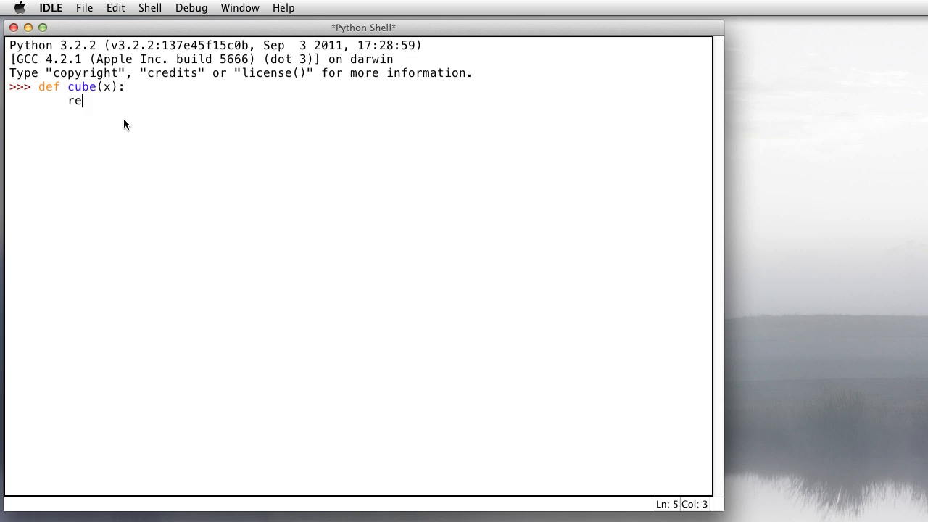
pyautogui.write('turn x*')
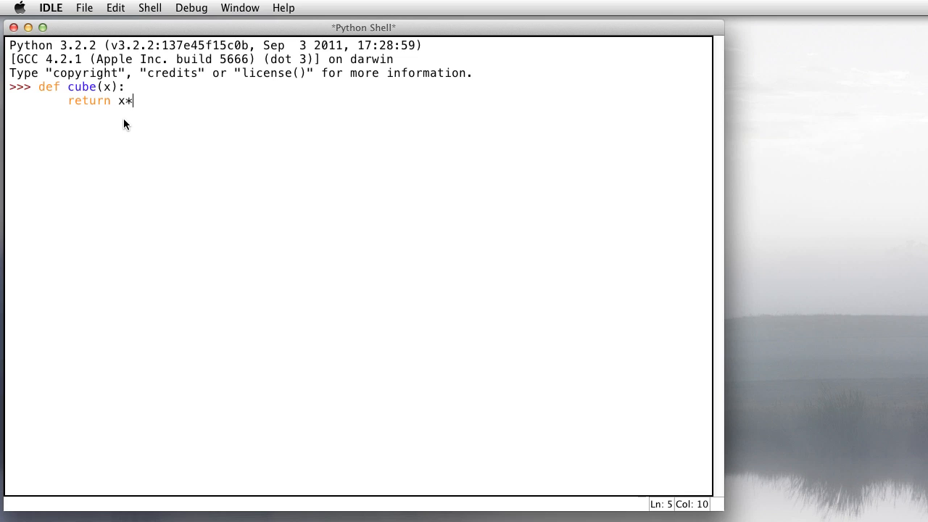
pyautogui.write('*3')
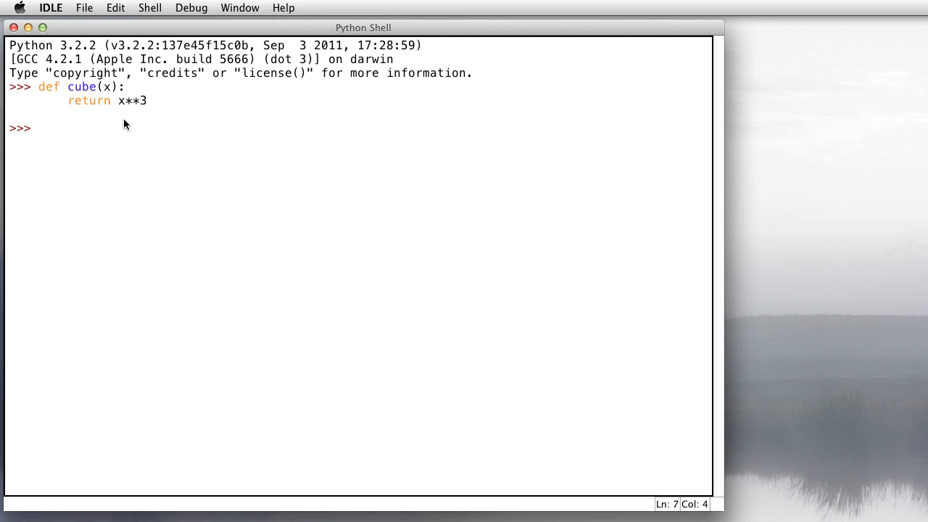
pyautogui.moveTo(98, 145)
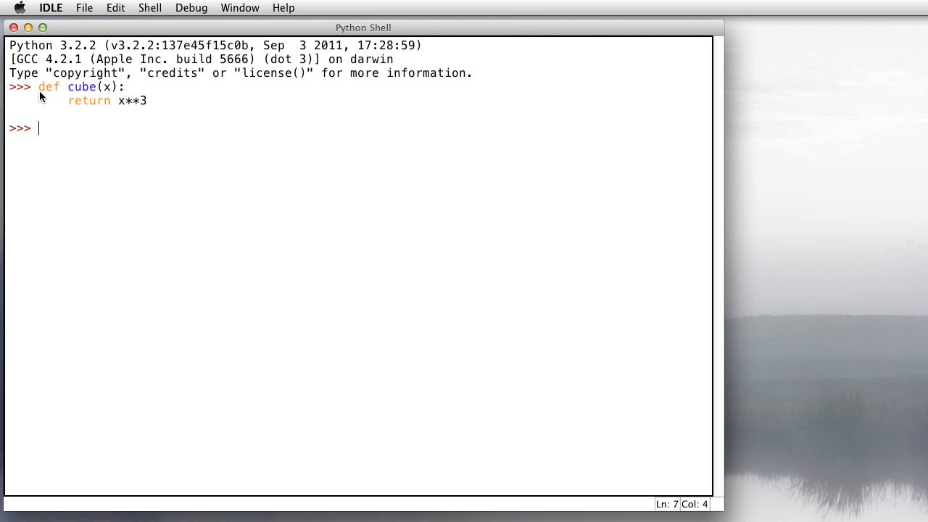
pyautogui.moveTo(61, 98)
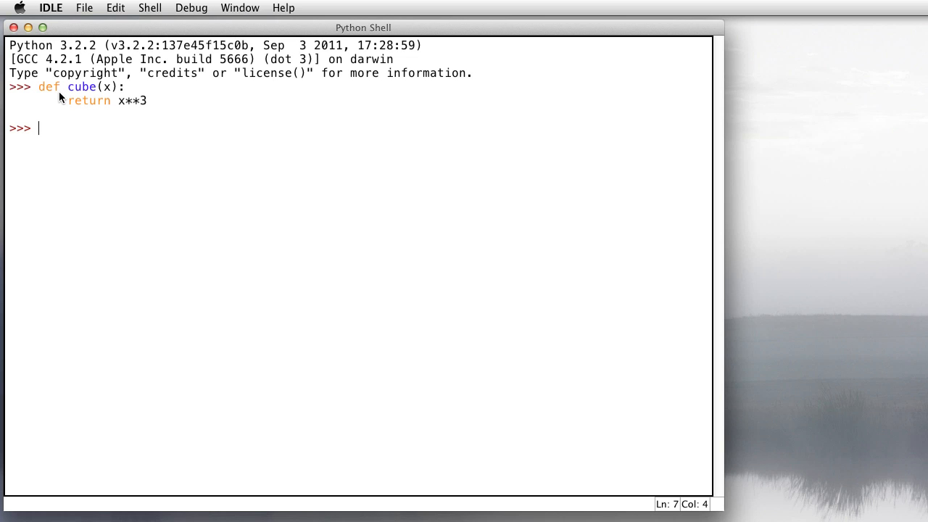
pyautogui.moveTo(96, 93)
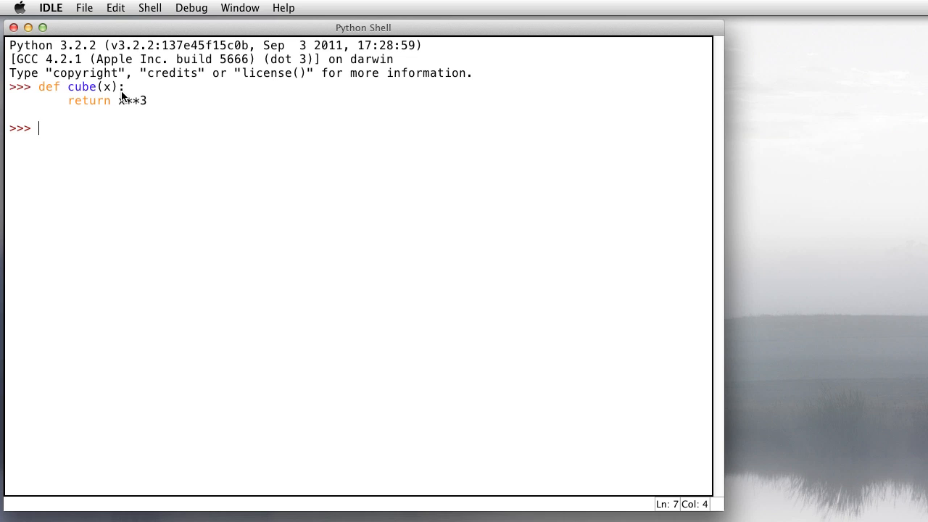
pyautogui.moveTo(67, 107)
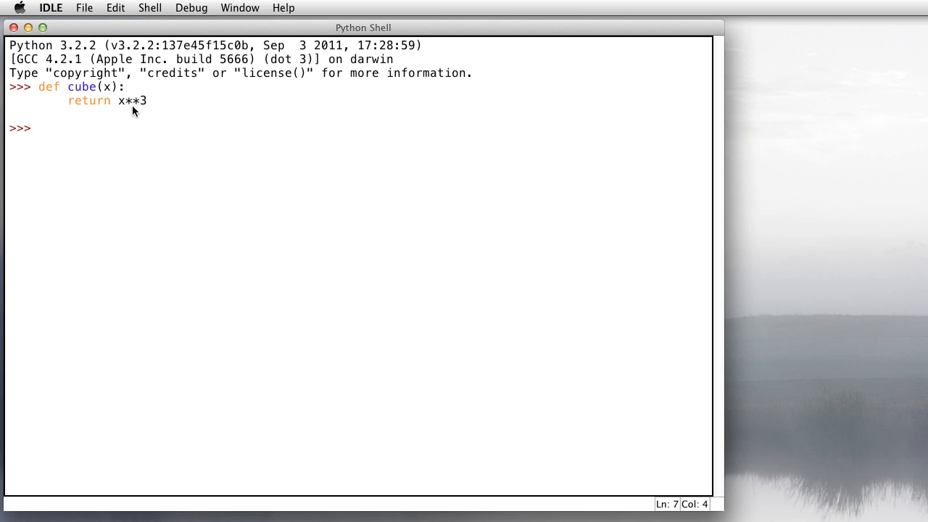
pyautogui.moveTo(134, 128)
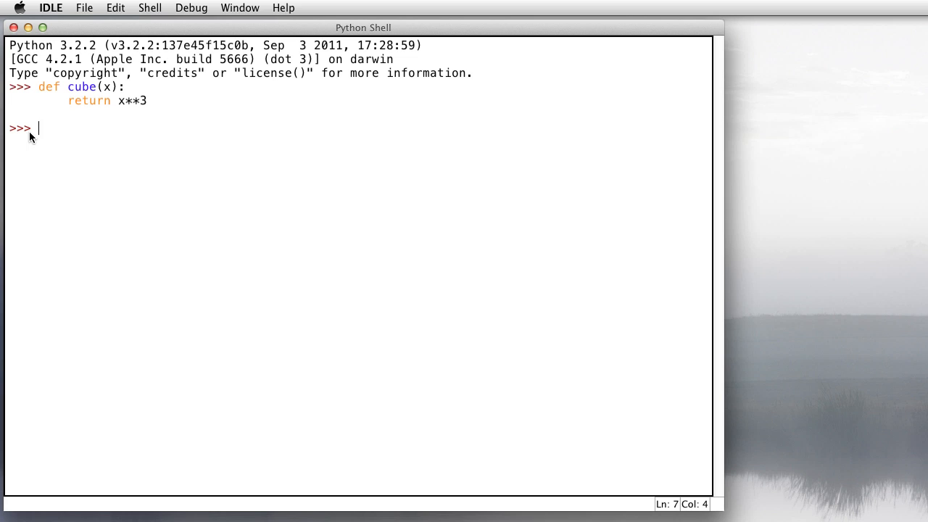
pyautogui.moveTo(42, 159)
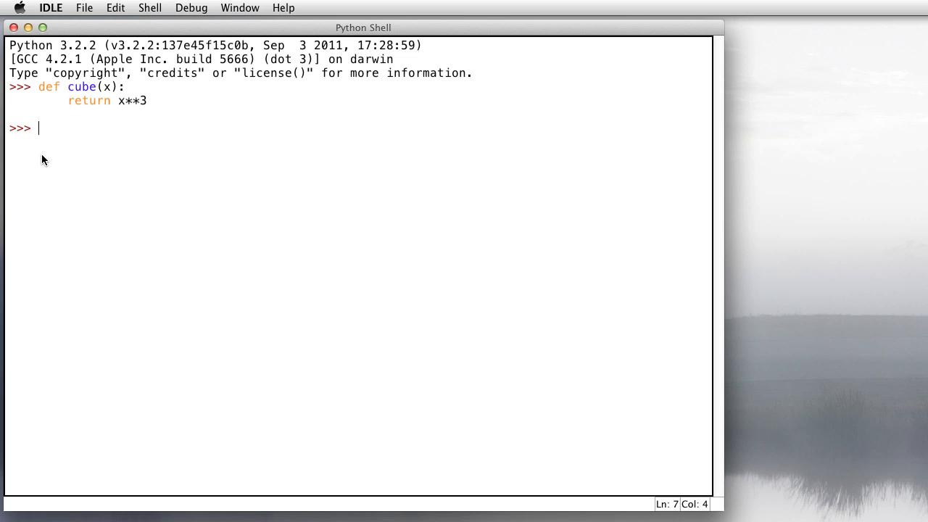
pyautogui.moveTo(142, 192)
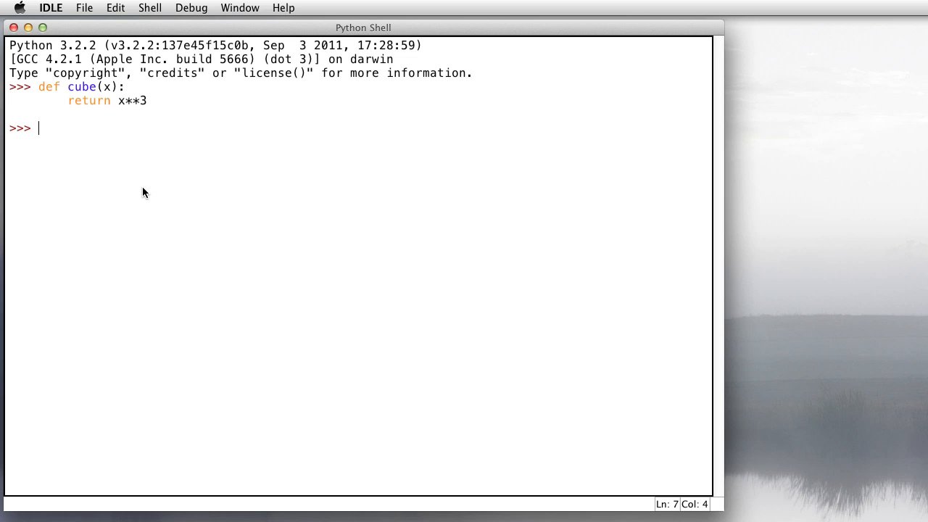
# Call cube(3), cube(5) and cube(1) in the shell to check the results 27, 125 and 1.
pyautogui.write('cube(')
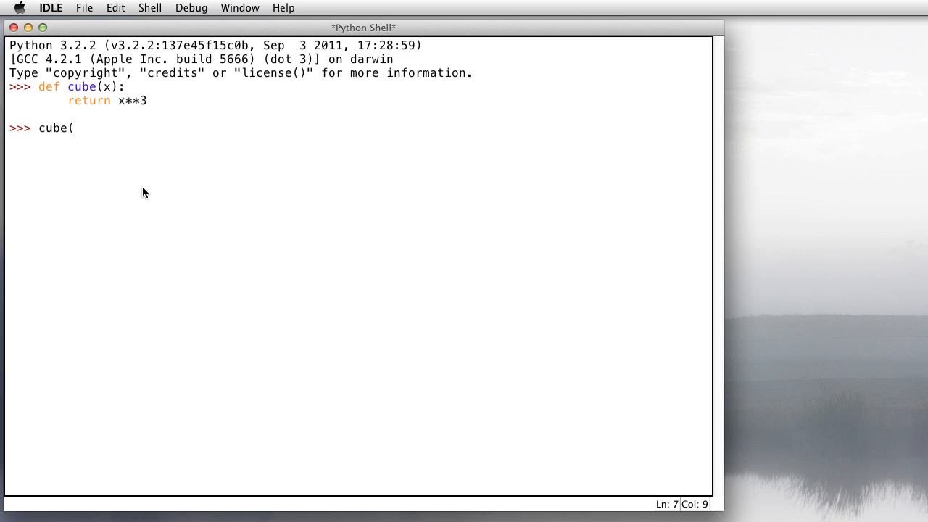
pyautogui.write('3')
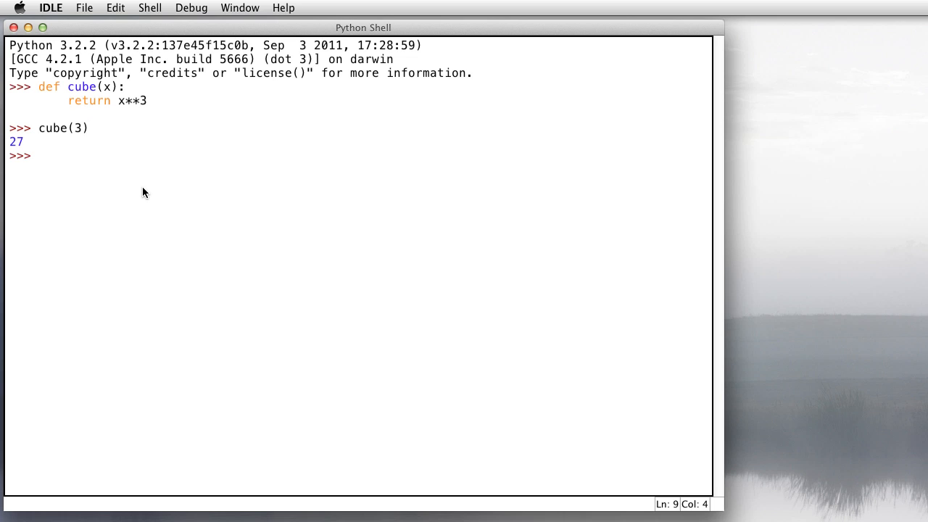
pyautogui.write('cube(5')
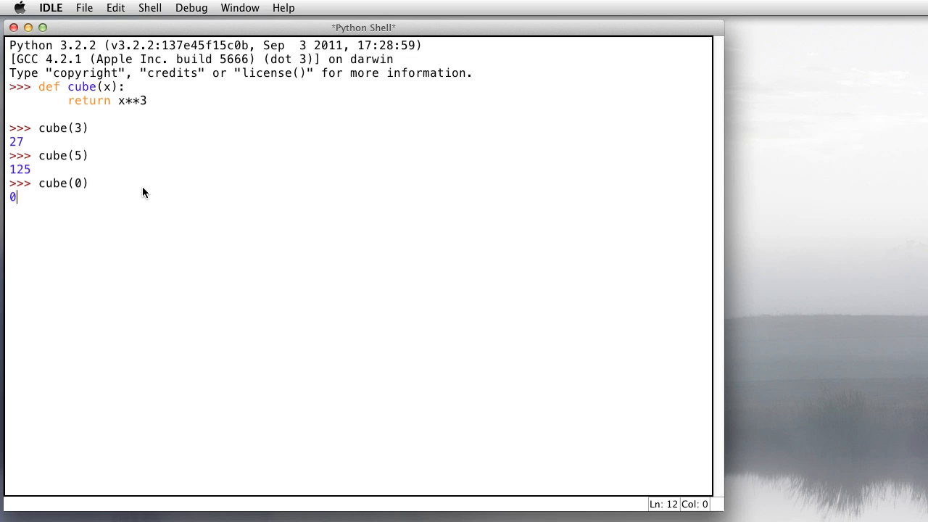
pyautogui.write('cube(1)')
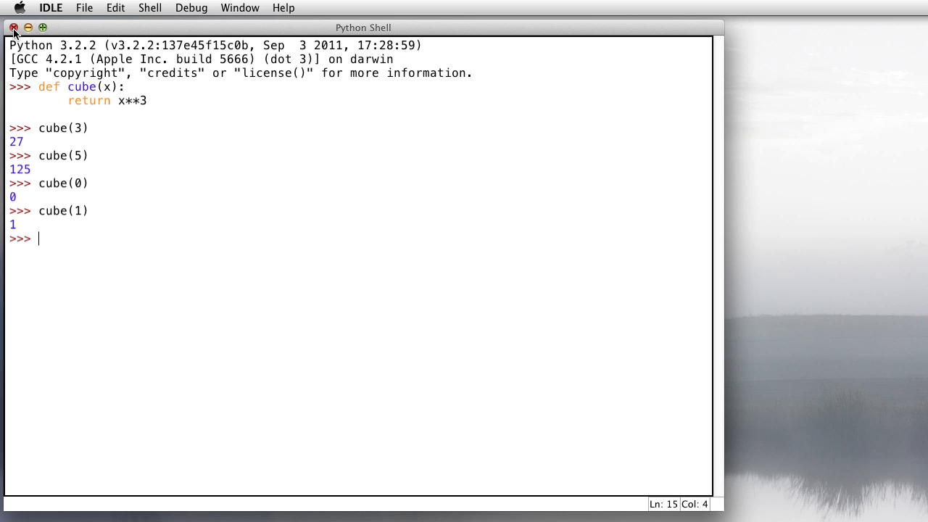
pyautogui.moveTo(165, 186)
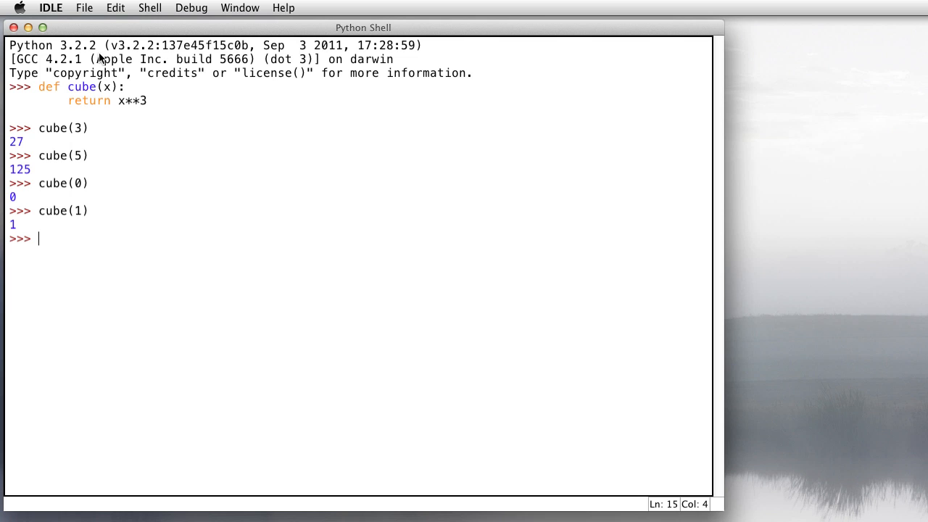
# Start a new untitled editor window beside the shell and begin the def cube(x): header.
pyautogui.click(84, 9)
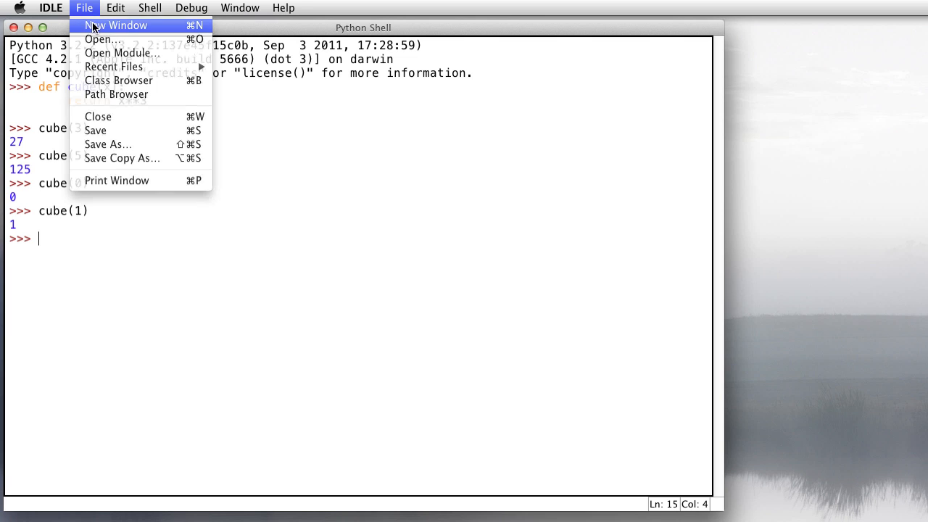
pyautogui.click(116, 25)
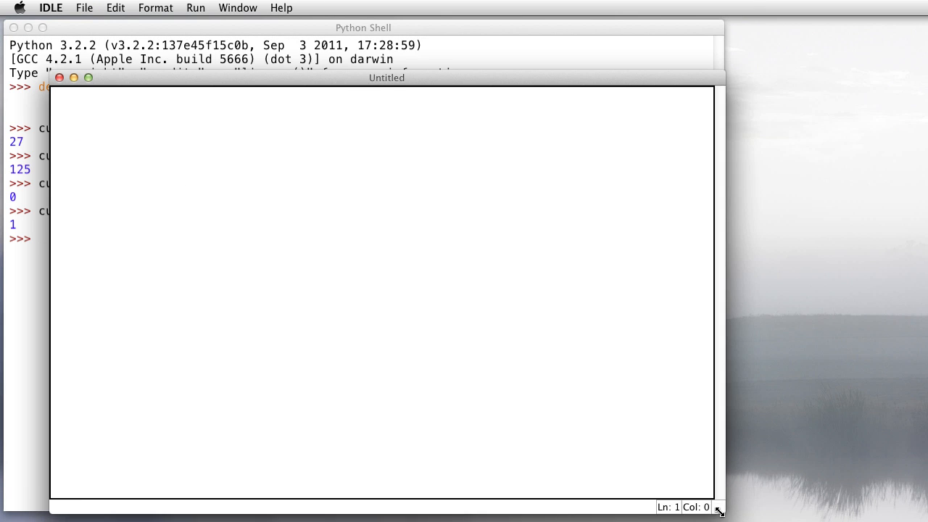
pyautogui.moveTo(264, 157)
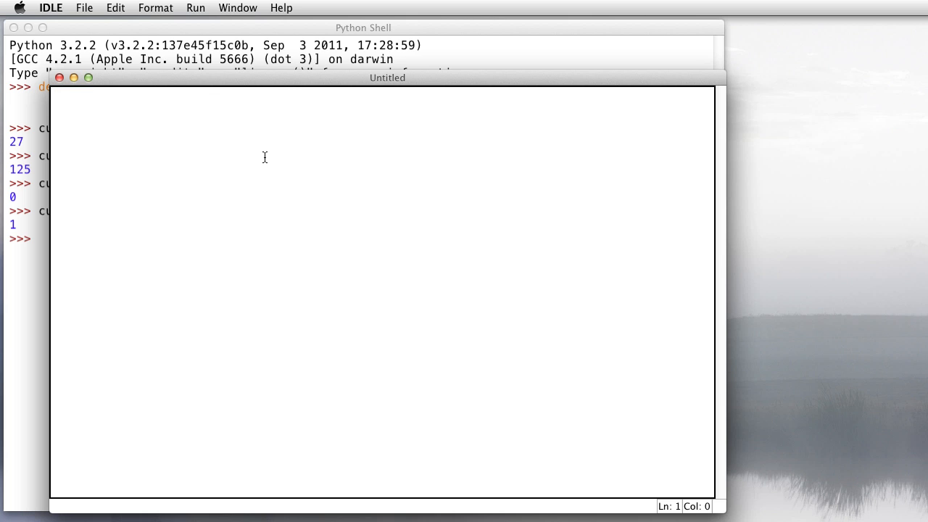
pyautogui.moveTo(387, 79); pyautogui.dragTo(484, 70)
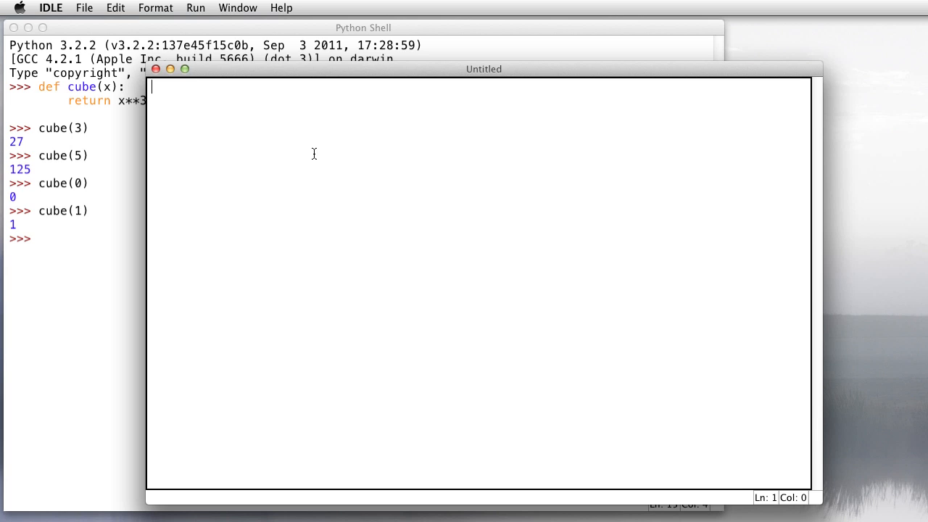
pyautogui.moveTo(348, 183)
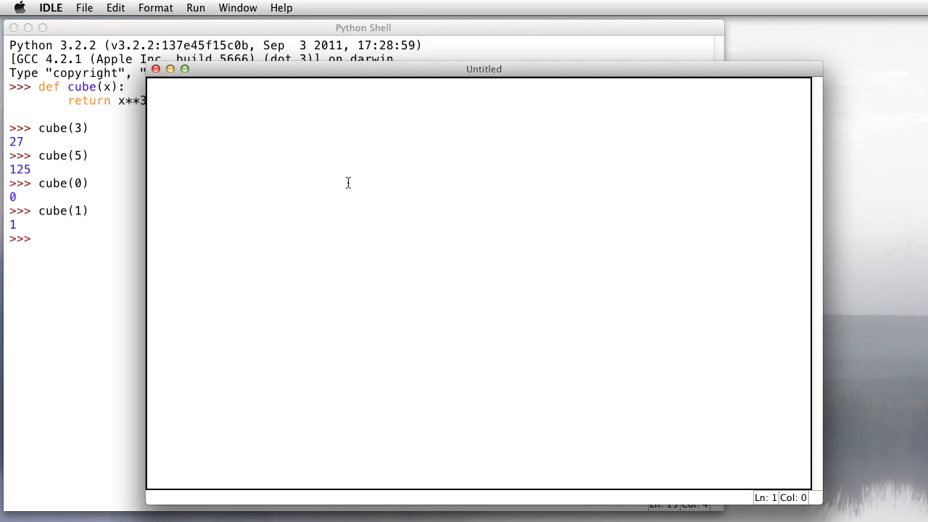
pyautogui.write('def cube(x):')
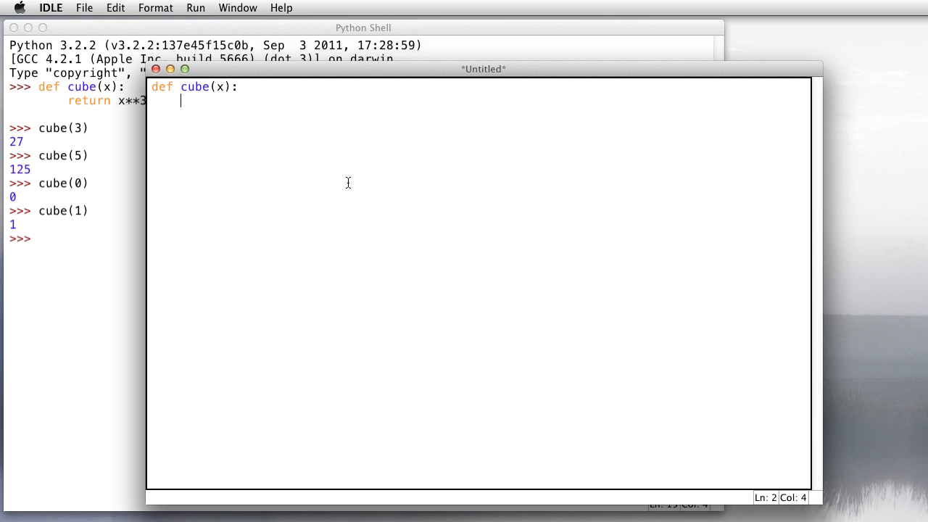
# Begin a triple-quoted docstring describing that cube returns a number's cube.
pyautogui.write('"""')
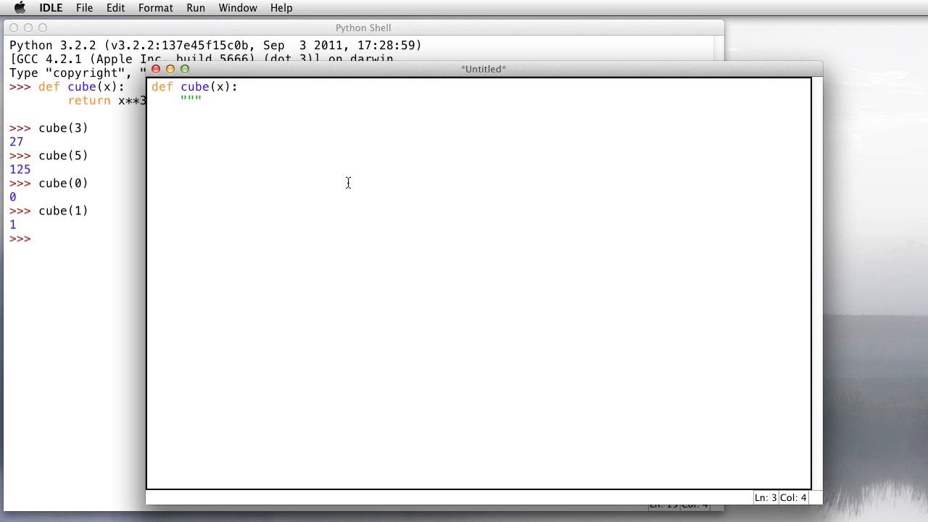
pyautogui.press('Return')
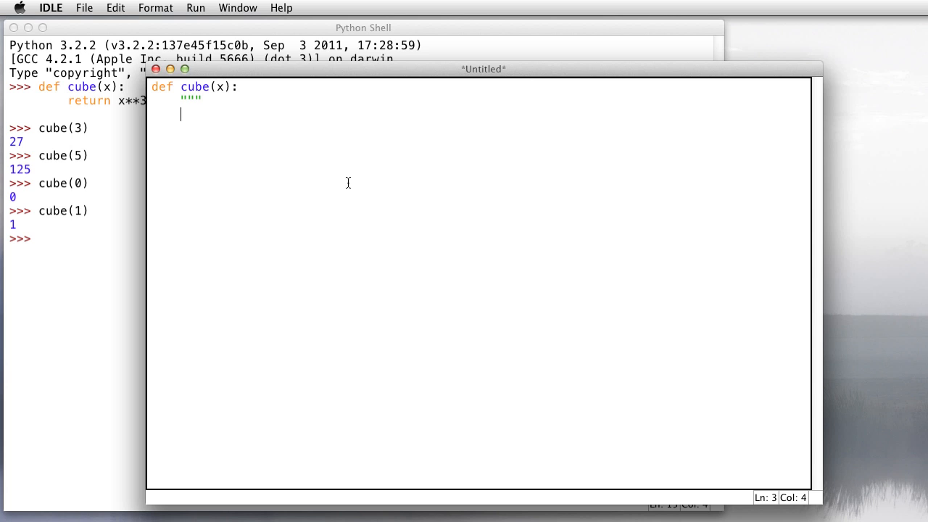
pyautogui.write('Given a number, return its cu')
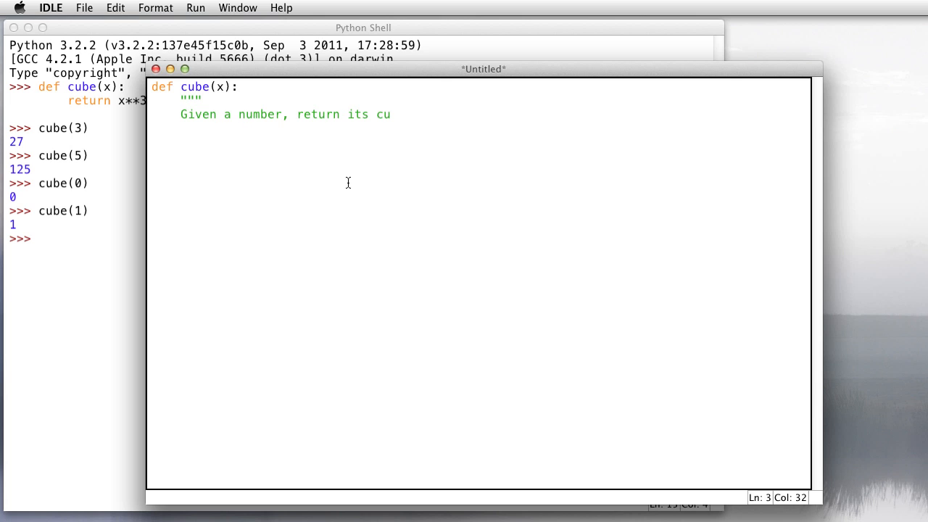
pyautogui.write('be.')
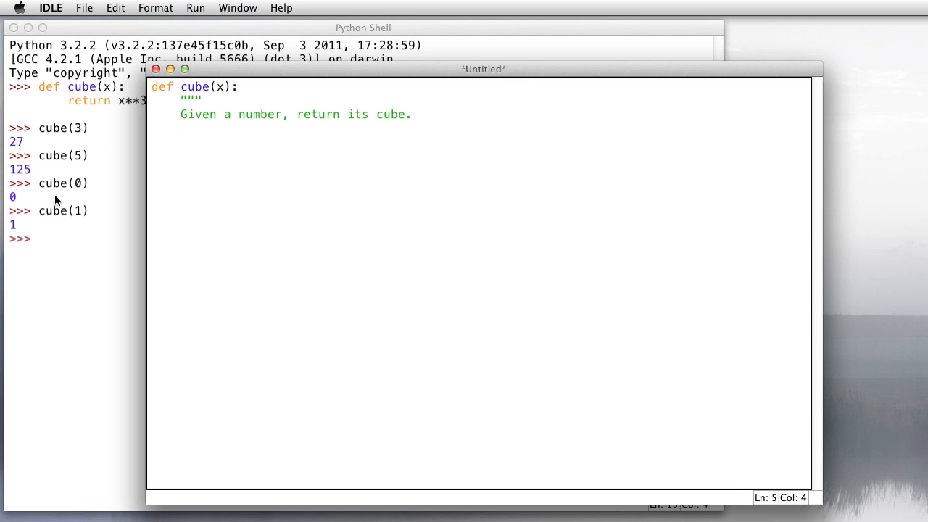
pyautogui.moveTo(75, 134)
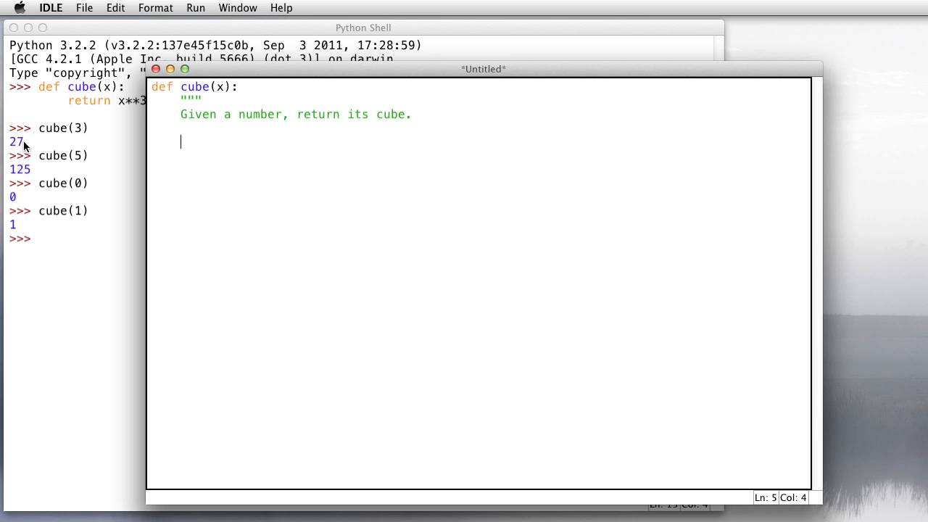
# Add >>> examples cube(3) 27, cube(5) 125, cube(0) 0, cube(1) 1 and close the docstring.
pyautogui.write('>>>')
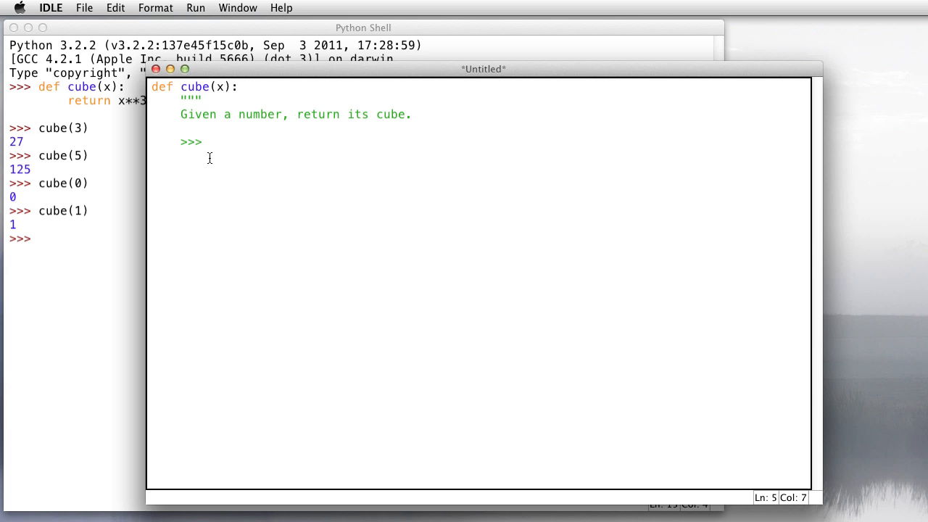
pyautogui.write('cube(3')
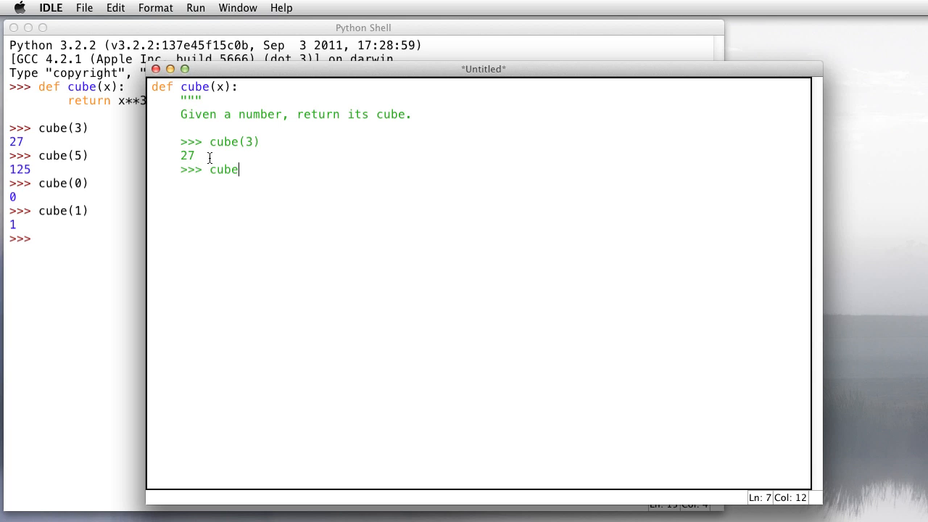
pyautogui.write('(5)')
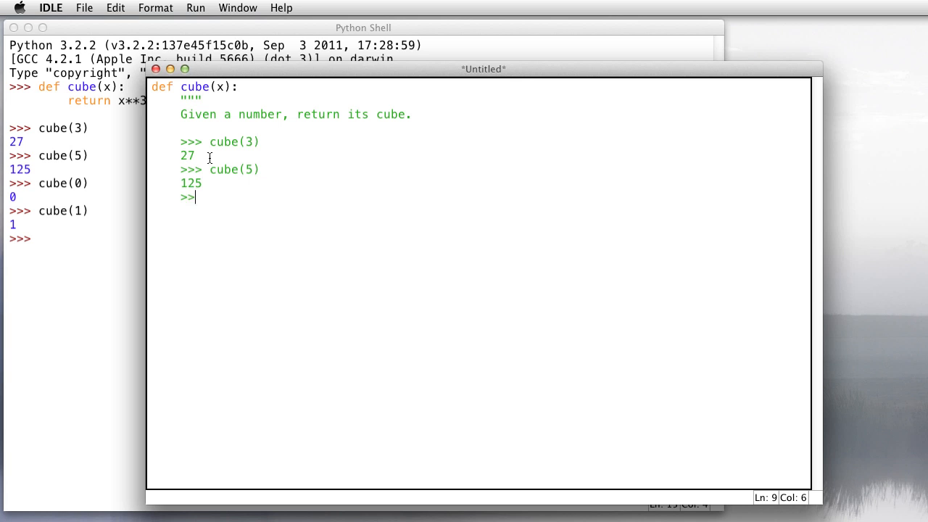
pyautogui.write('cube(0')
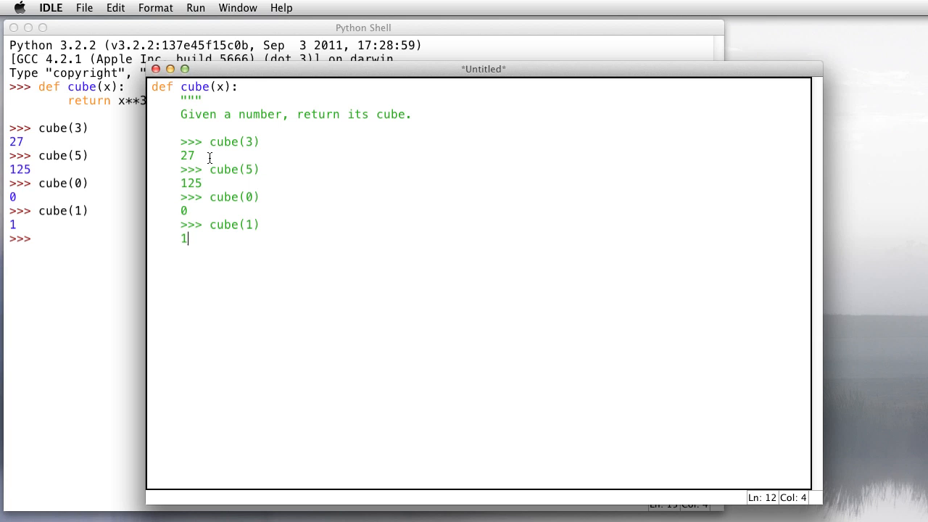
pyautogui.write('"""')
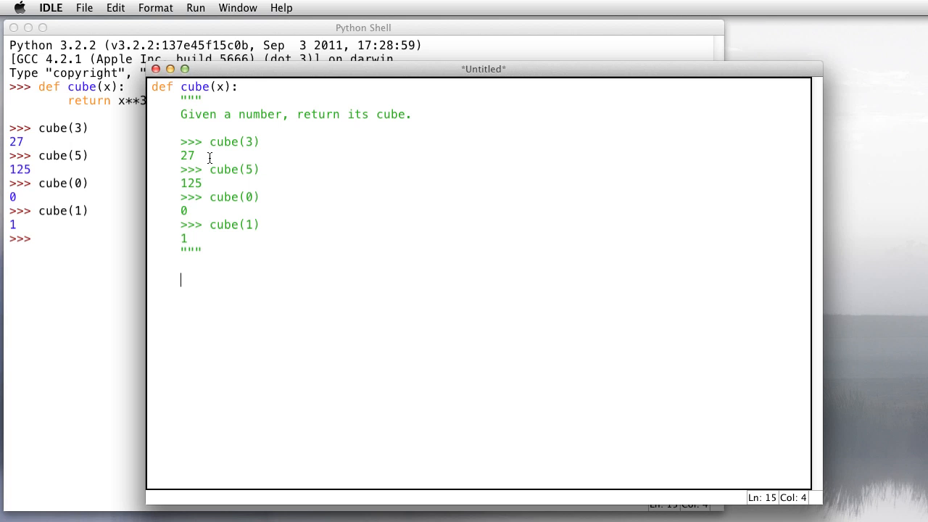
# Write the body line return x**3 below the docstring.
pyautogui.write('r')
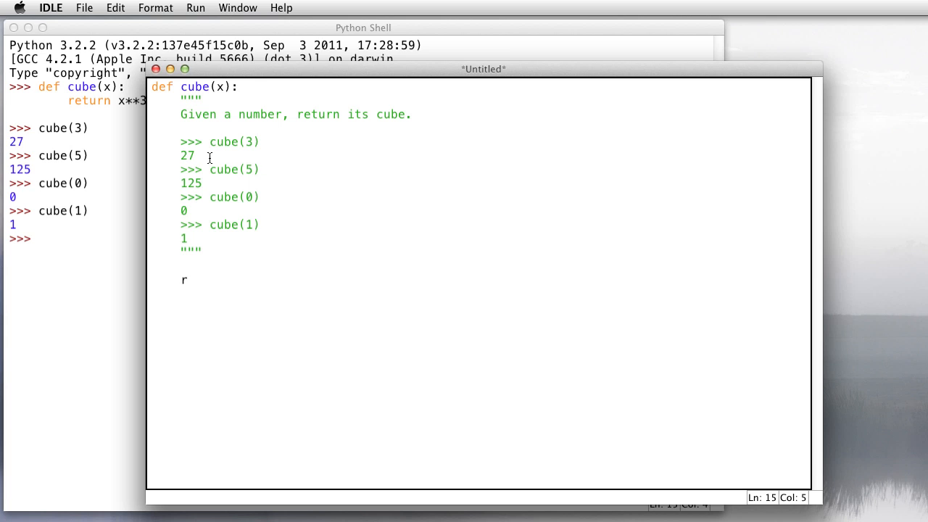
pyautogui.write('eturn x**3')
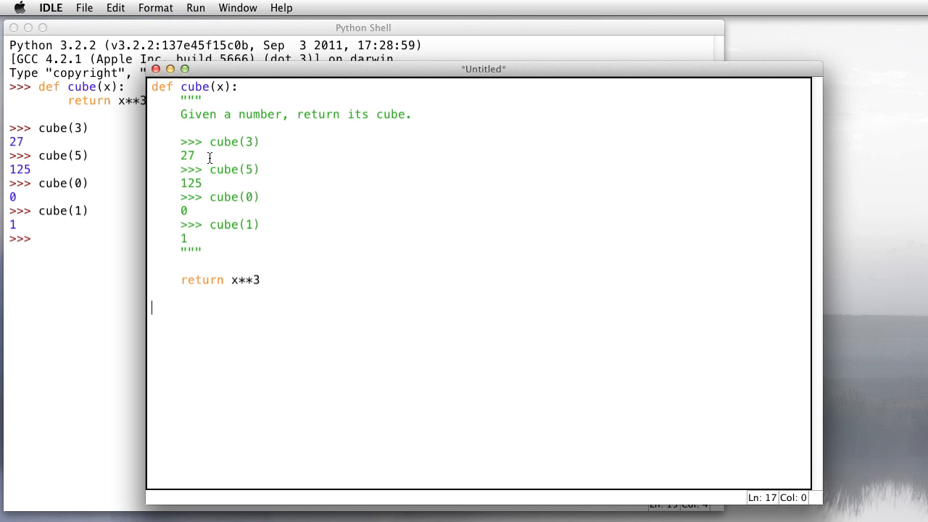
pyautogui.moveTo(202, 171)
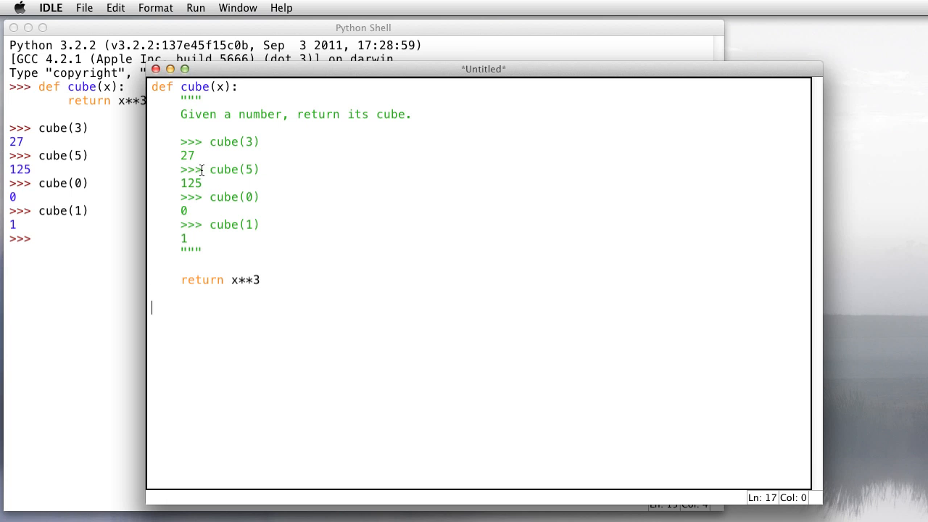
pyautogui.moveTo(157, 102)
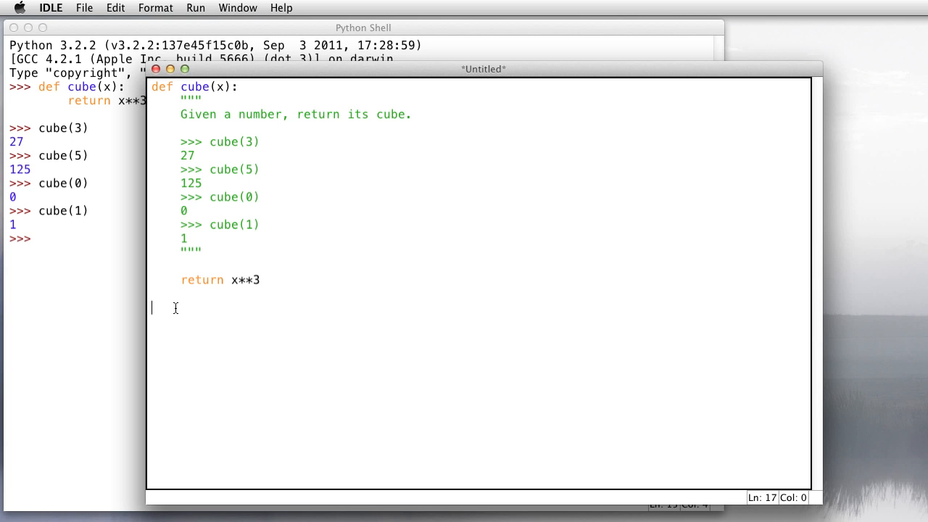
pyautogui.moveTo(192, 321)
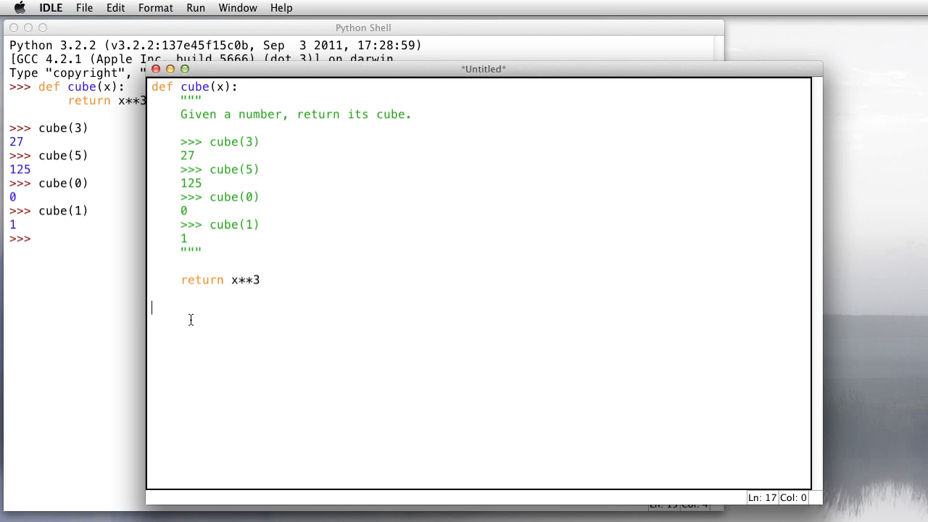
pyautogui.moveTo(241, 152)
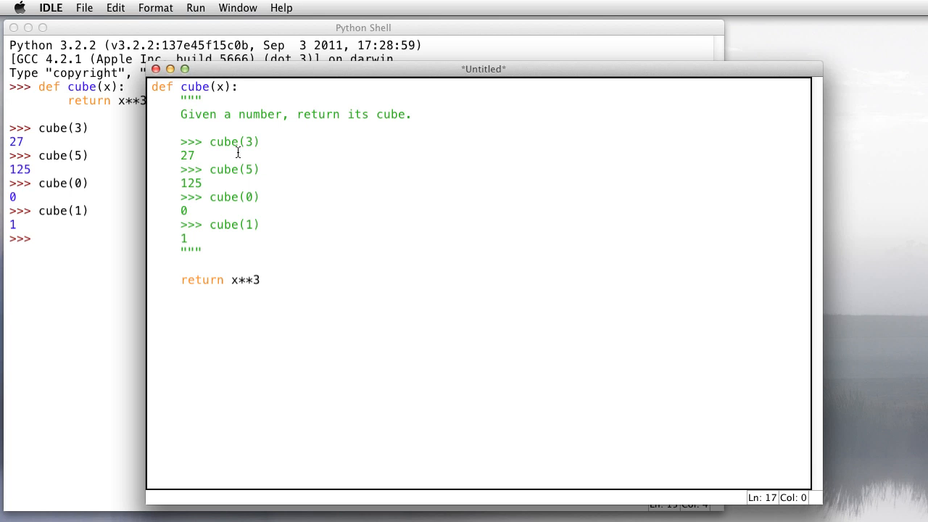
pyautogui.moveTo(284, 203)
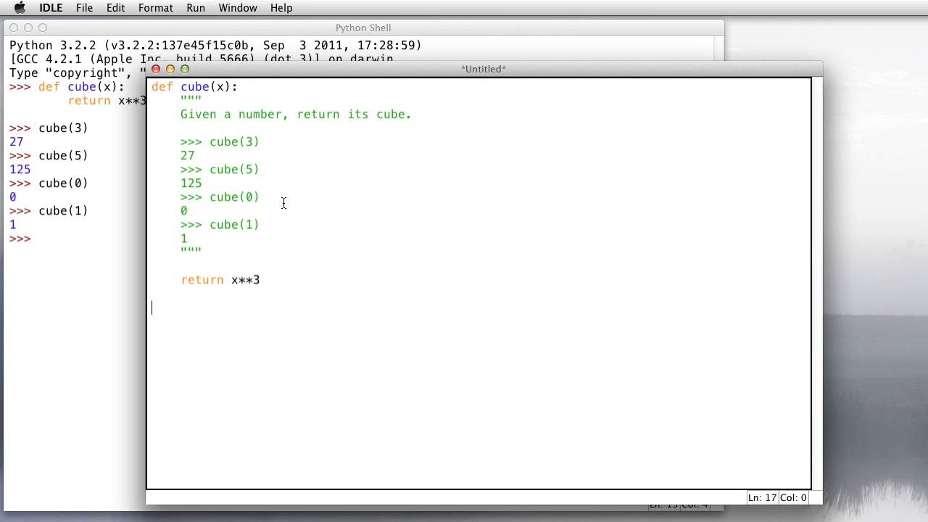
pyautogui.moveTo(261, 151)
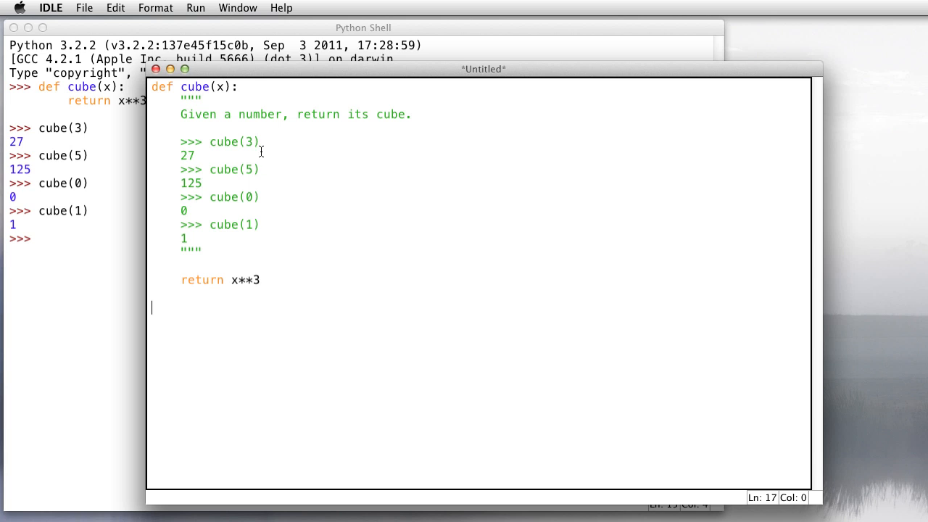
pyautogui.moveTo(255, 208)
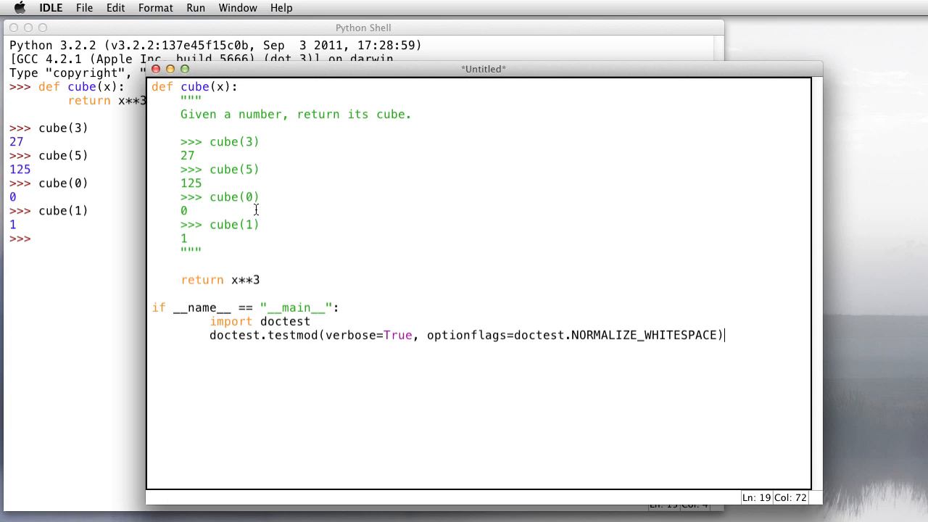
pyautogui.moveTo(203, 313)
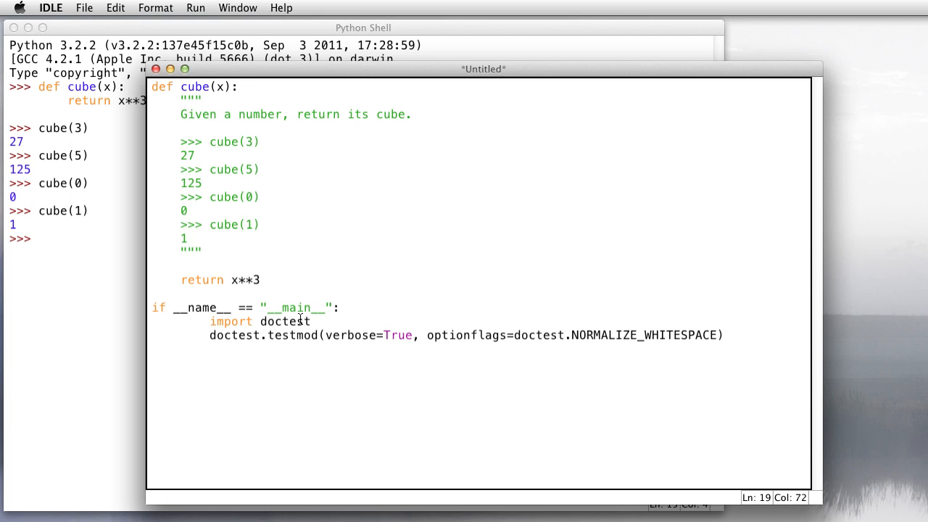
pyautogui.moveTo(293, 322)
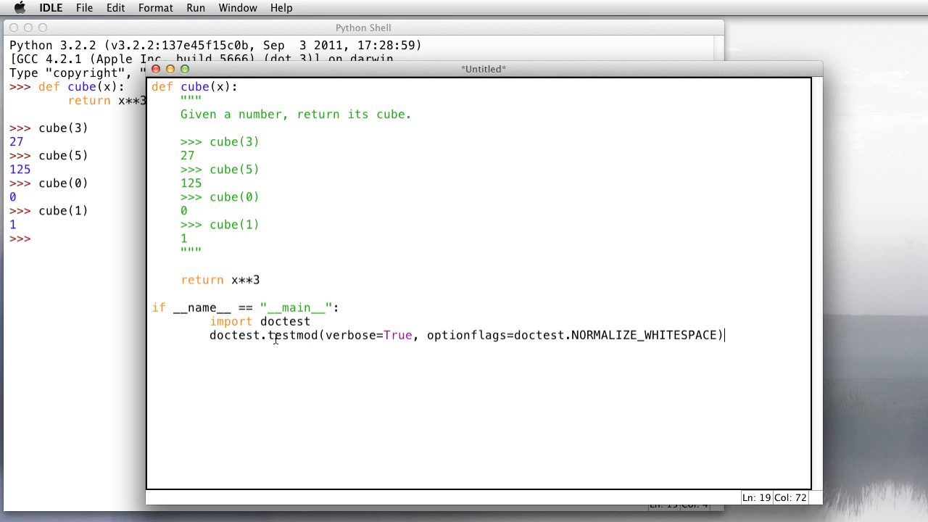
pyautogui.moveTo(362, 339)
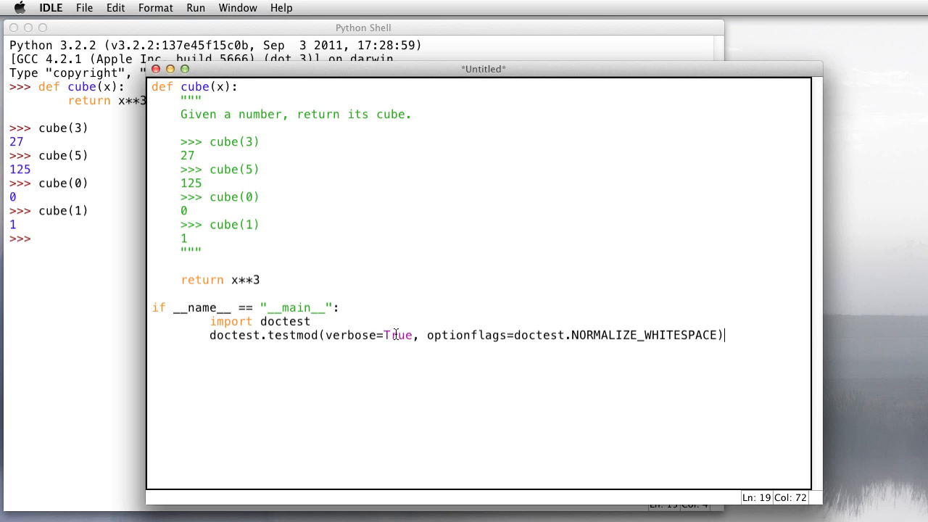
pyautogui.moveTo(368, 354)
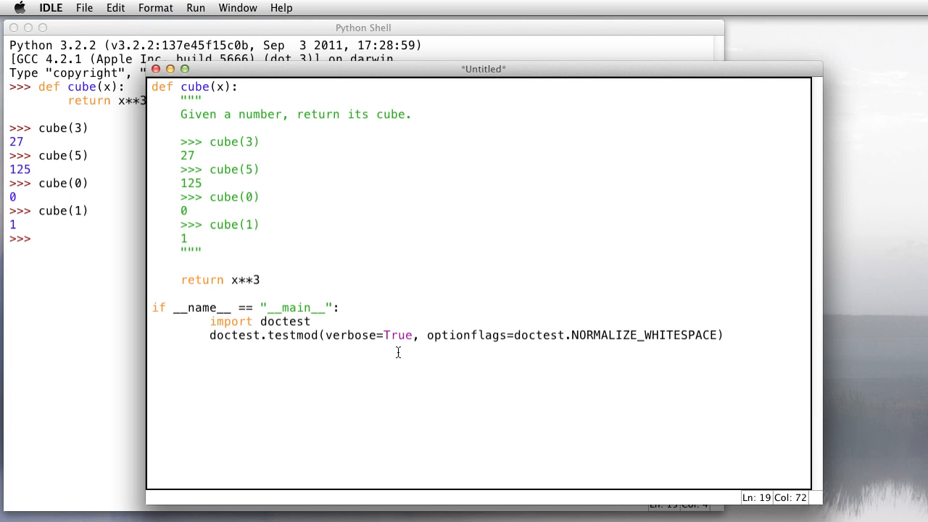
# Finish the doctest.testmod call with optionflags=doctest.NORMALIZE_WHITESPACE in the main block.
pyautogui.doubleClick(645, 335)
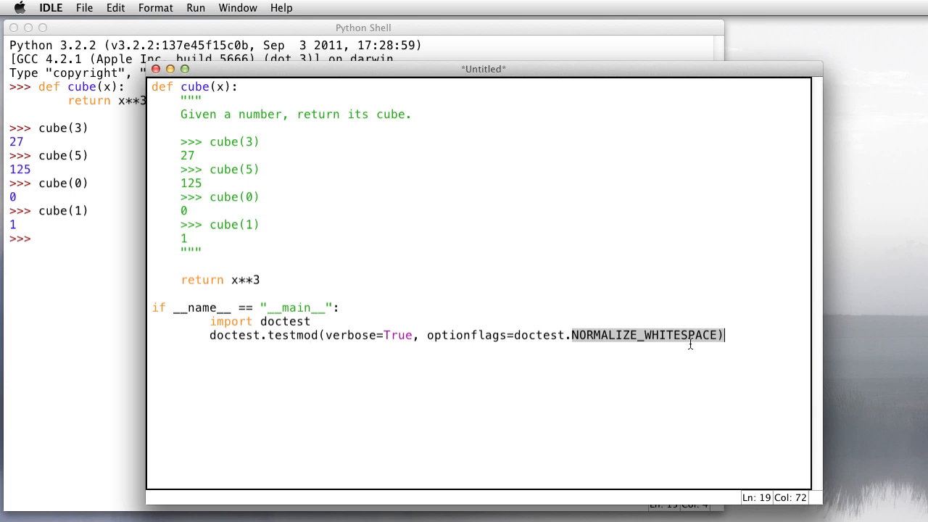
pyautogui.moveTo(738, 355)
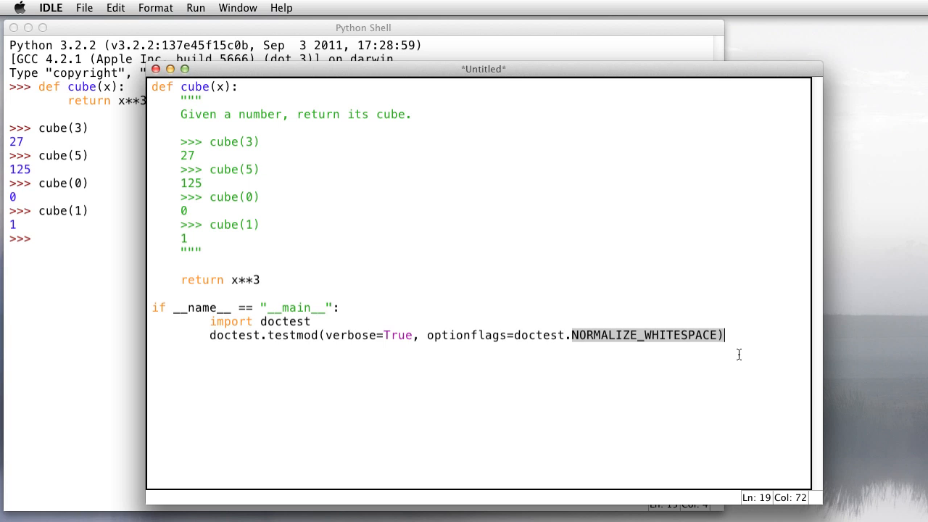
pyautogui.click(572, 335)
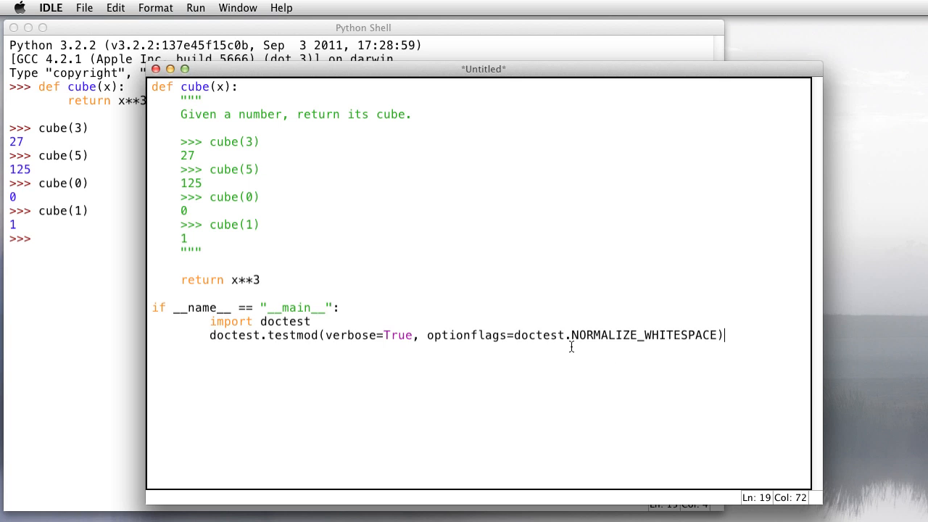
pyautogui.click(84, 8)
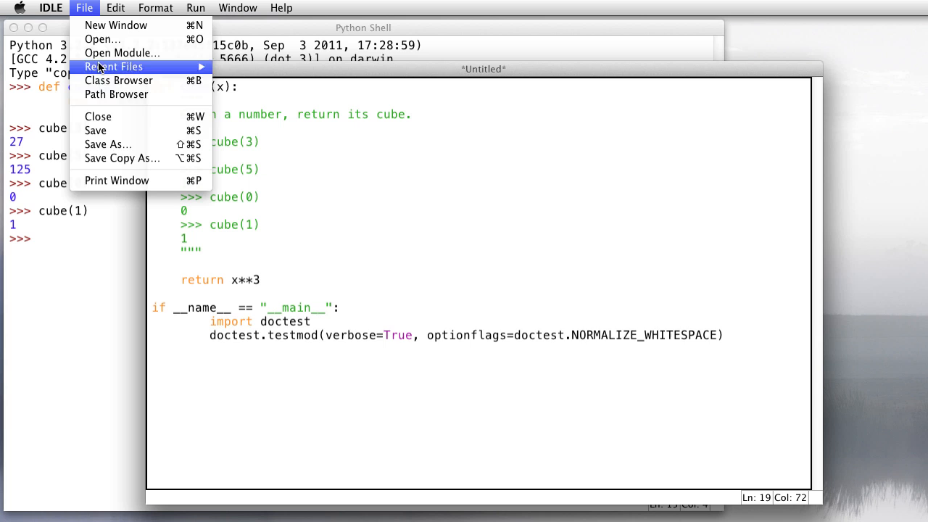
# Save the script as functions.py in Documents and run it so the 4 cube doctests pass.
pyautogui.click(108, 145)
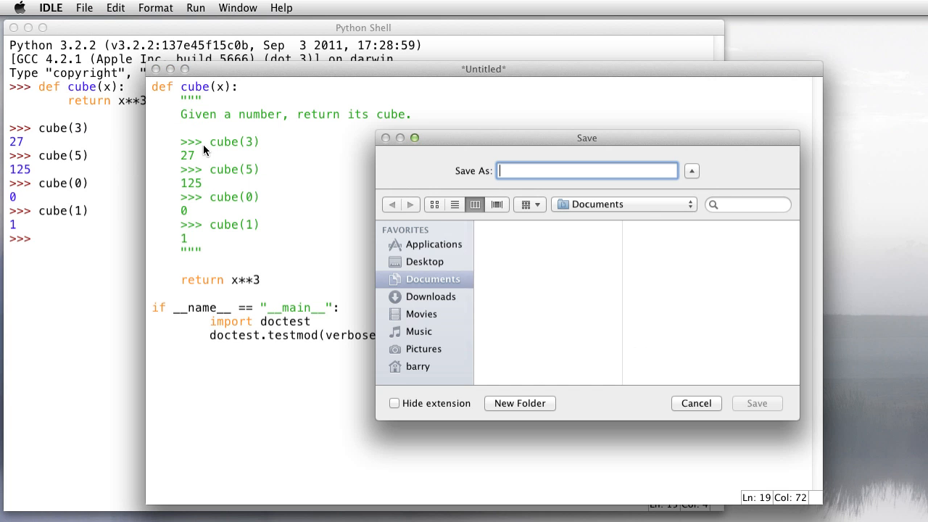
pyautogui.moveTo(403, 188)
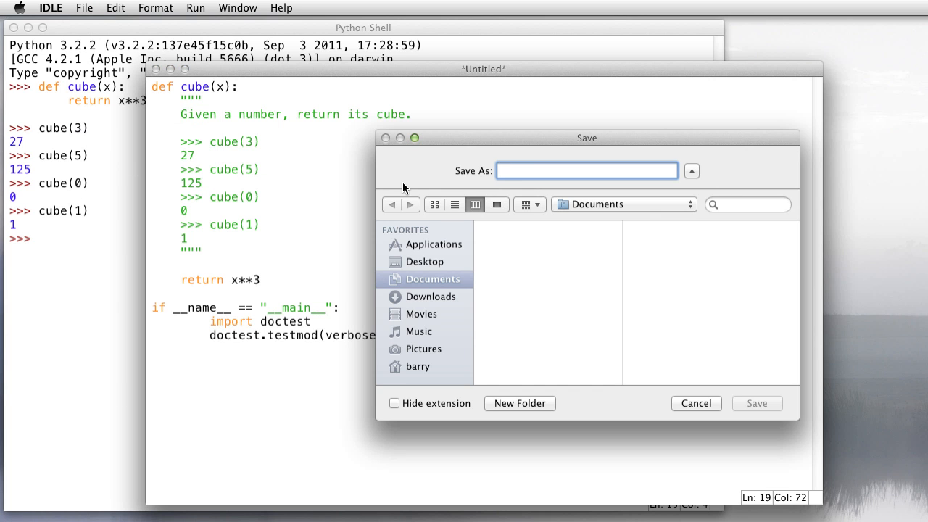
pyautogui.write('functions.p')
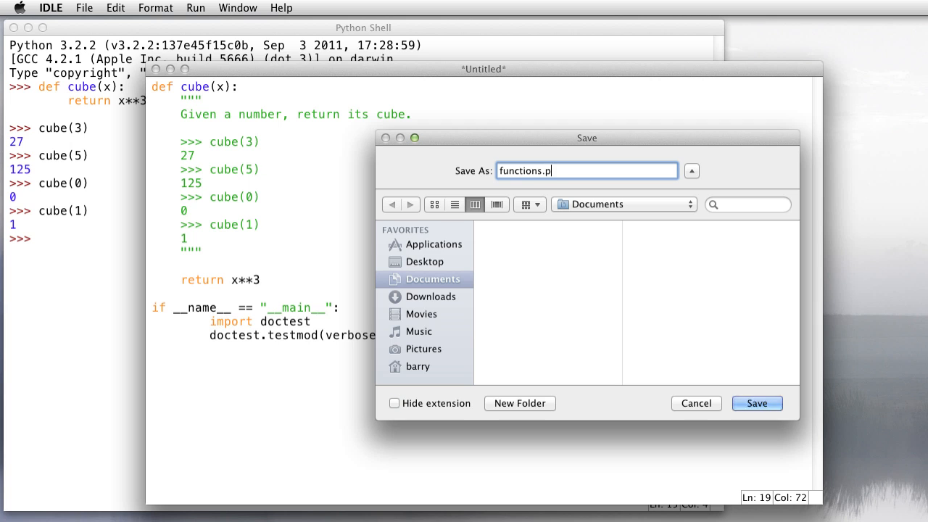
pyautogui.write('y')
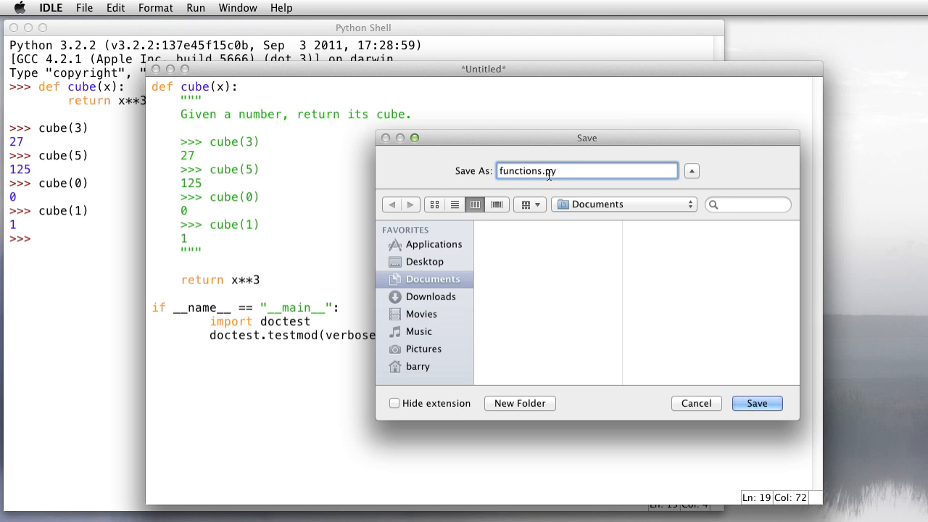
pyautogui.click(757, 403)
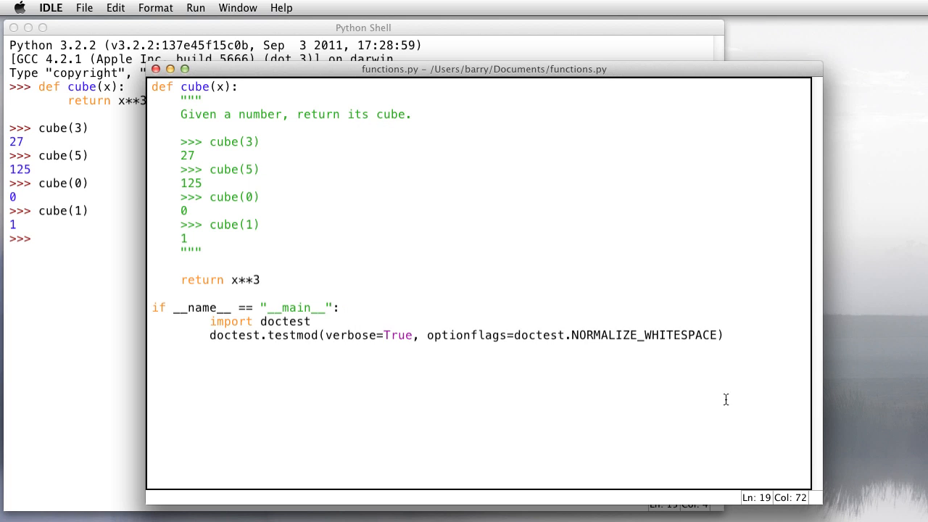
pyautogui.click(194, 9)
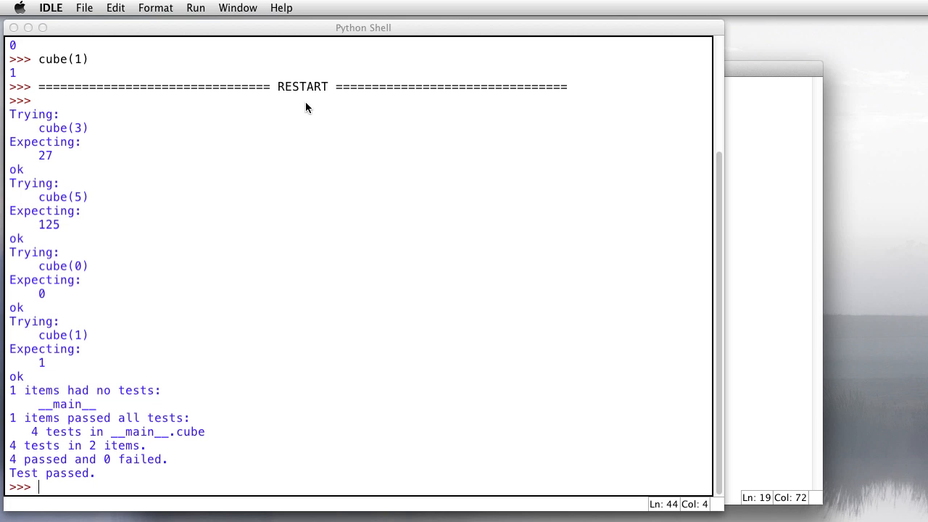
pyautogui.moveTo(67, 106)
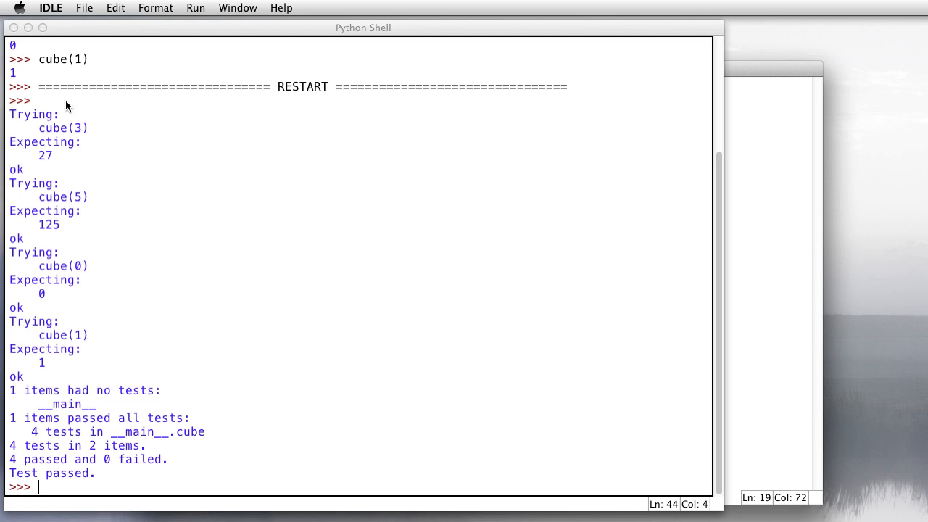
pyautogui.moveTo(45, 93)
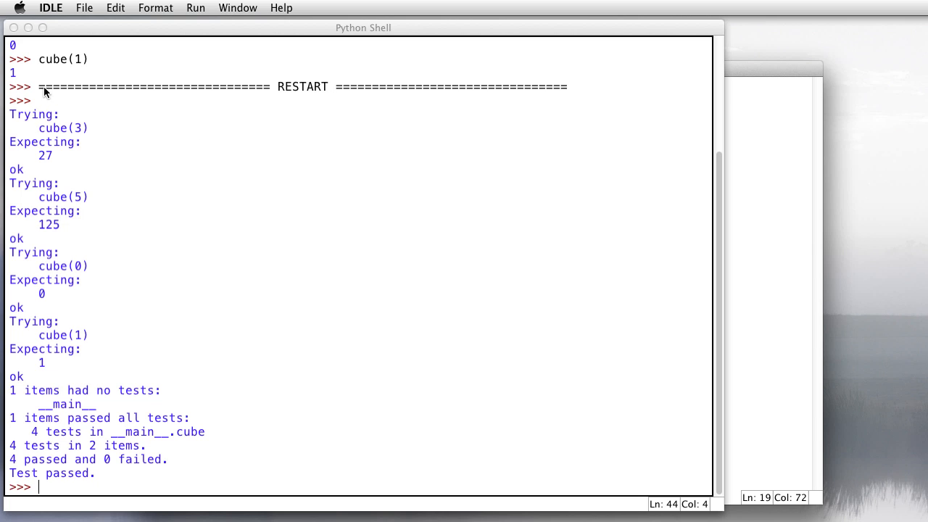
pyautogui.moveTo(71, 134)
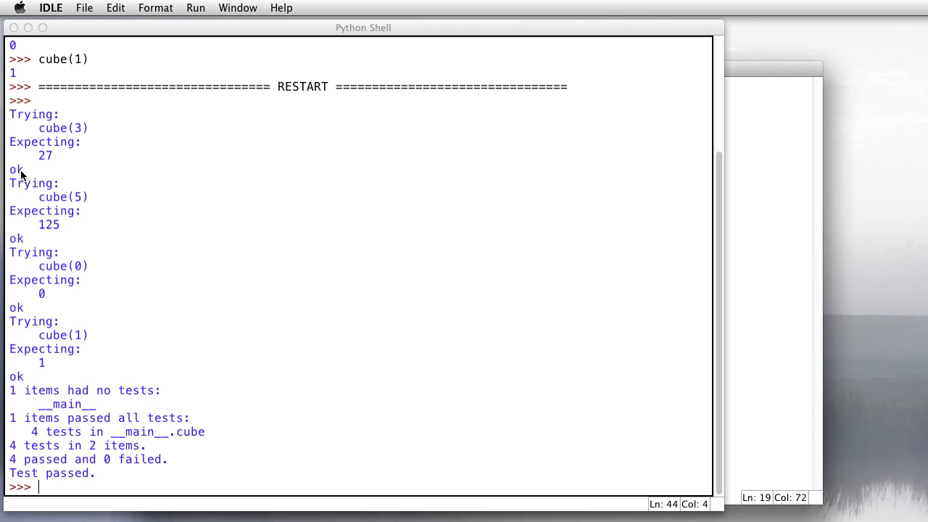
pyautogui.moveTo(51, 239)
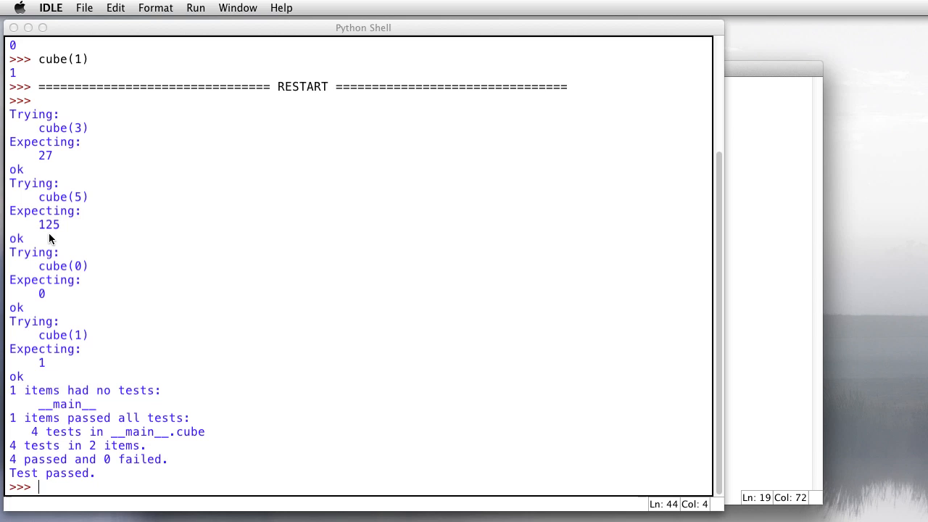
pyautogui.moveTo(14, 325)
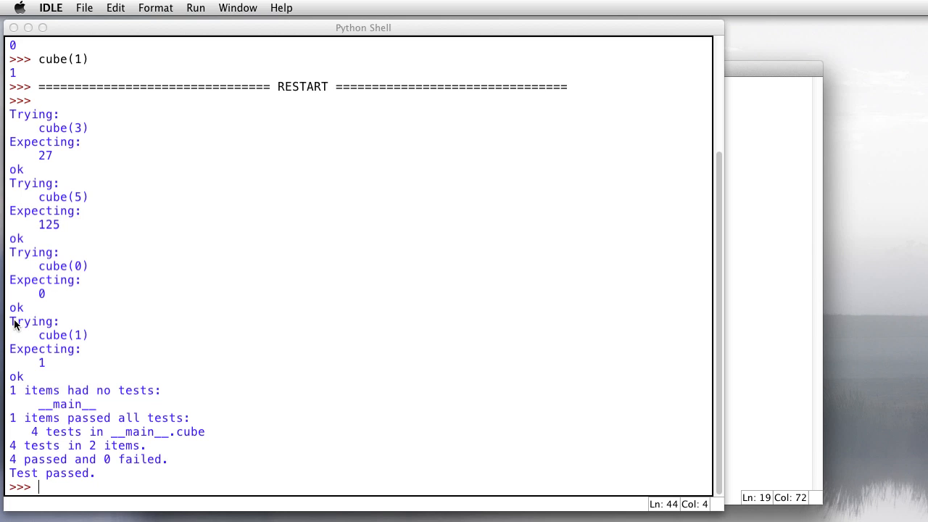
pyautogui.moveTo(18, 390)
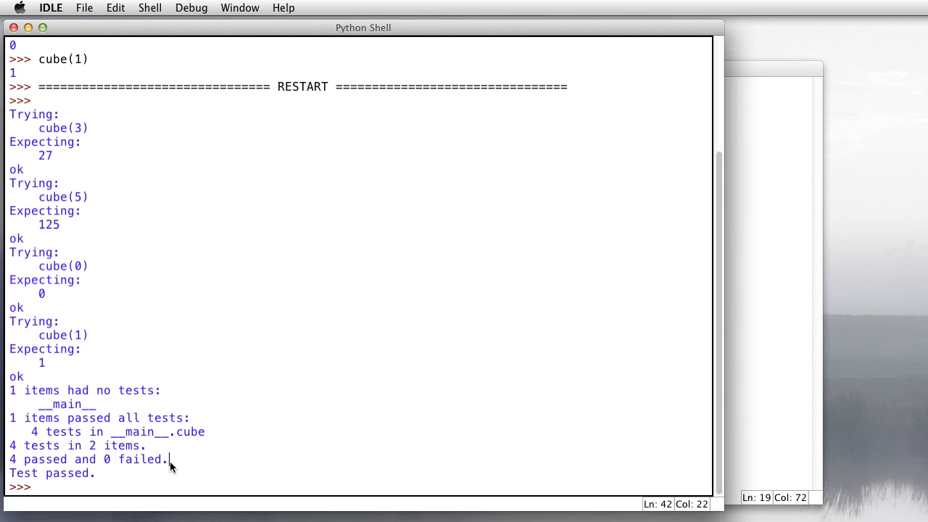
pyautogui.moveTo(756, 346)
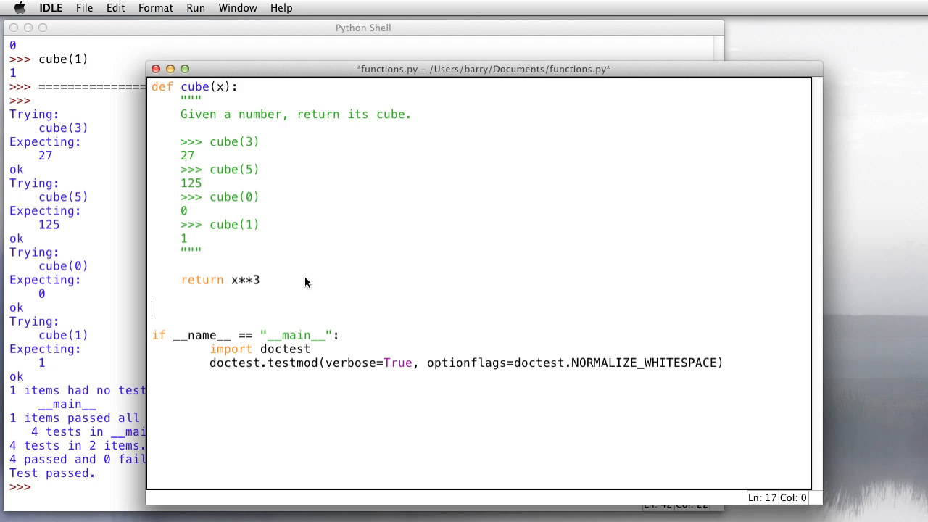
# Define squares(start, end) with a docstring describing the list of squares from start to end.
pyautogui.write('def')
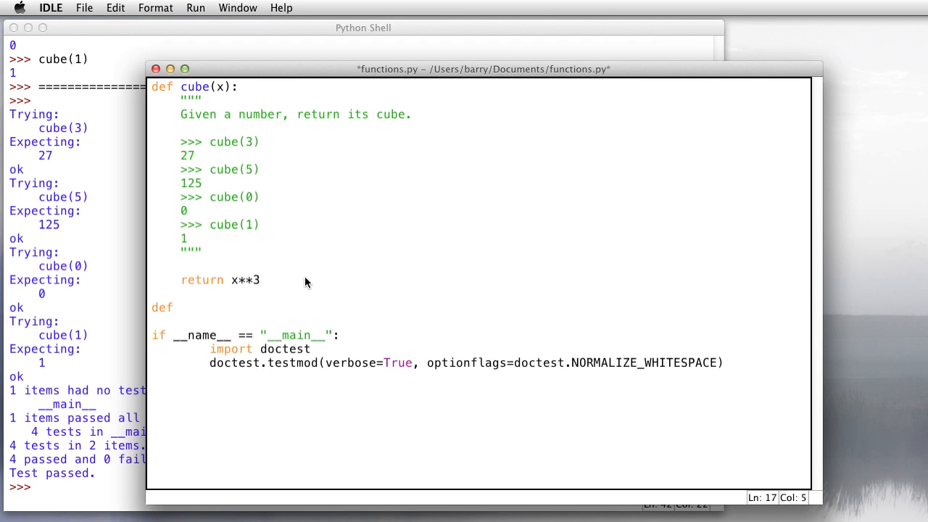
pyautogui.write('squares(start, end):')
pyautogui.write('Given the start')
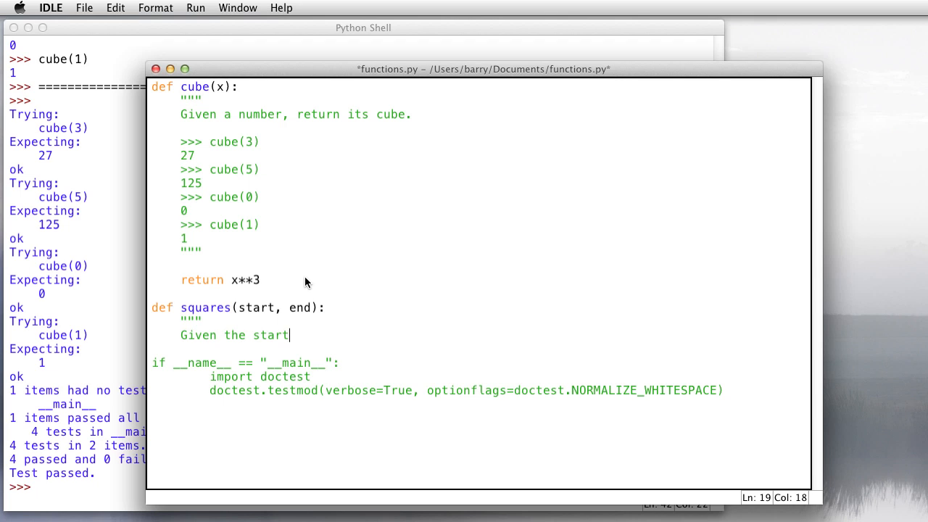
pyautogui.write('ing and end')
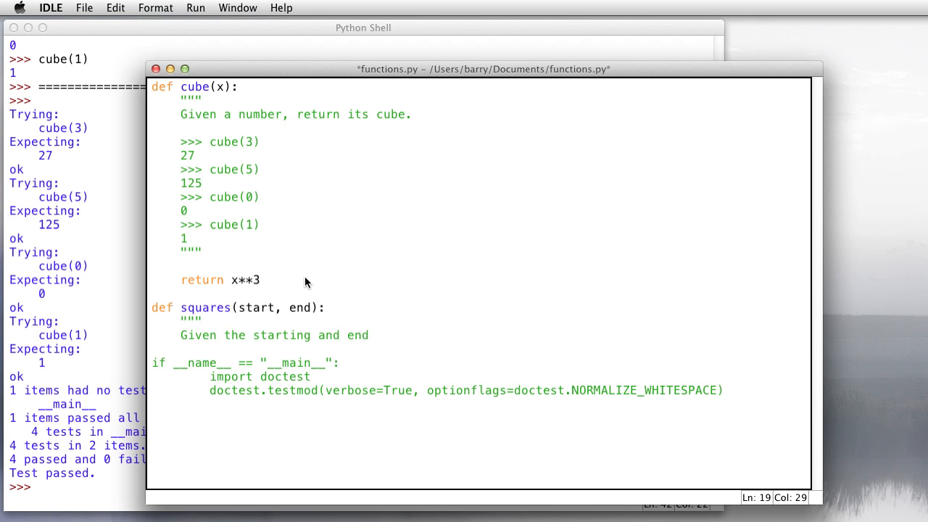
pyautogui.write('ing numbers,')
pyautogui.write('return a')
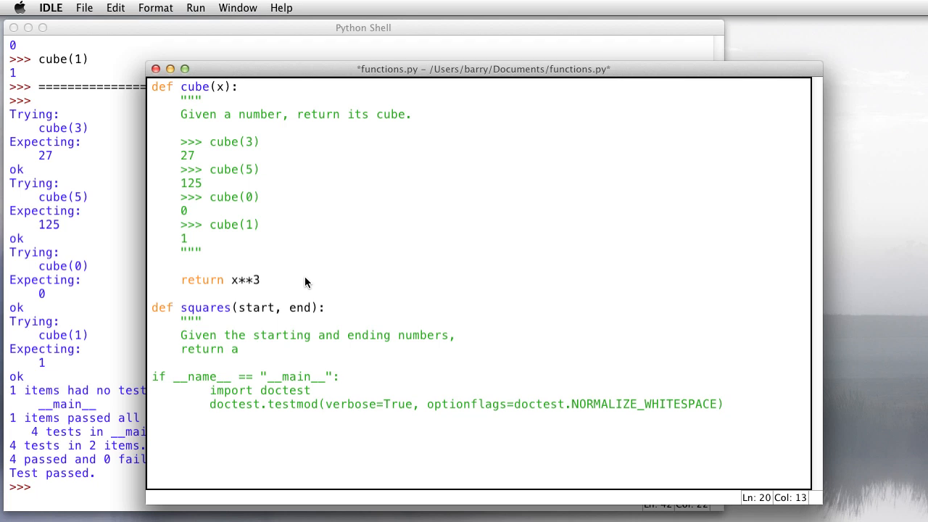
pyautogui.write('list of the squa')
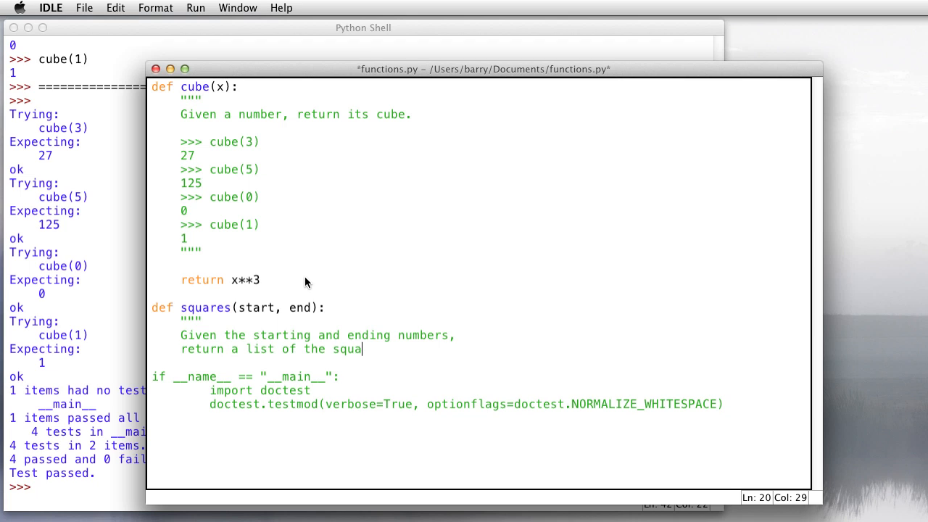
pyautogui.write('res from start to end.')
pyautogui.write('>>>')
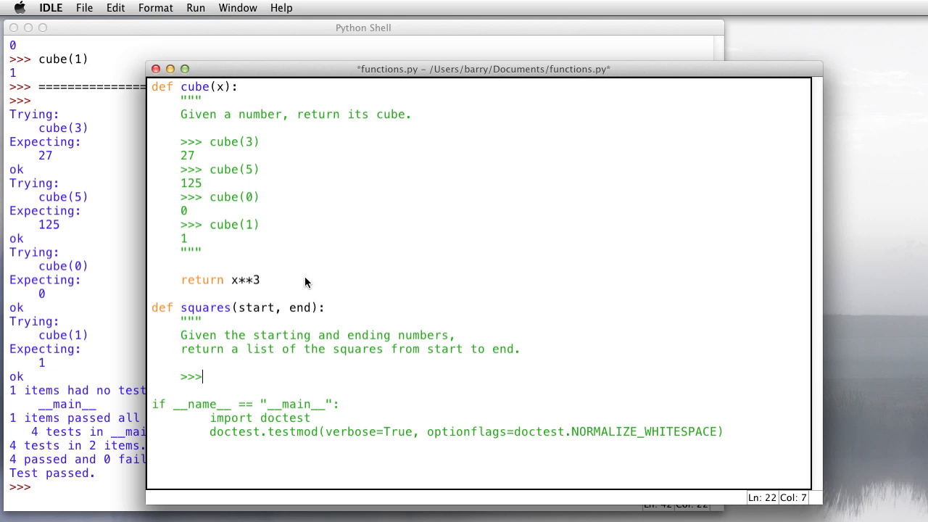
# Add the doctest example squares(1,5) with expected [1, 4, 9, 16, 25].
pyautogui.write('squar')
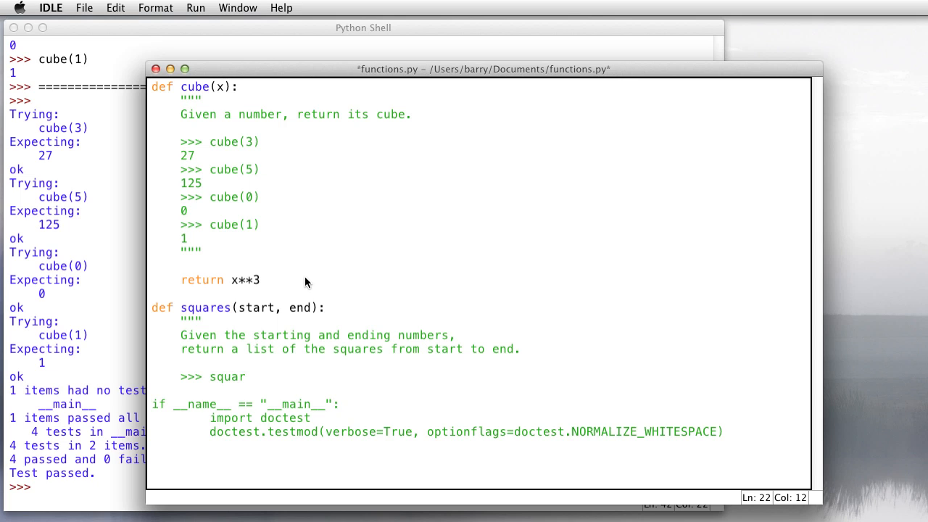
pyautogui.write('es(')
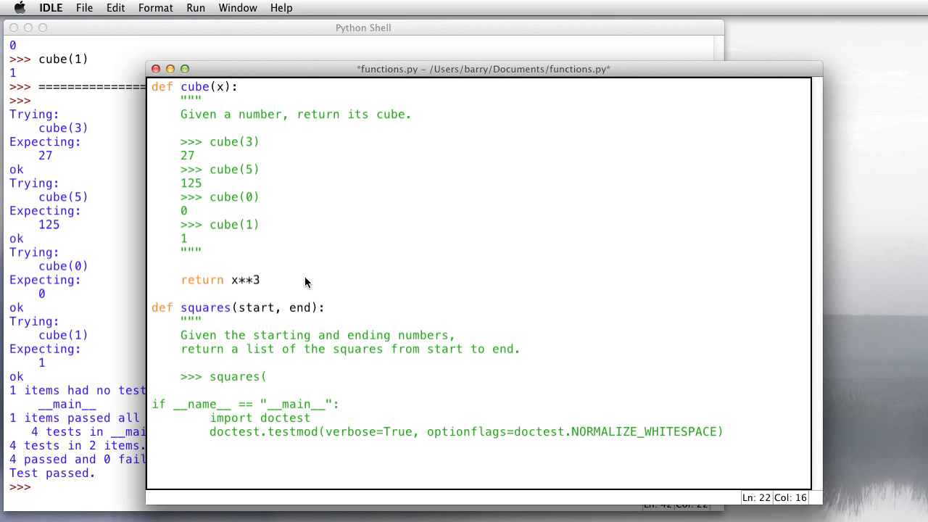
pyautogui.write('1,5)')
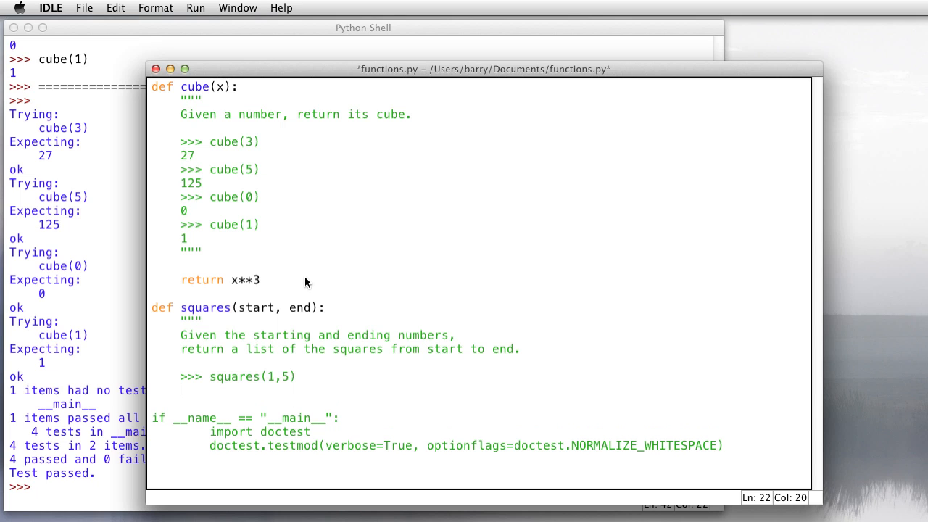
pyautogui.write('[1,')
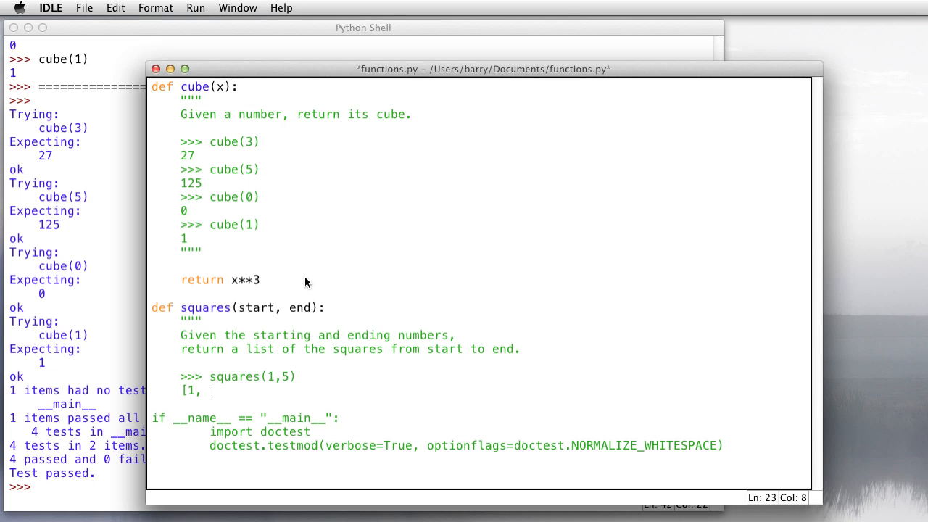
pyautogui.write('4, 9,')
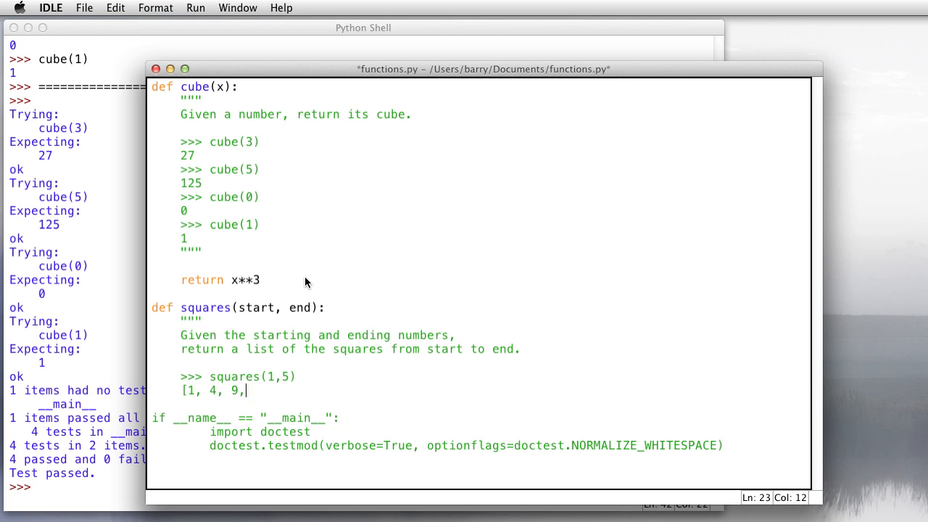
pyautogui.write('16, 25')
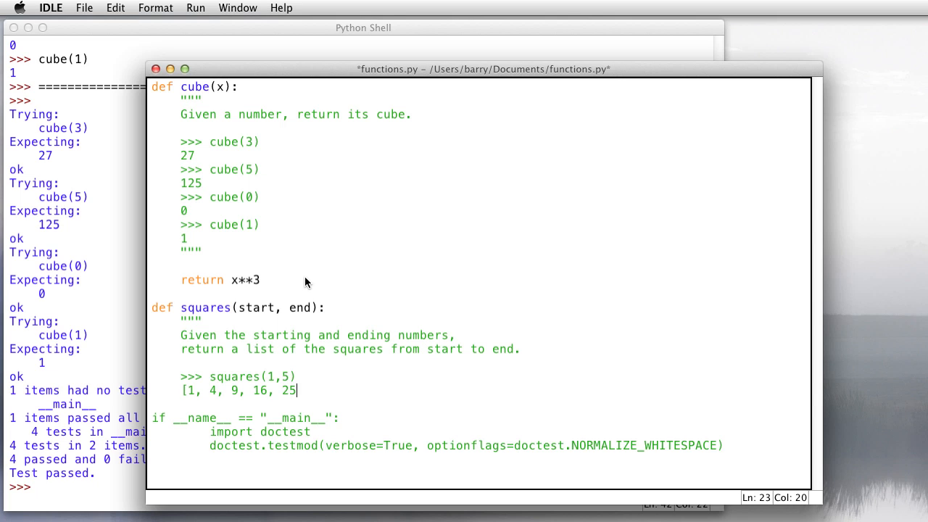
pyautogui.press('Return')
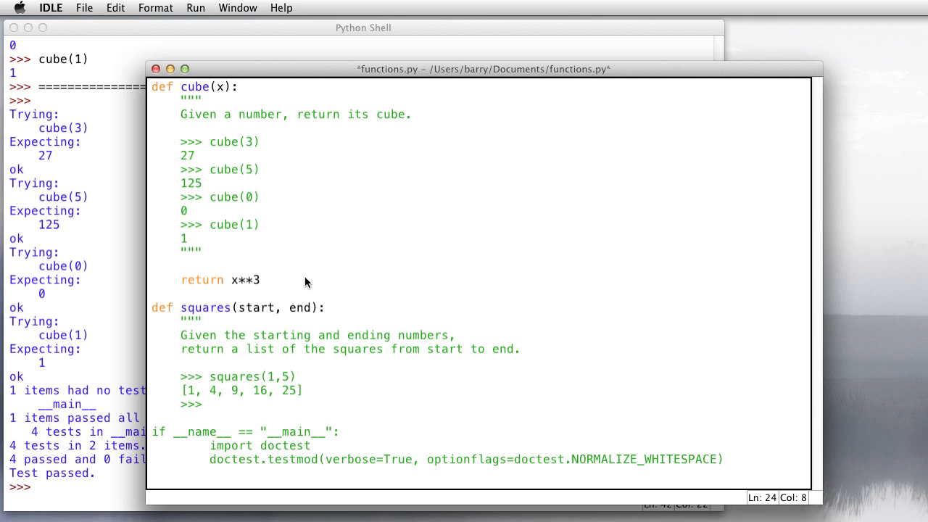
# Add examples squares(2,4) [4, 9, 16], squares(0,1) [0, 1] and squares(0, 2) [0, 1, 4].
pyautogui.write('squares')
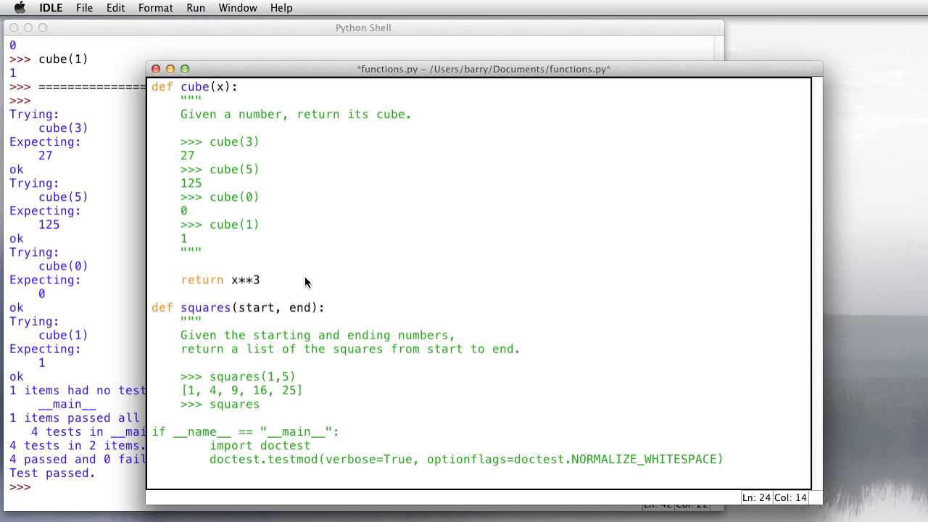
pyautogui.write('(2,4)')
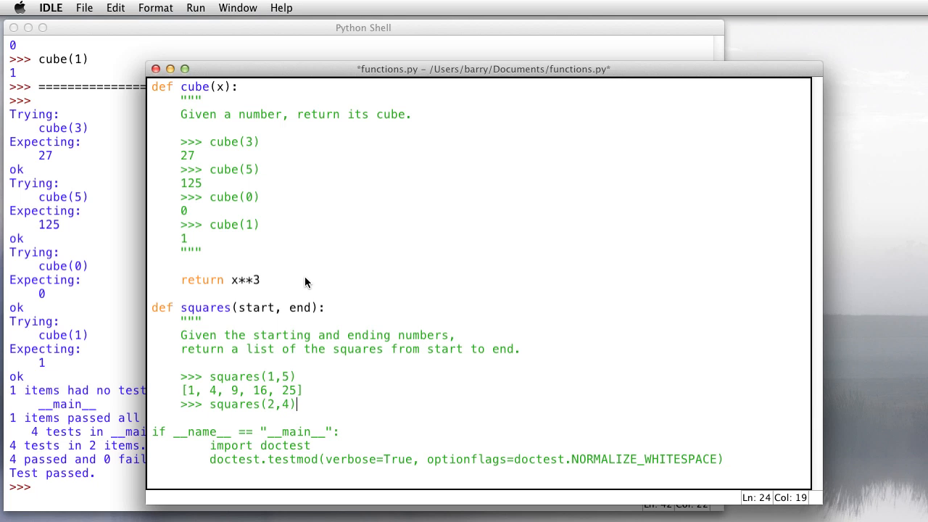
pyautogui.write('[4, 9, 16')
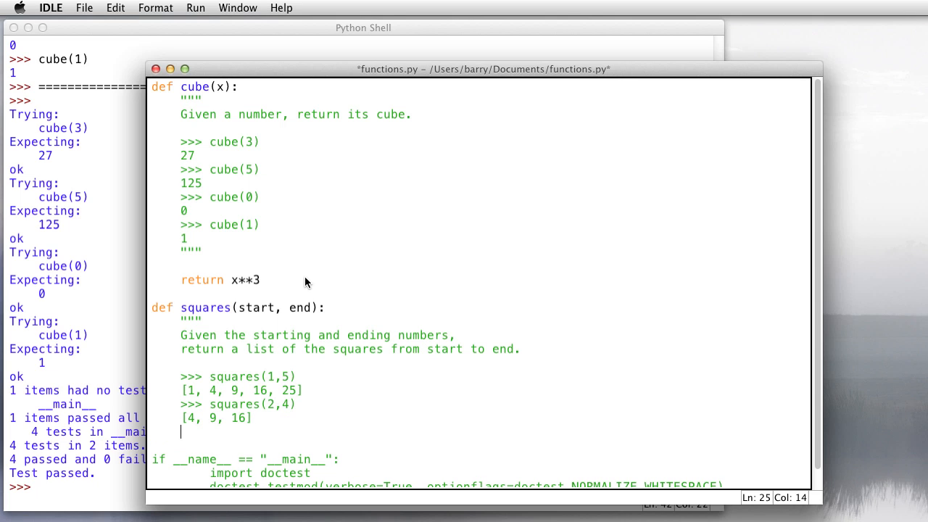
pyautogui.write('squares(0,1')
pyautogui.write('[0, 1')
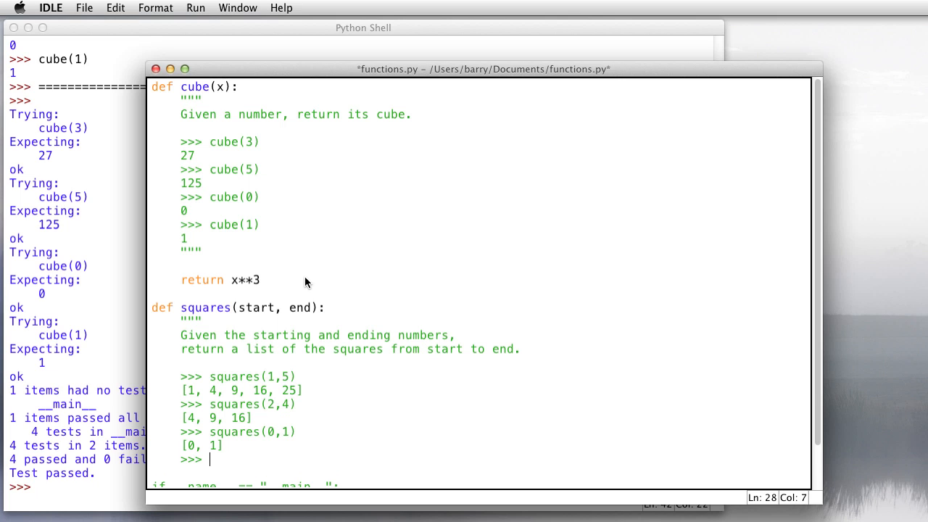
pyautogui.write('squares')
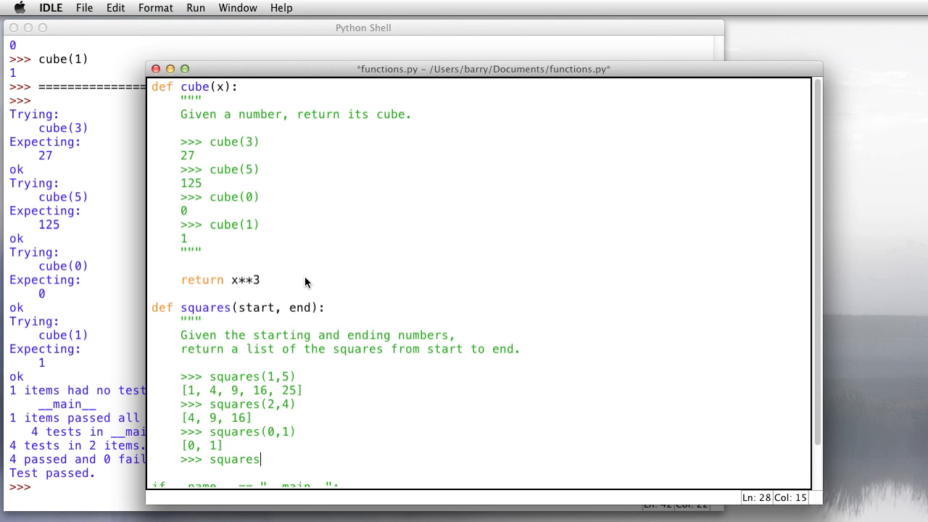
pyautogui.write('(0,')
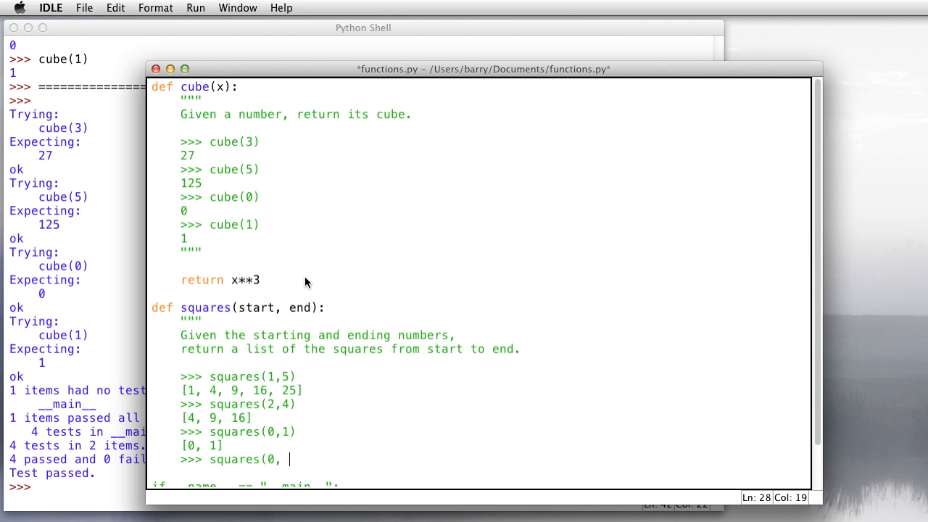
pyautogui.write('2)')
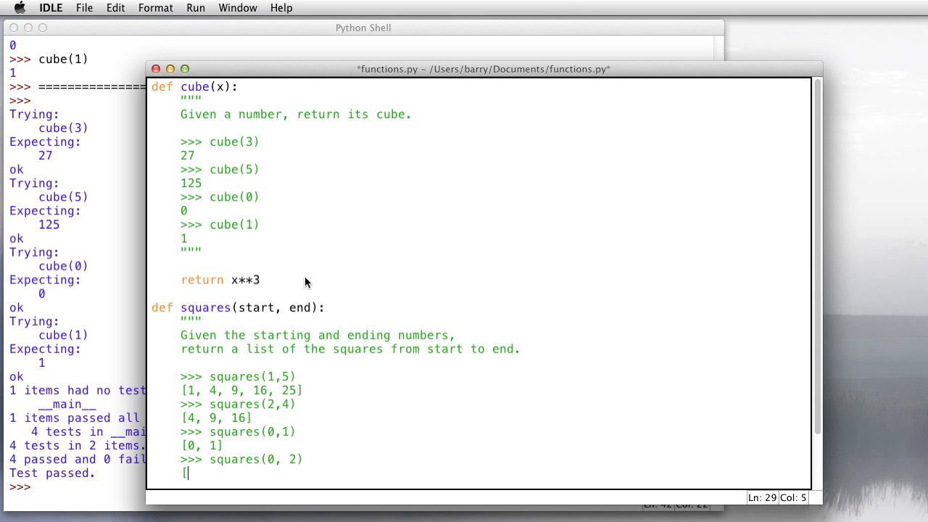
pyautogui.write('0, 1,')
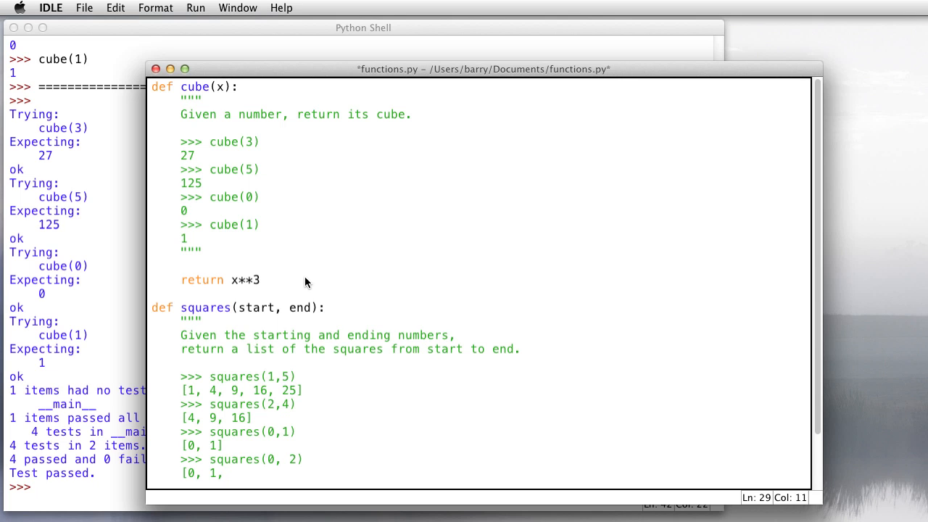
pyautogui.write('4]')
pyautogui.write('"""')
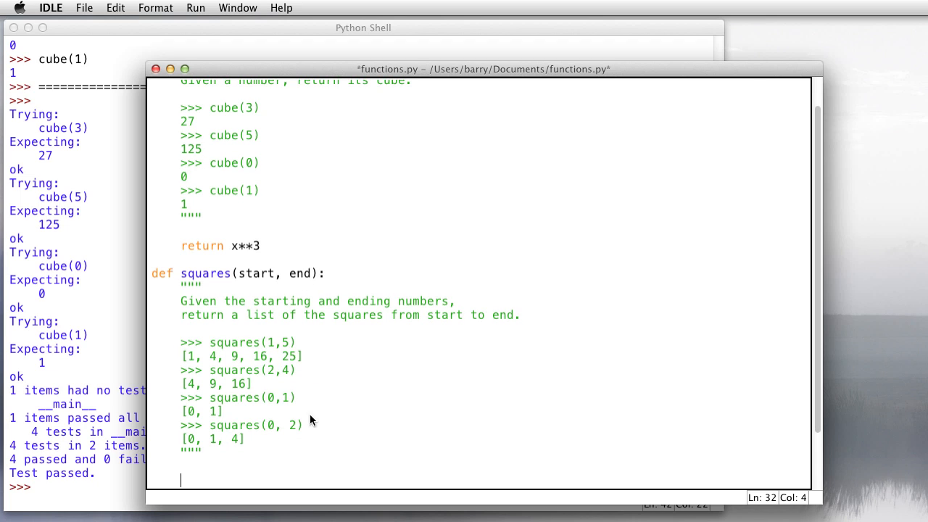
pyautogui.moveTo(304, 453)
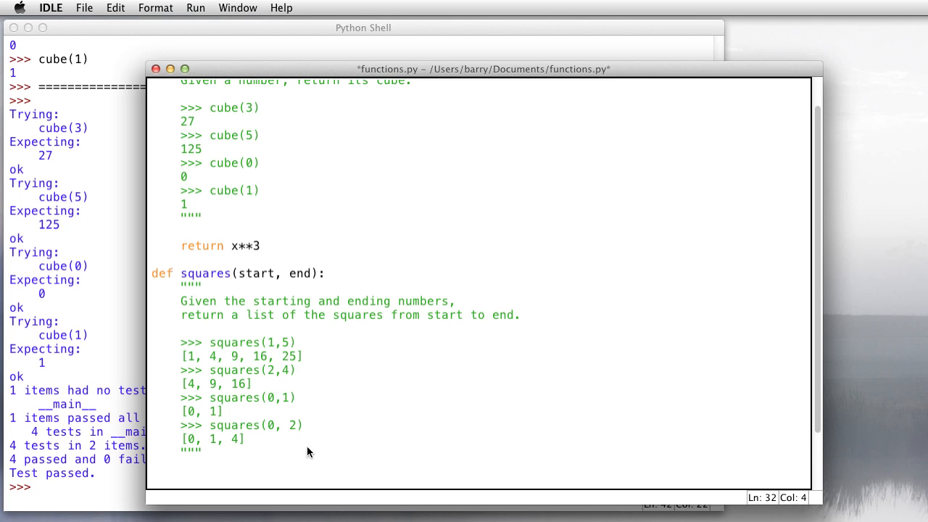
pyautogui.moveTo(384, 433)
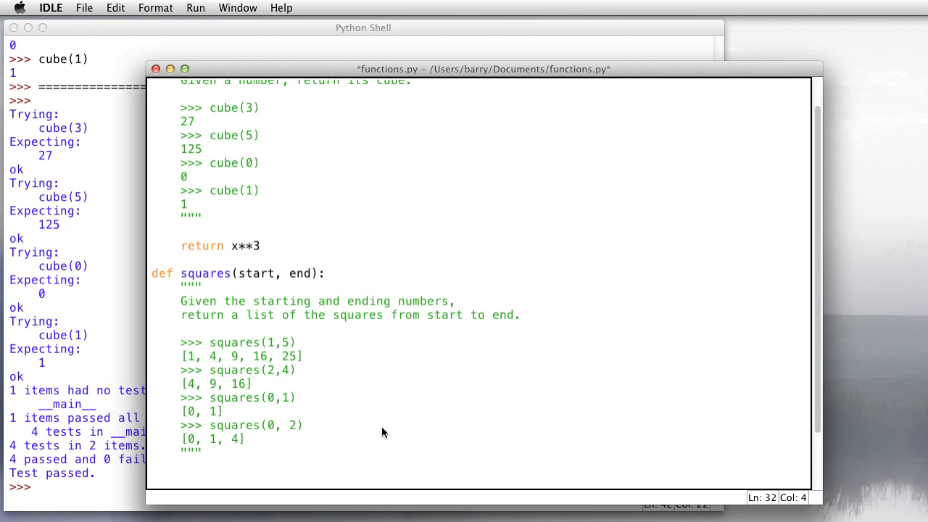
# Make squares return [i**2 for i in range(start, end+1)].
pyautogui.write('return')
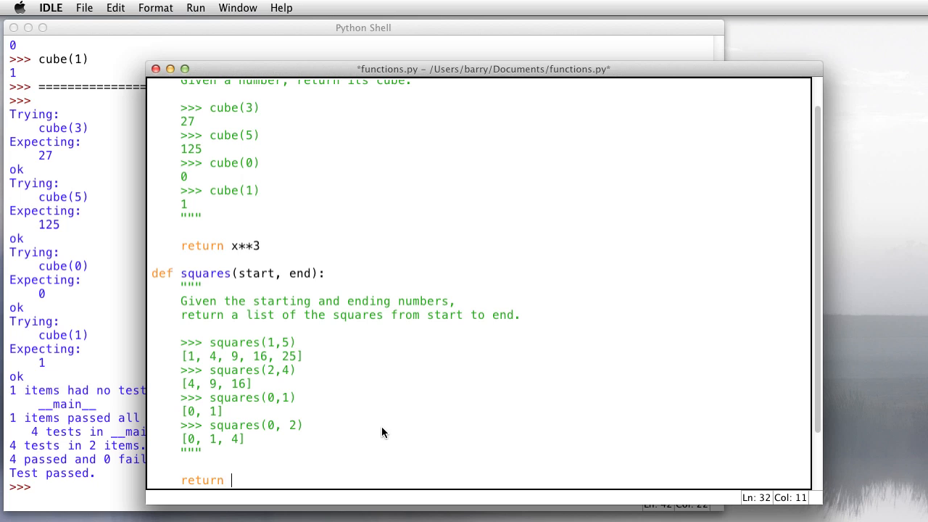
pyautogui.write('[')
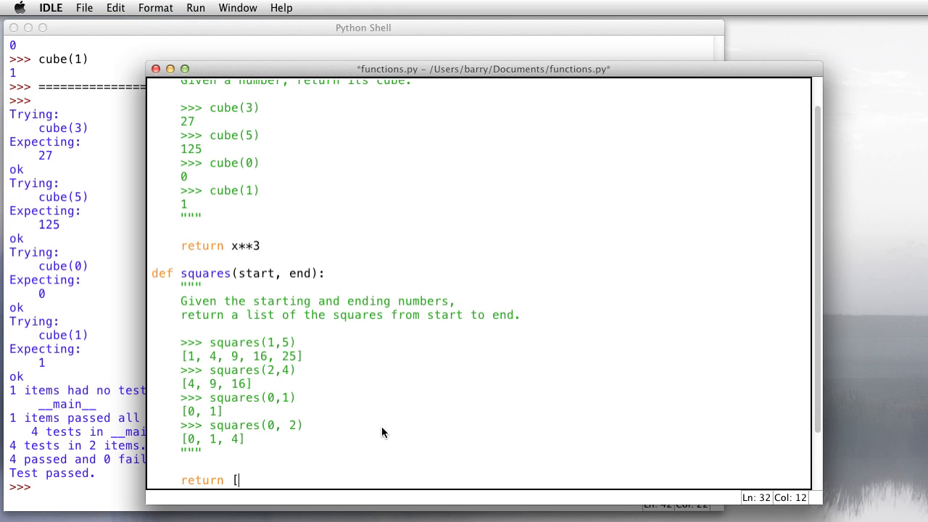
pyautogui.write('i')
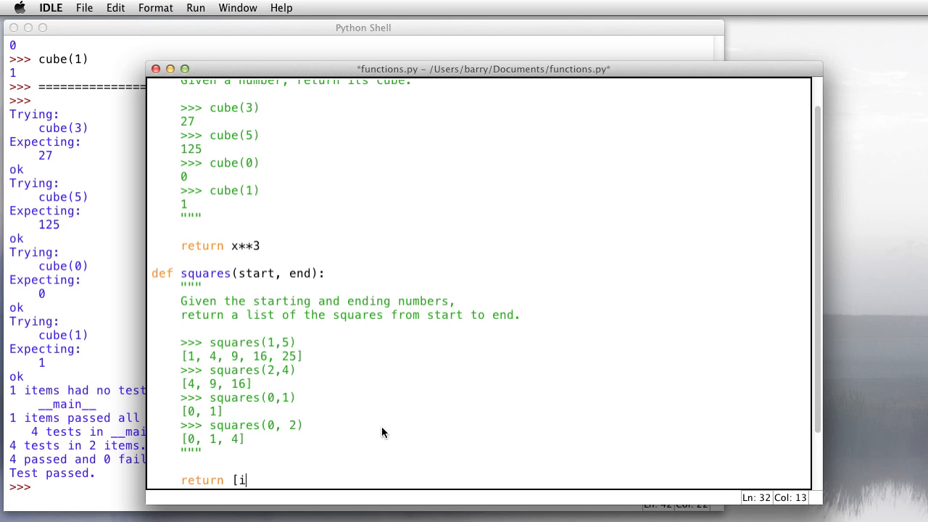
pyautogui.write('**2')
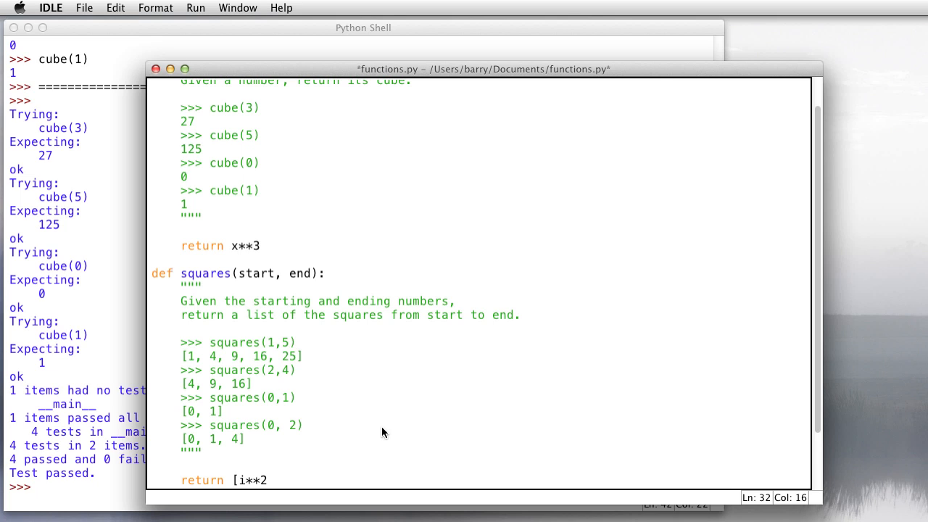
pyautogui.write('for i in rang')
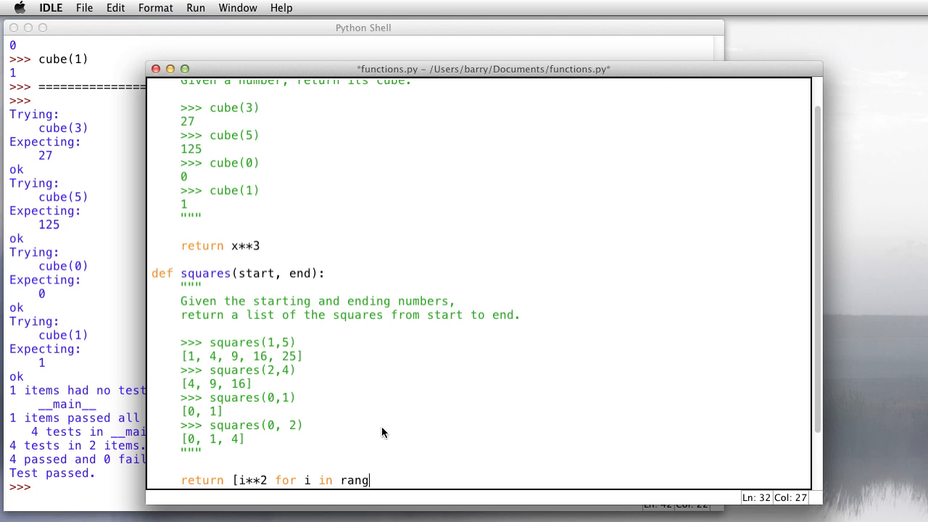
pyautogui.write('e(start, end+1')
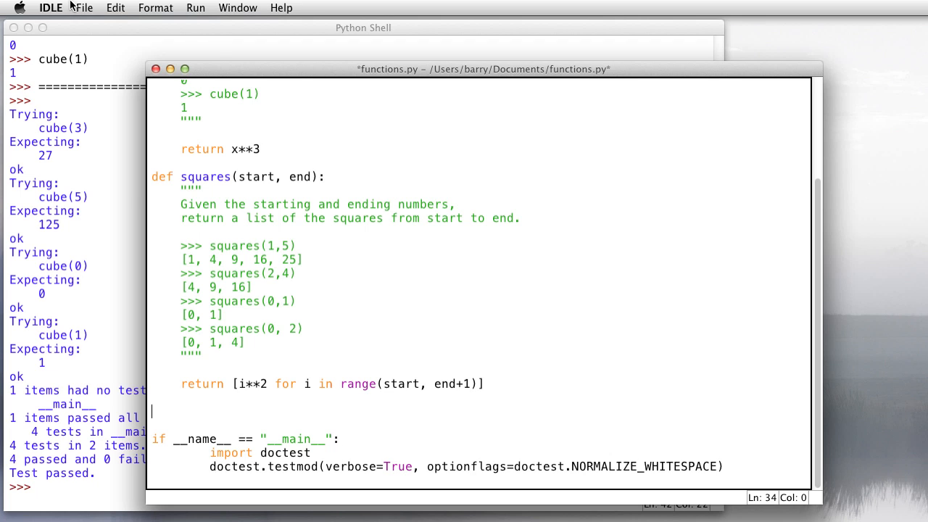
# Run functions.py and check the shell reports all 8 doctests for cube and squares passing.
pyautogui.press('cmd+s')
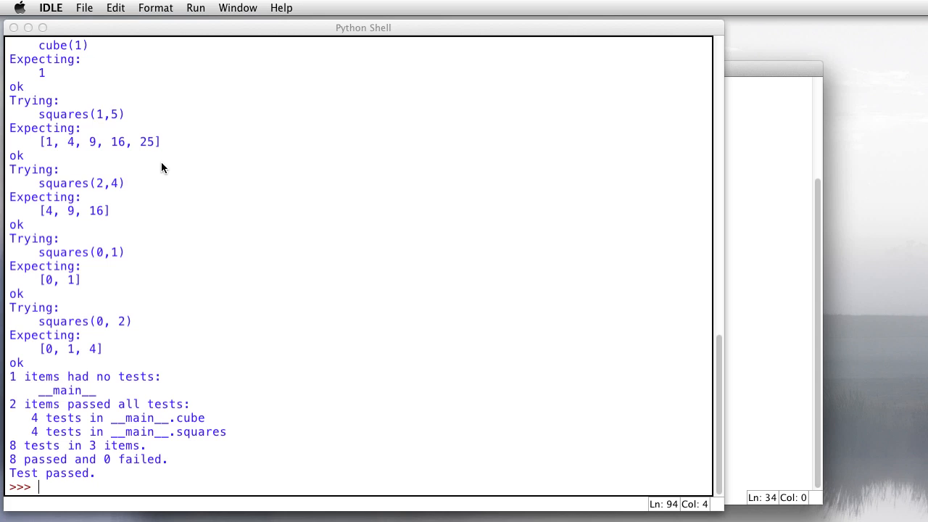
pyautogui.moveTo(72, 109)
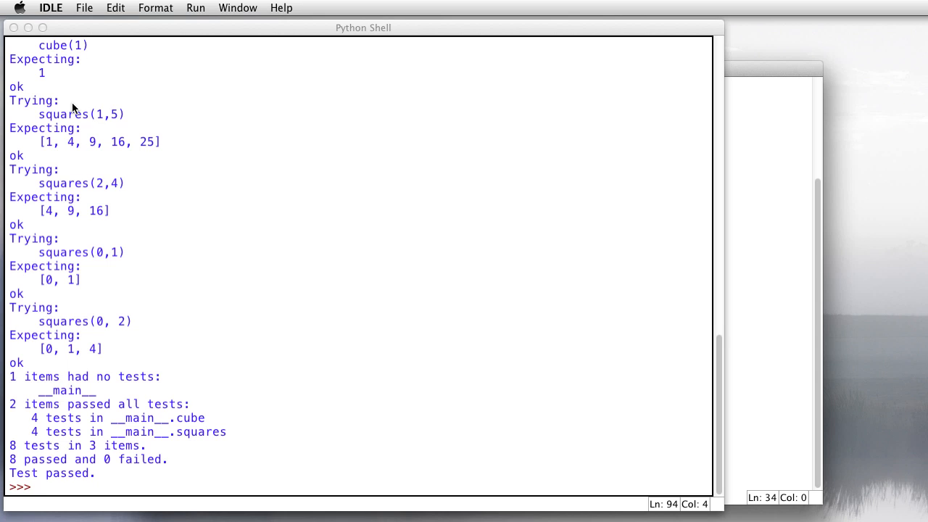
pyautogui.moveTo(24, 161)
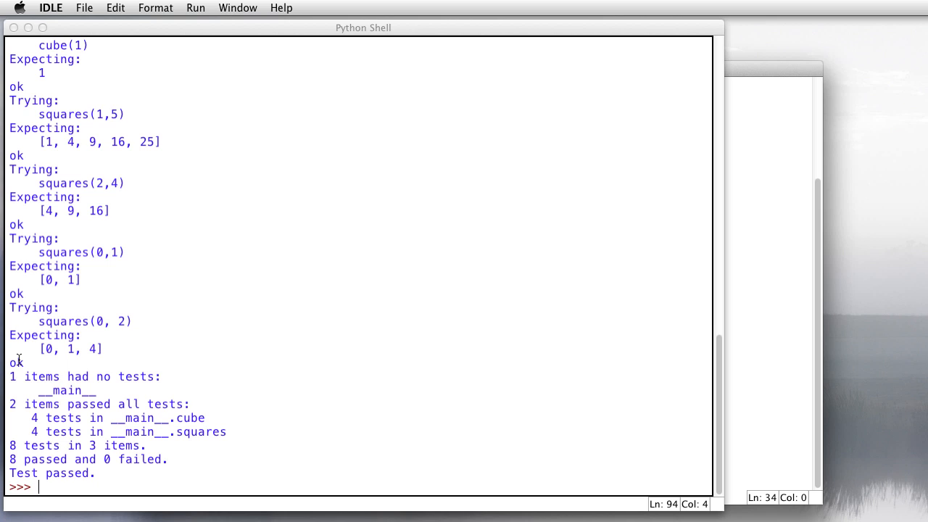
pyautogui.moveTo(169, 453)
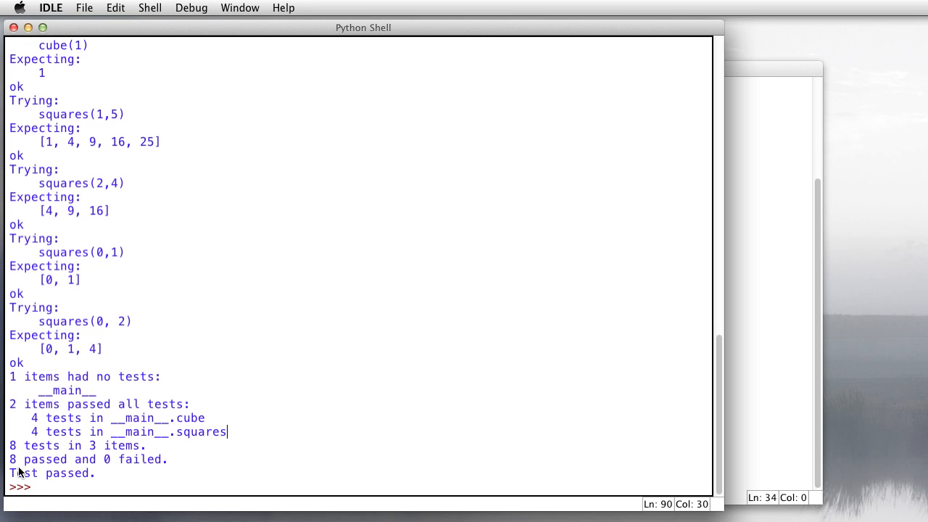
pyautogui.tripleClick(87, 458)
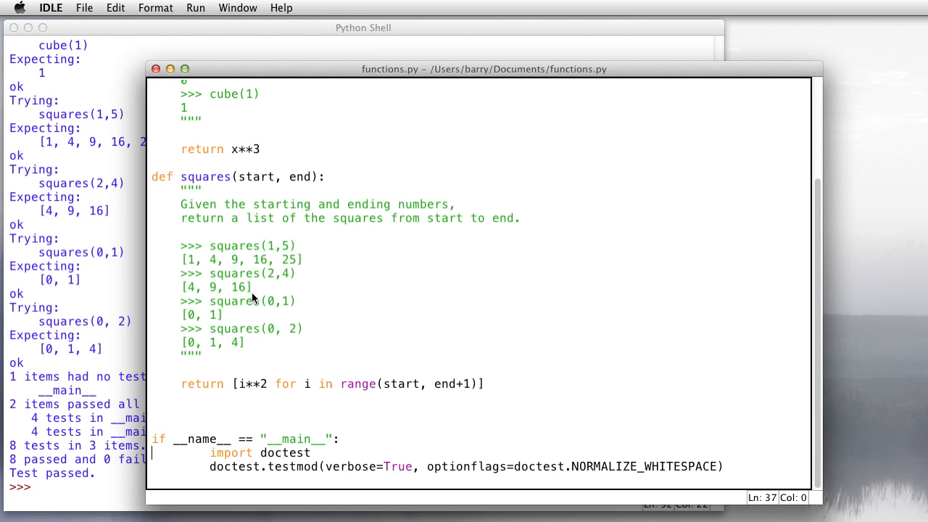
pyautogui.moveTo(467, 386)
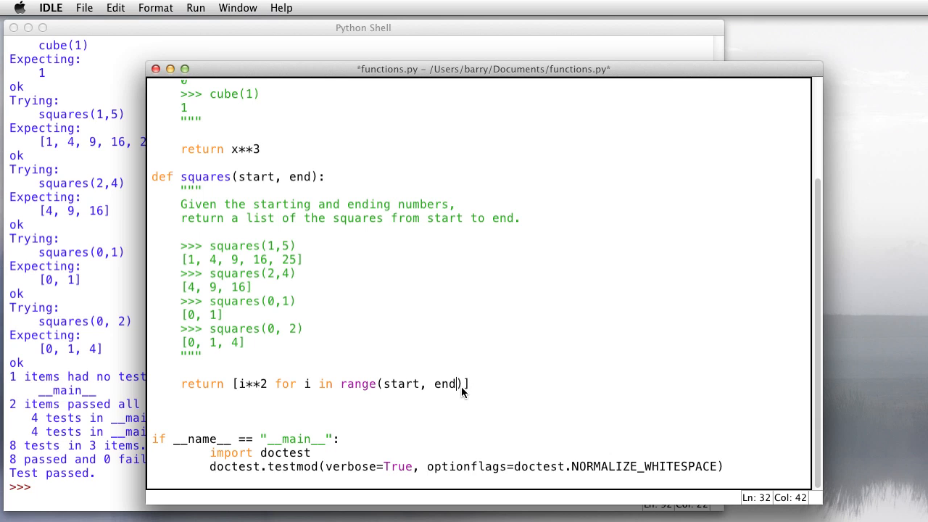
pyautogui.moveTo(203, 161)
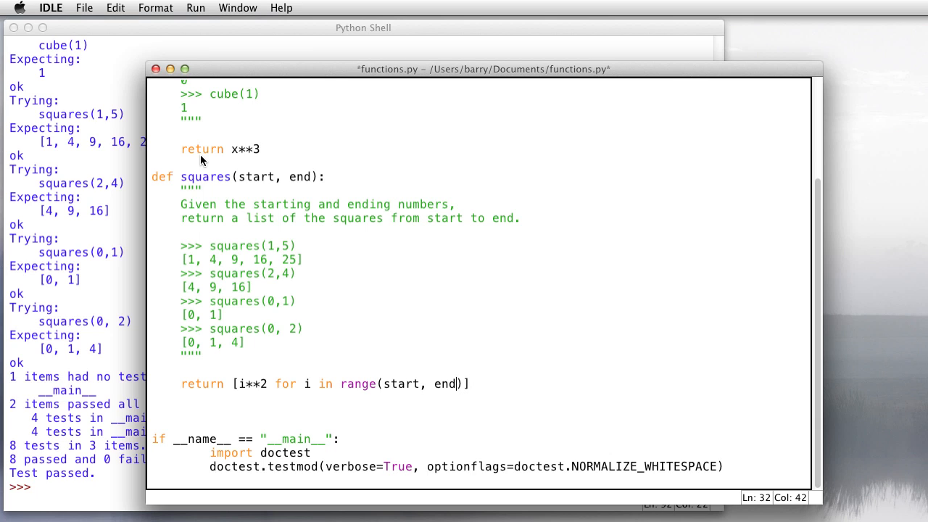
# Save the edited functions.py and run the module so the squares doctests execute and fail.
pyautogui.press('cmd+s')
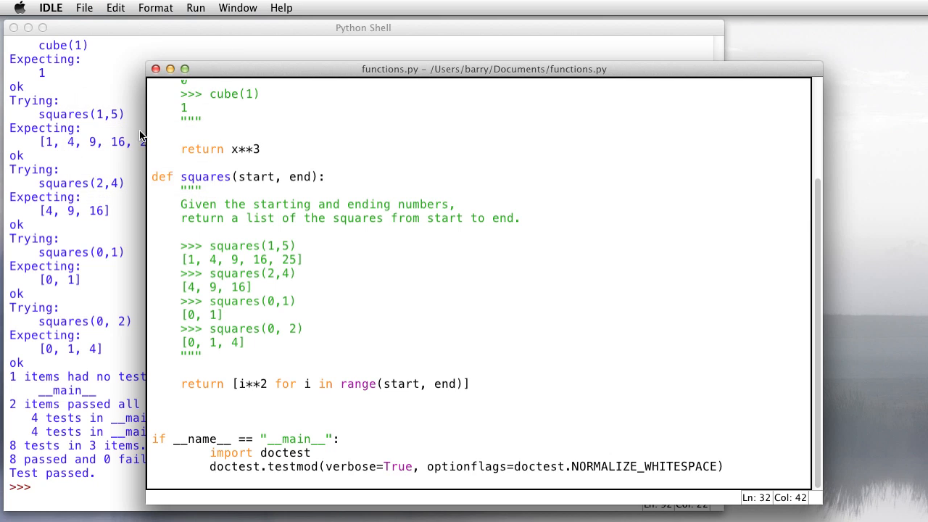
pyautogui.moveTo(246, 328)
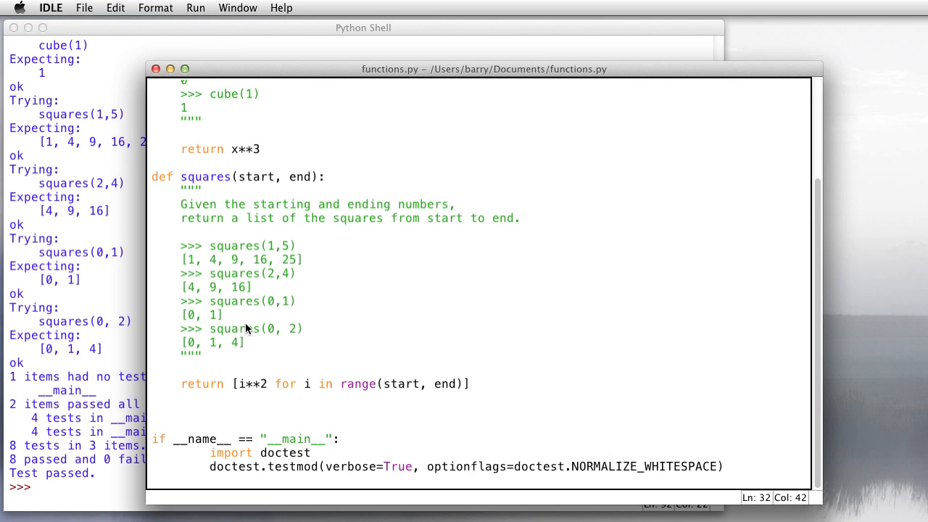
pyautogui.click(195, 9)
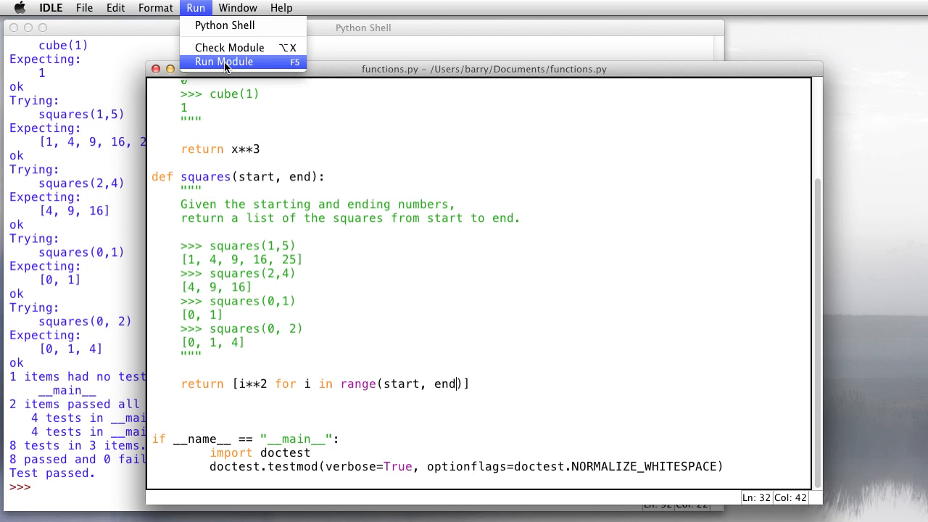
pyautogui.click(223, 61)
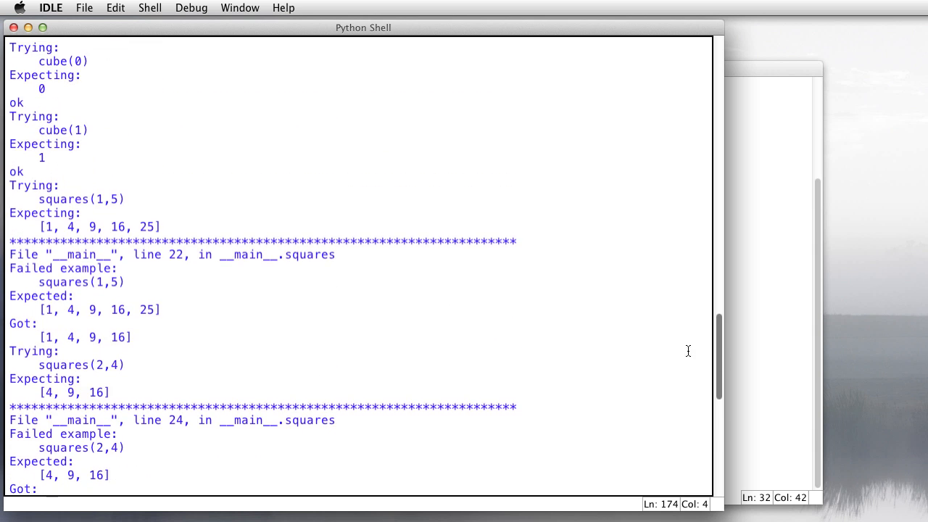
pyautogui.moveTo(32, 290)
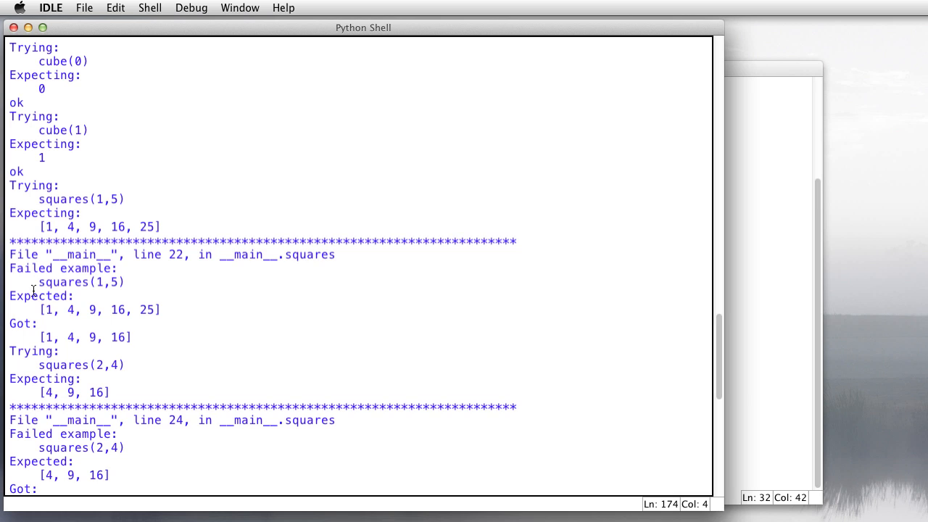
pyautogui.doubleClick(73, 281)
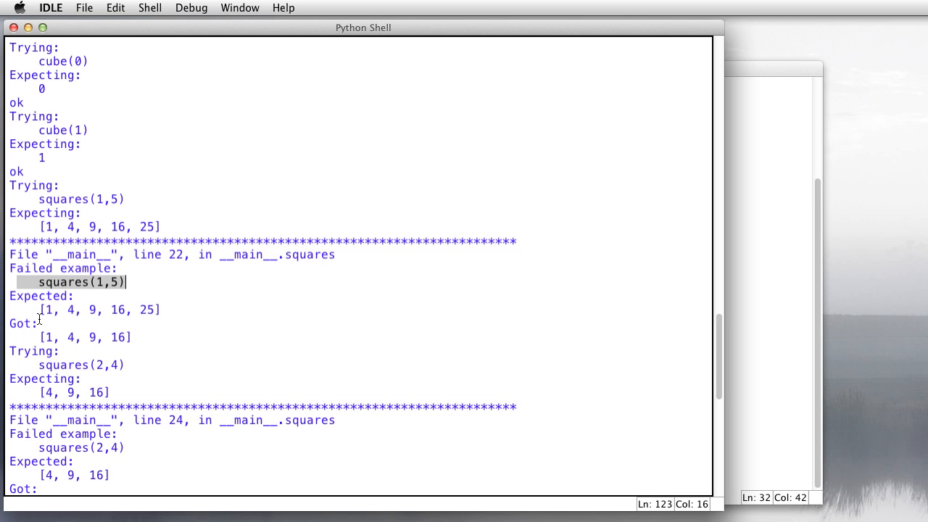
pyautogui.click(163, 310)
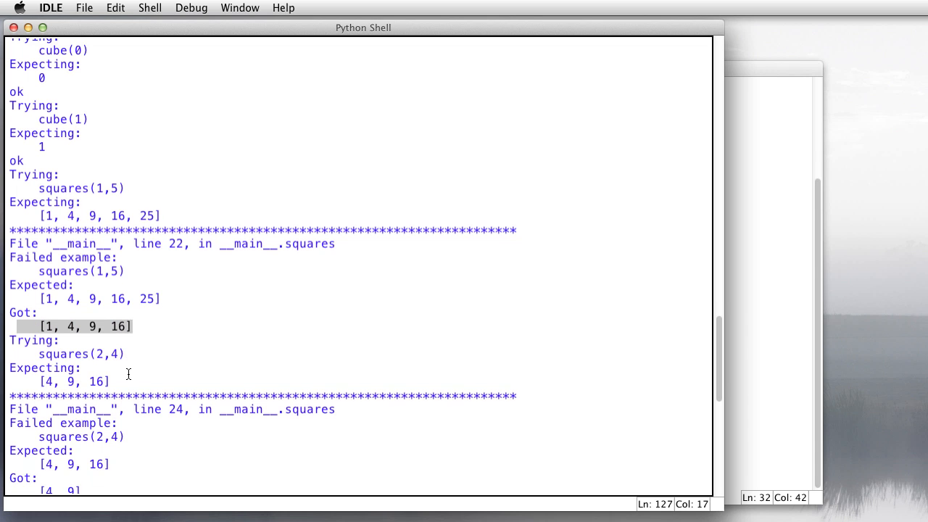
pyautogui.scroll(-3)
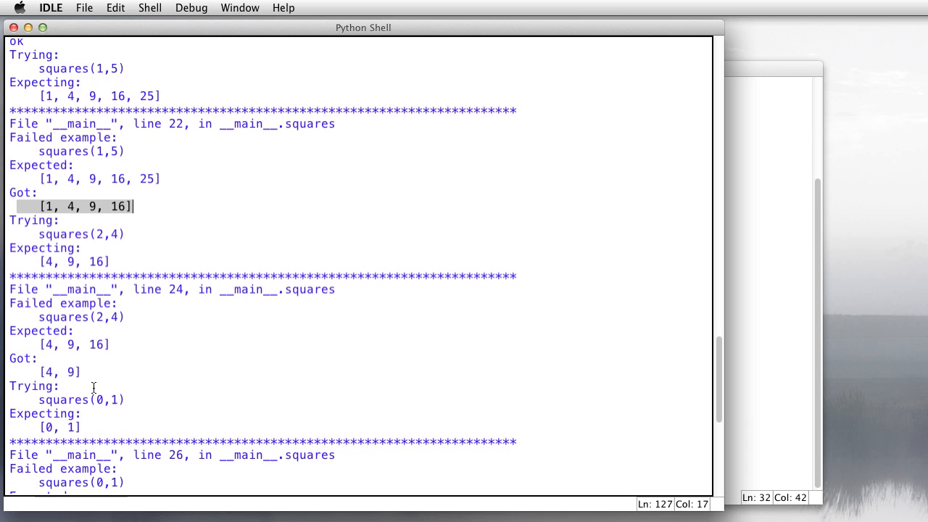
pyautogui.scroll(-3)
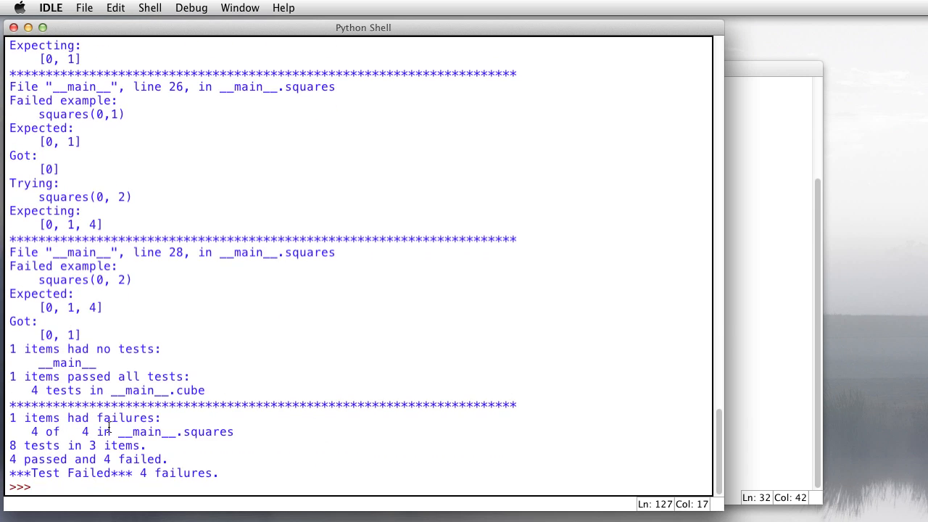
pyautogui.moveTo(29, 434)
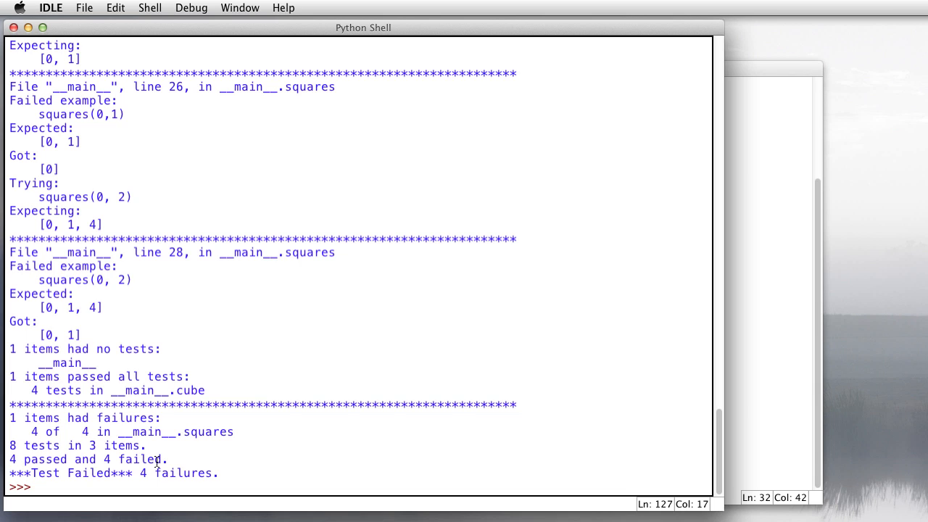
pyautogui.moveTo(171, 203)
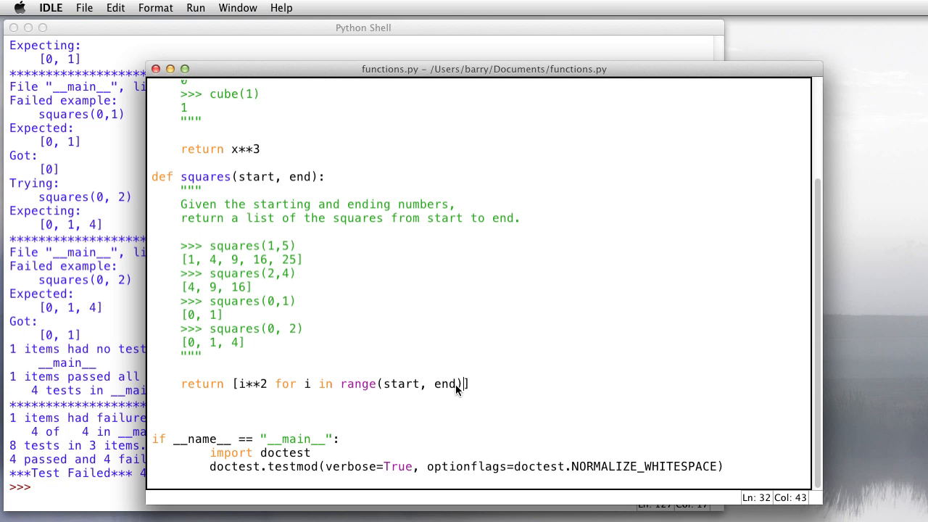
# Restore squares to range(start, end+1) so it includes the ending number.
pyautogui.write('+1')
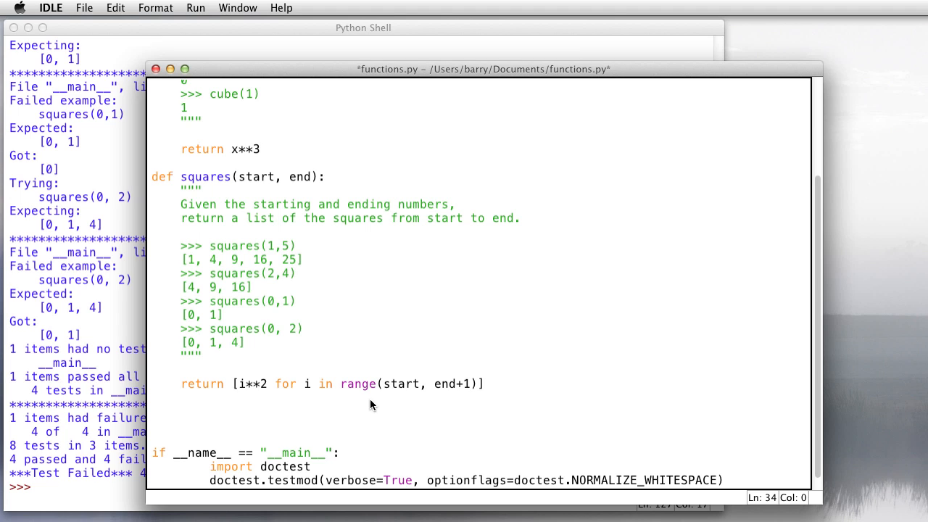
# Define cubes(start, end) with a docstring describing cubes from a starting to an ending number.
pyautogui.write('def cubes')
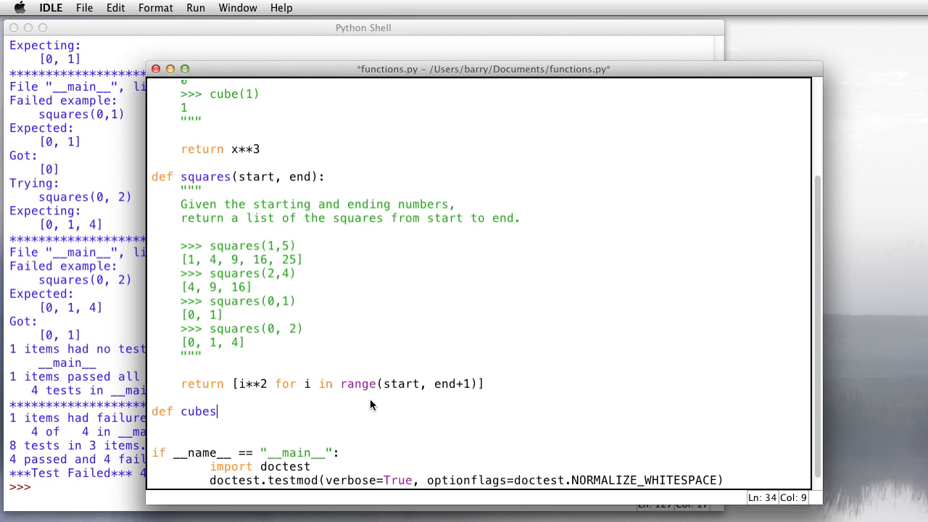
pyautogui.write('(start, end):')
pyautogui.write('"""')
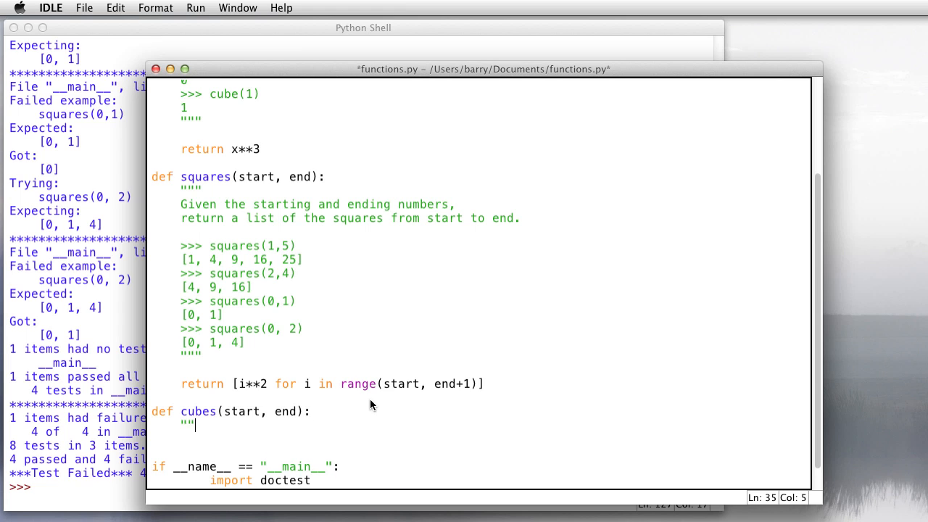
pyautogui.write('Given')
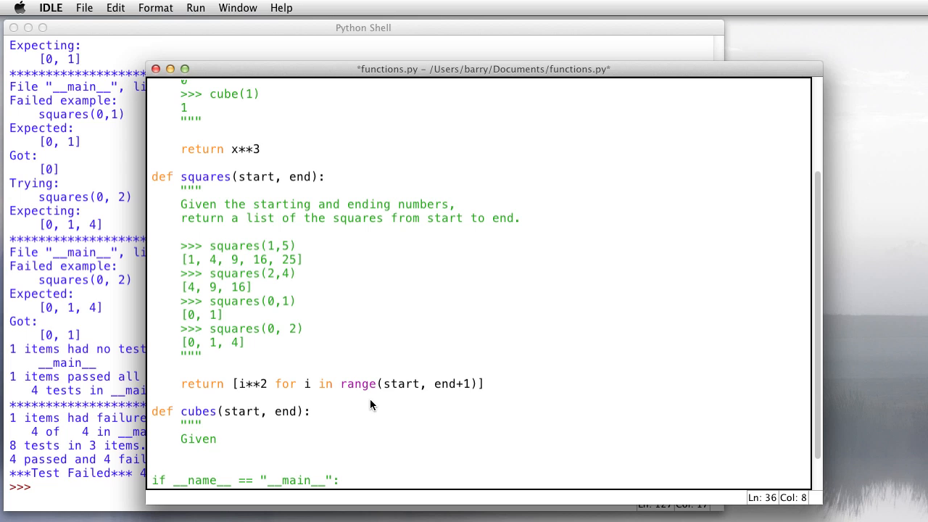
pyautogui.write('a starting and e')
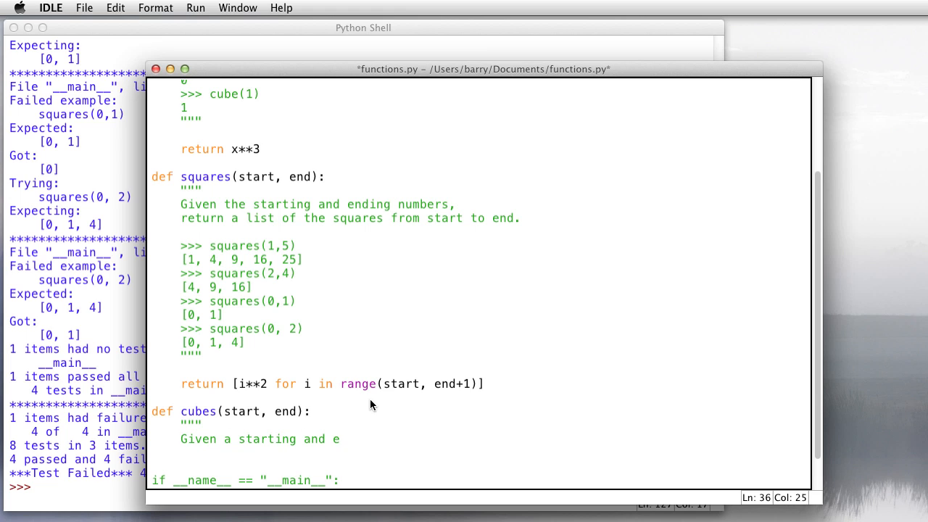
pyautogui.write('nding number')
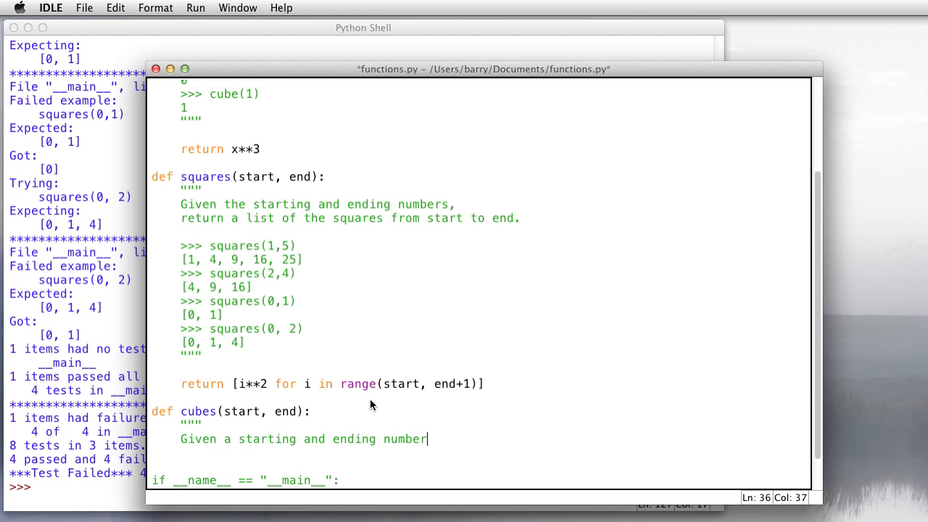
pyautogui.write(',')
pyautogui.click(478, 452)
pyautogui.write('return the list of')
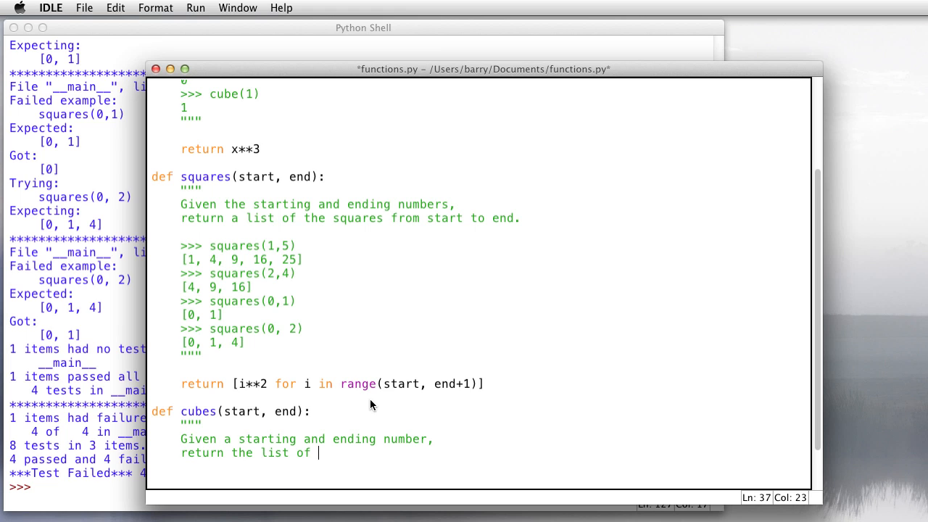
pyautogui.write('cubes from start to end.')
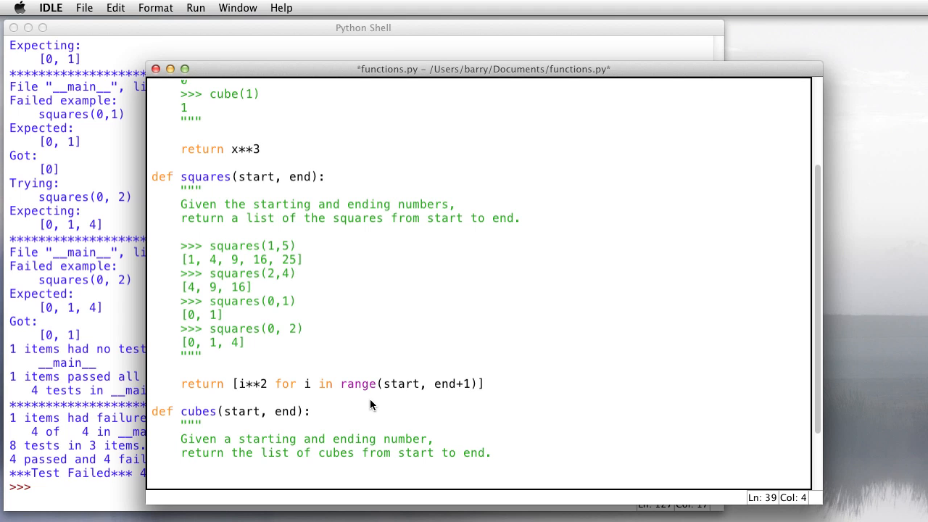
# Add doctest examples cubes(0, 1) and cubes(0, 3) expecting [0, 1, 8, 27].
pyautogui.write('>>> cubes')
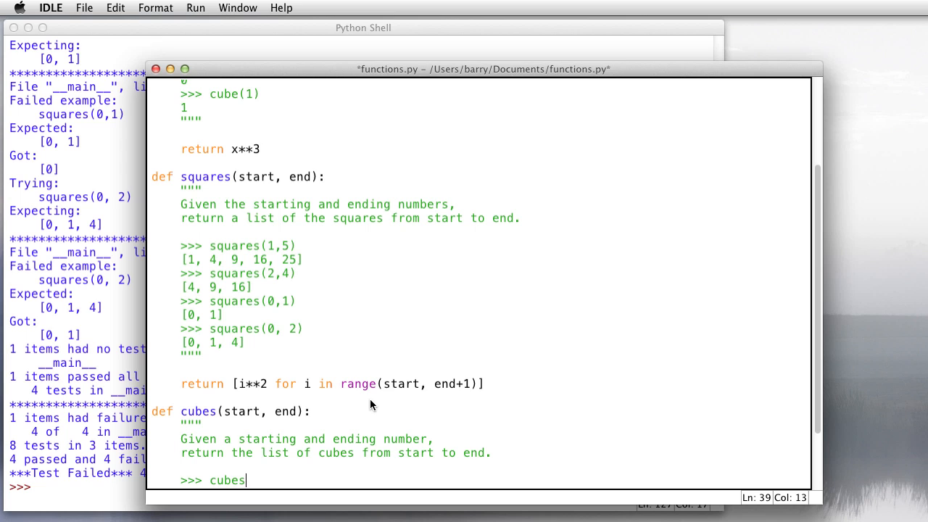
pyautogui.write('(0,')
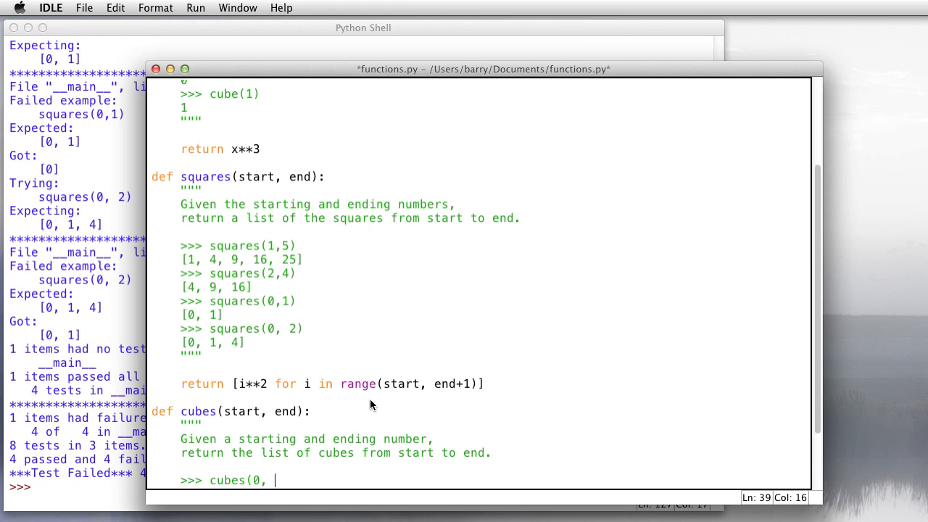
pyautogui.write('1)')
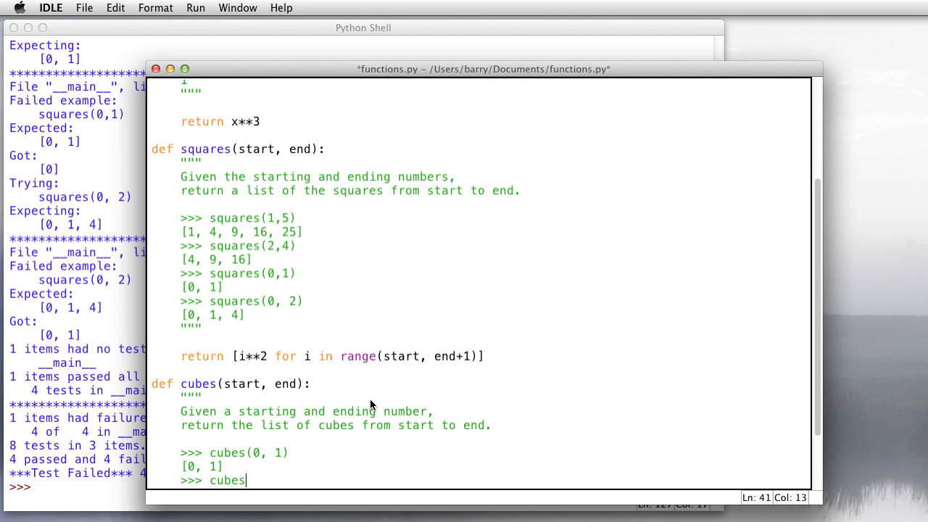
pyautogui.write('(')
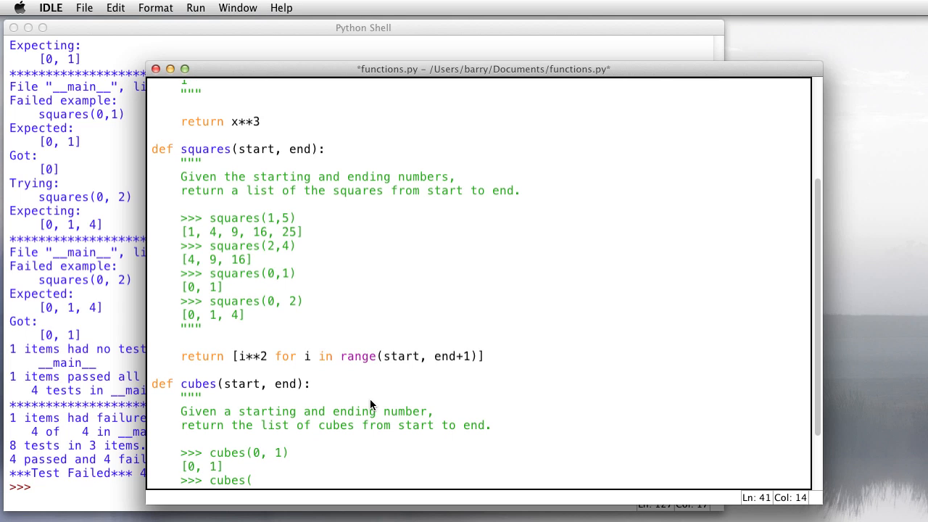
pyautogui.write('0, 3)')
pyautogui.write('[0, 1,')
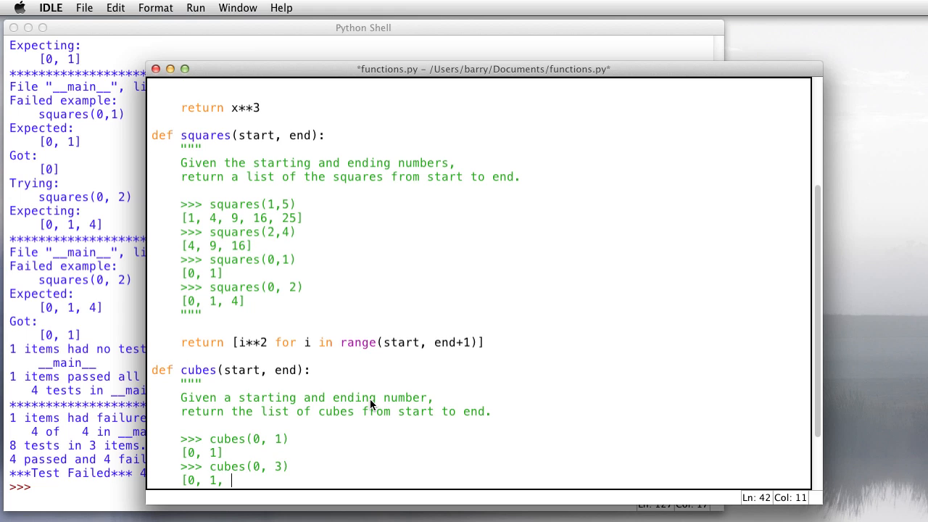
pyautogui.write('8,')
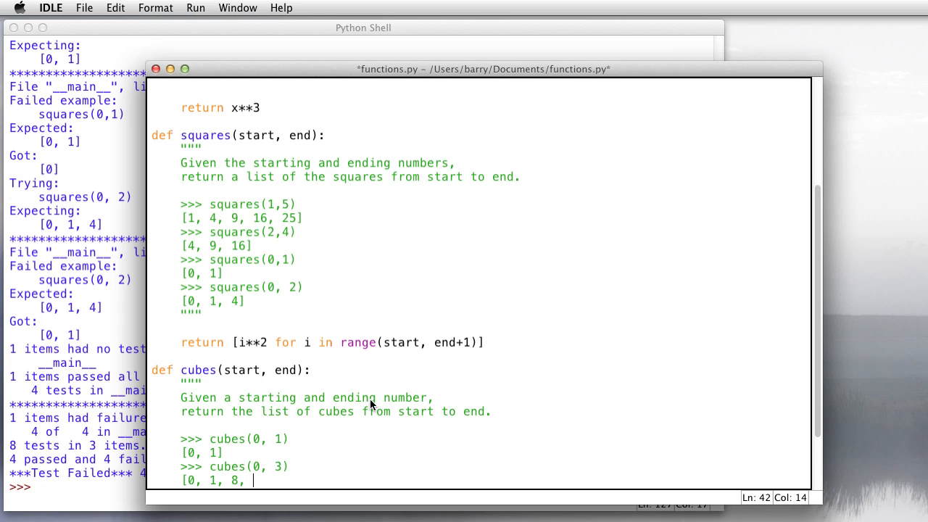
pyautogui.write('27]')
pyautogui.write('>>>')
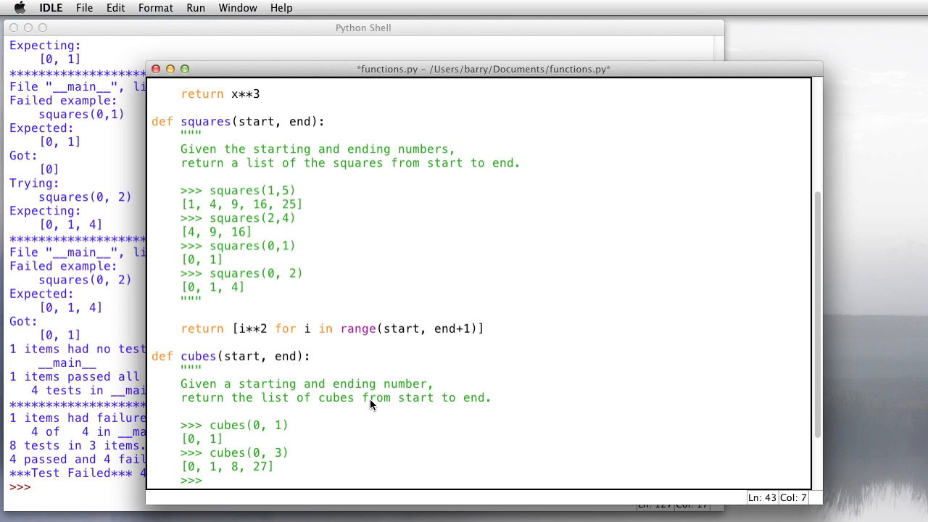
# Add the cubes(10, 12) example expecting [1000, 1331, 1728] and close the docstring.
pyautogui.write('cubes(')
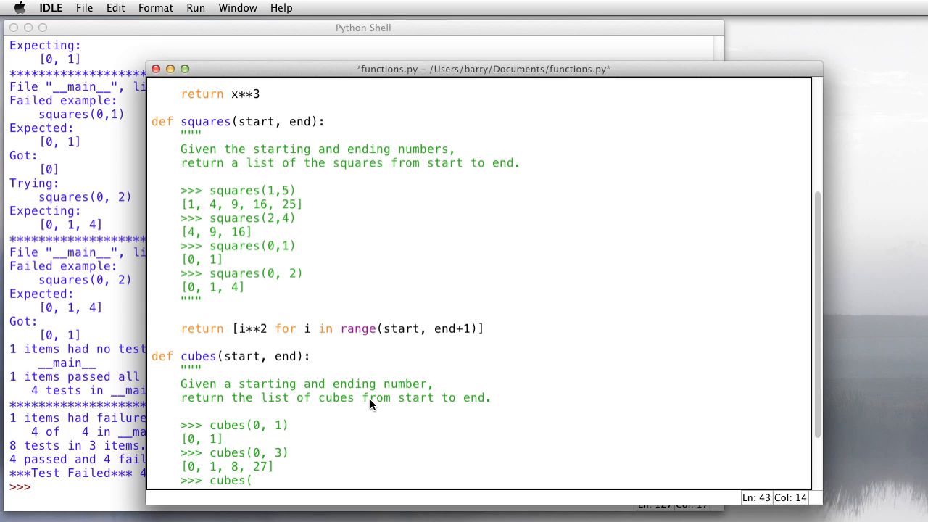
pyautogui.write('10, 12')
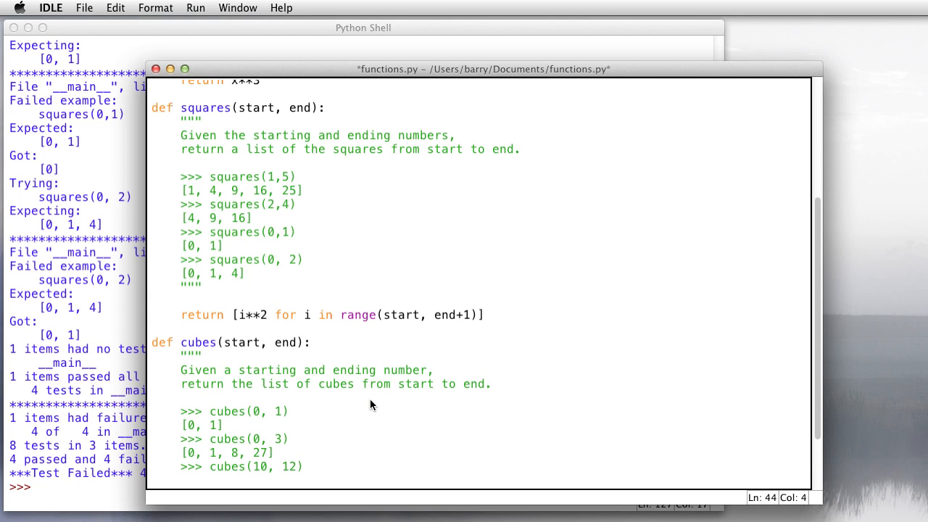
pyautogui.write('[')
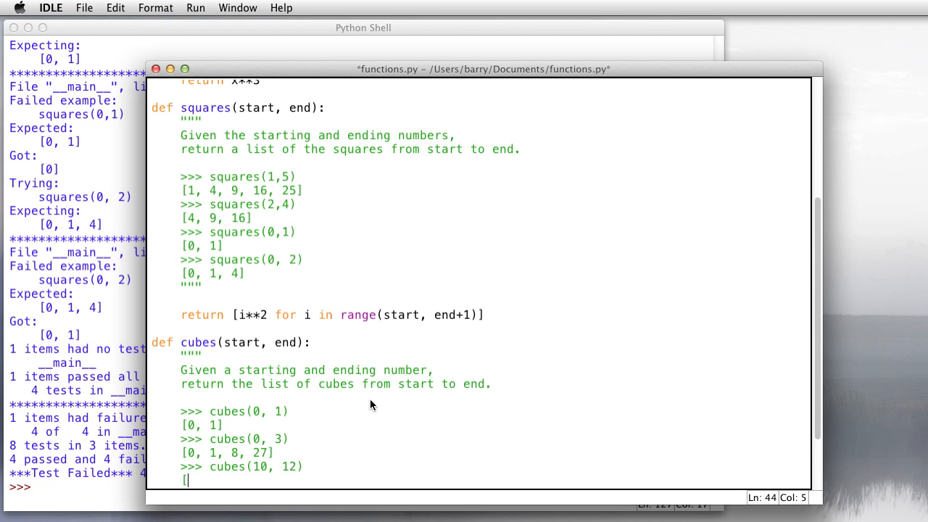
pyautogui.write('1000,')
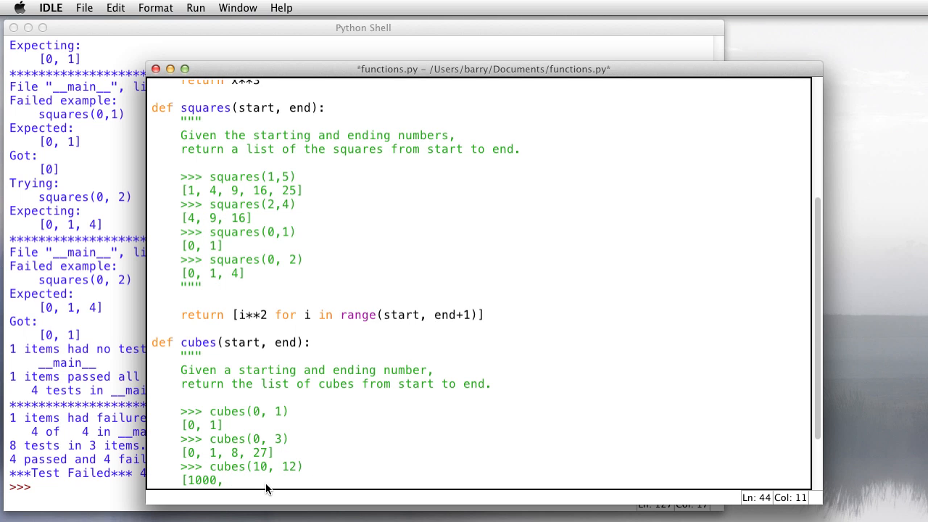
pyautogui.write('1331, 1')
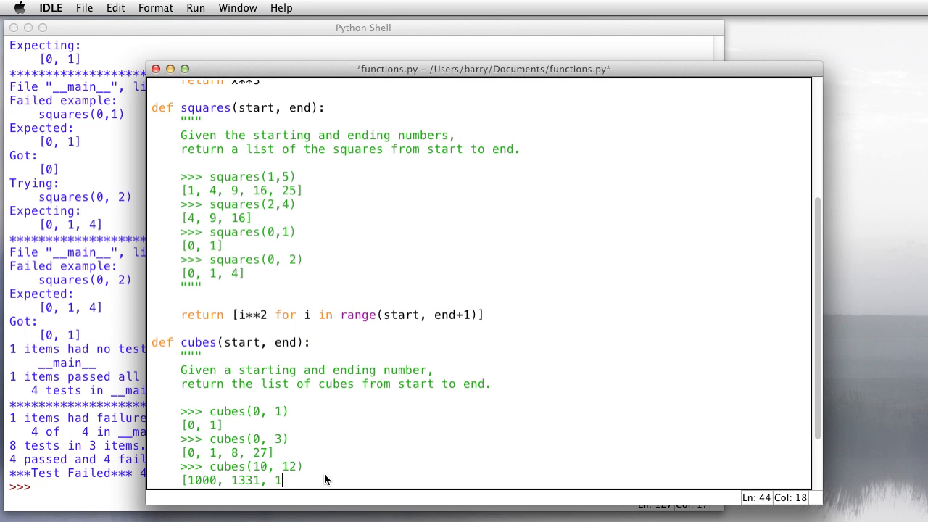
pyautogui.write('728]')
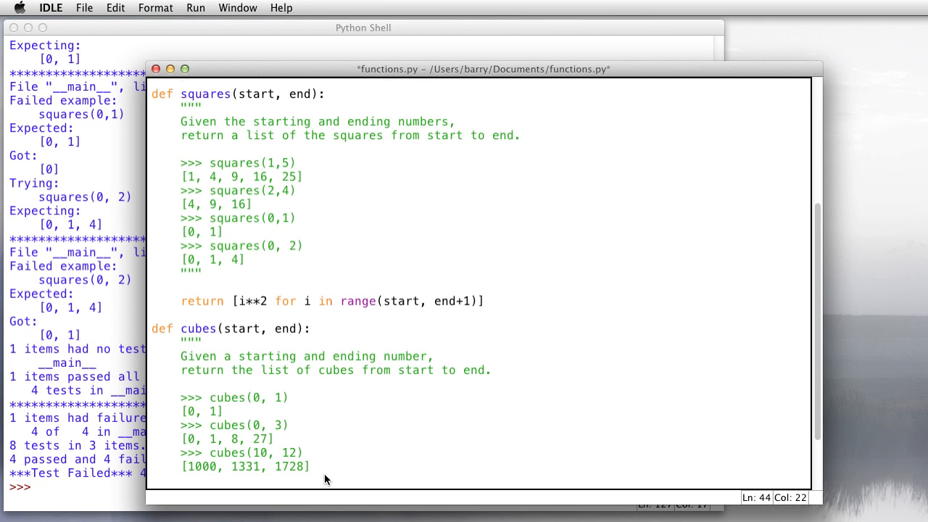
pyautogui.scroll(-3)
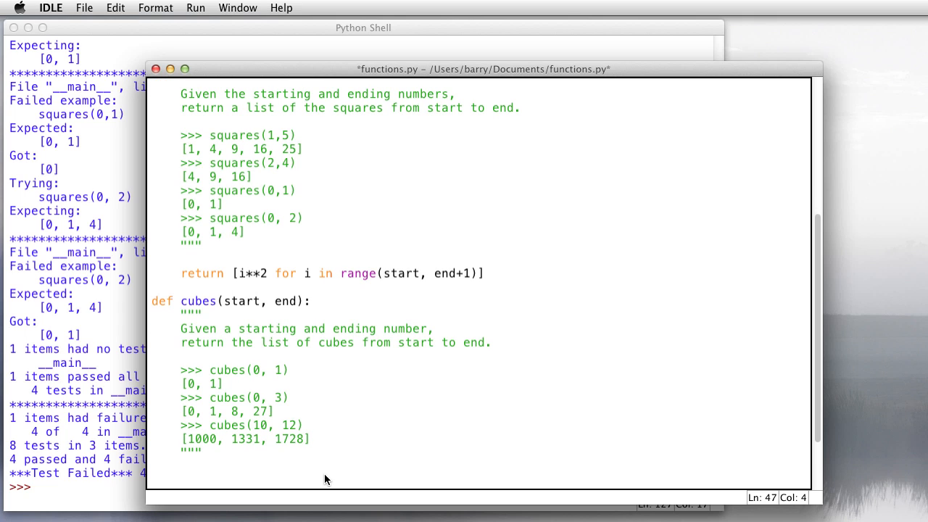
# Make cubes return [cube(i) for i in range(start, end+1)].
pyautogui.write('rut')
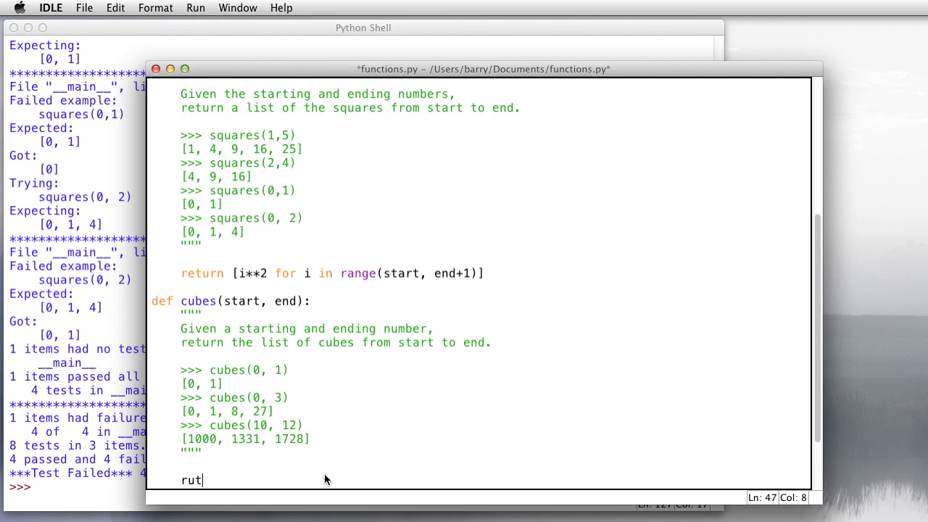
pyautogui.write('eturn [cub')
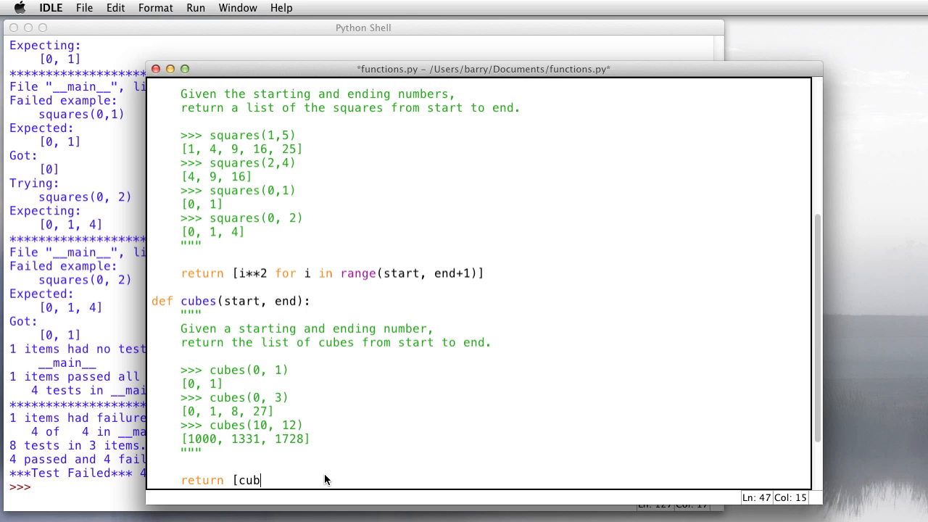
pyautogui.write('e(i)')
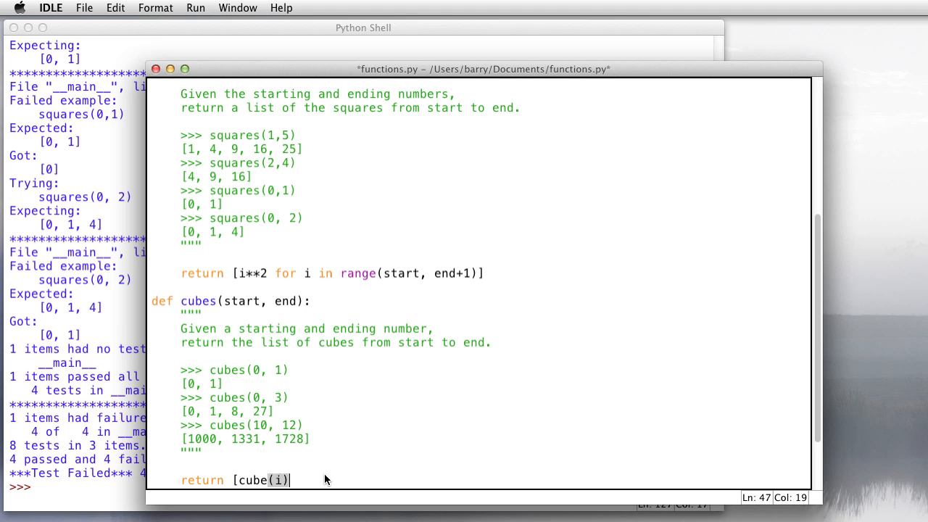
pyautogui.write('for i in range(')
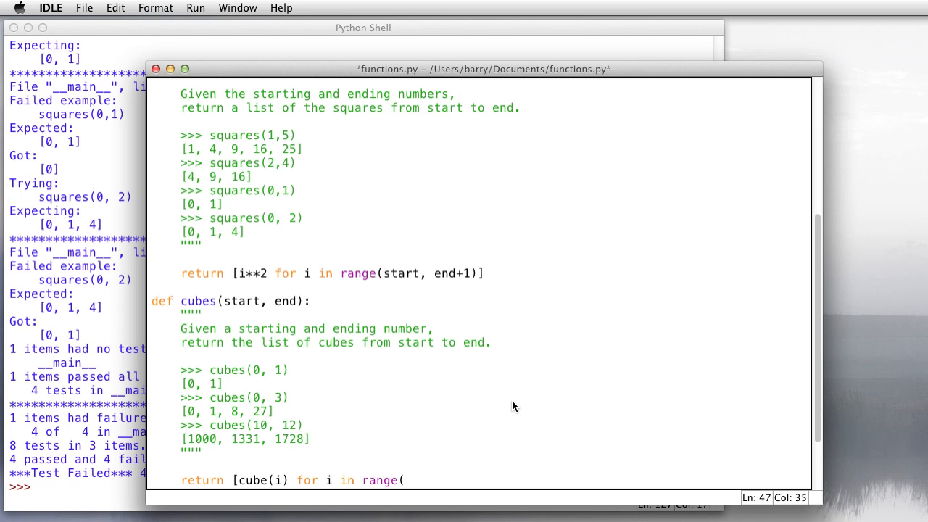
pyautogui.write('start,')
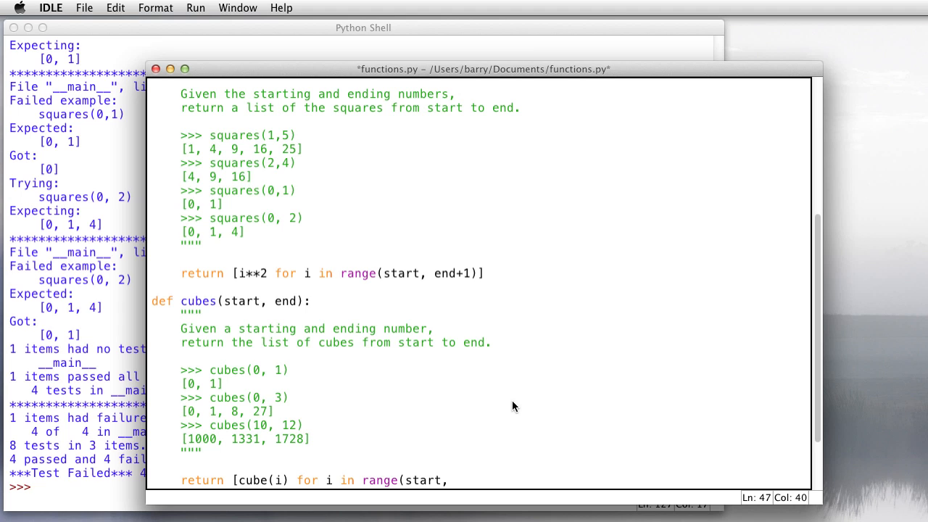
pyautogui.write('end+1')
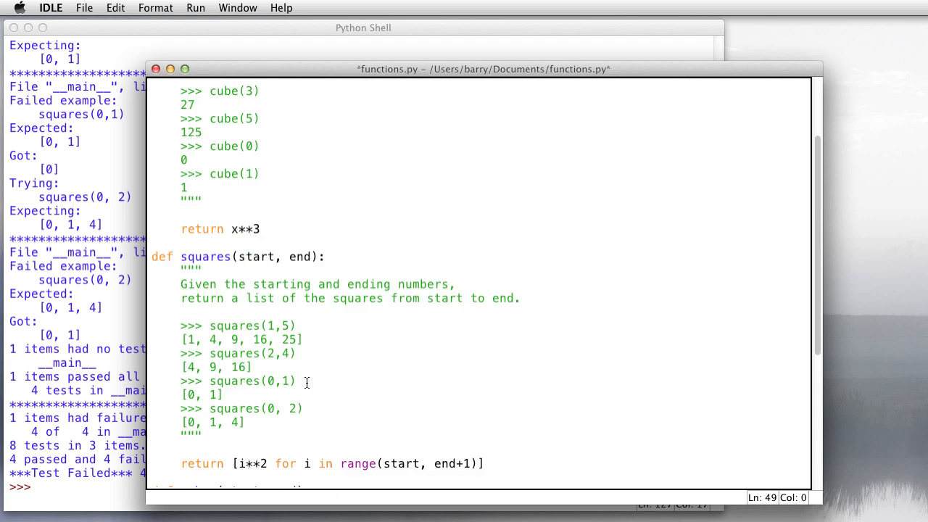
pyautogui.scroll(-3)
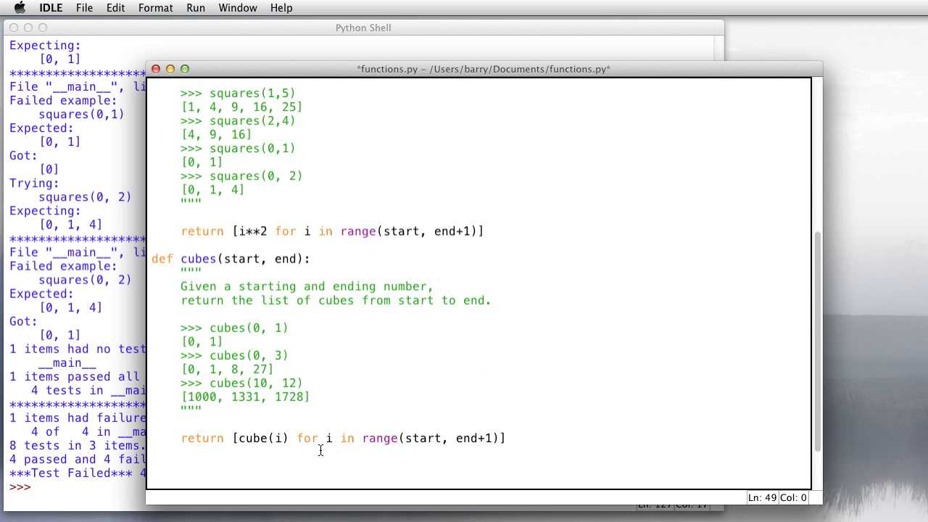
pyautogui.scroll(-3)
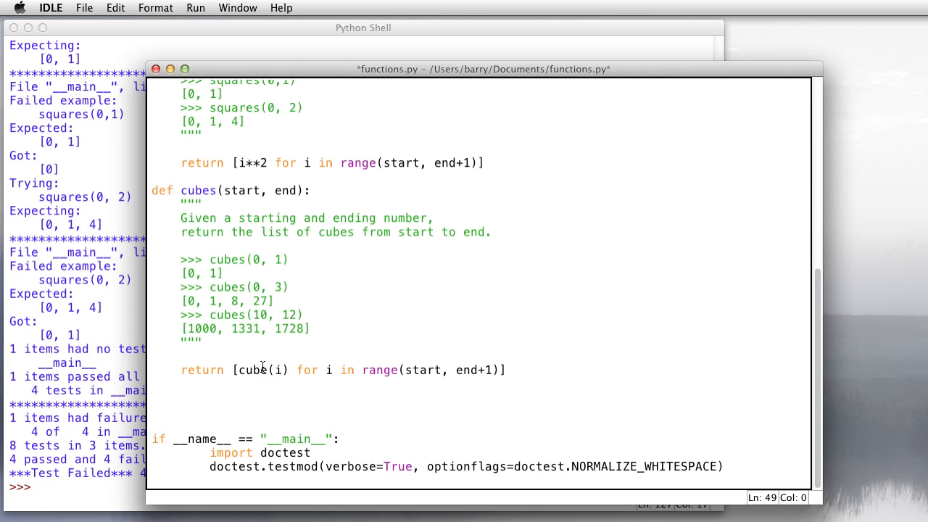
pyautogui.click(84, 9)
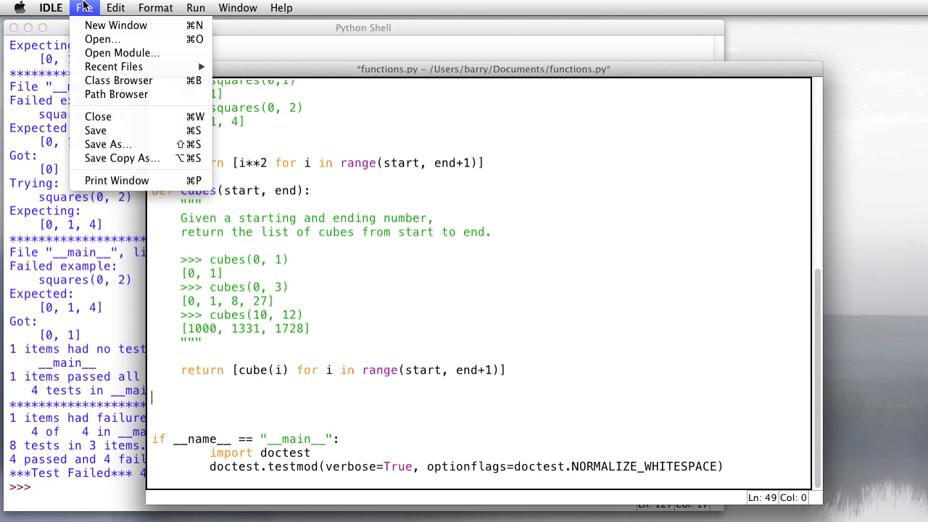
# Save functions.py so the module can be run with all 11 doctests.
pyautogui.click(96, 130)
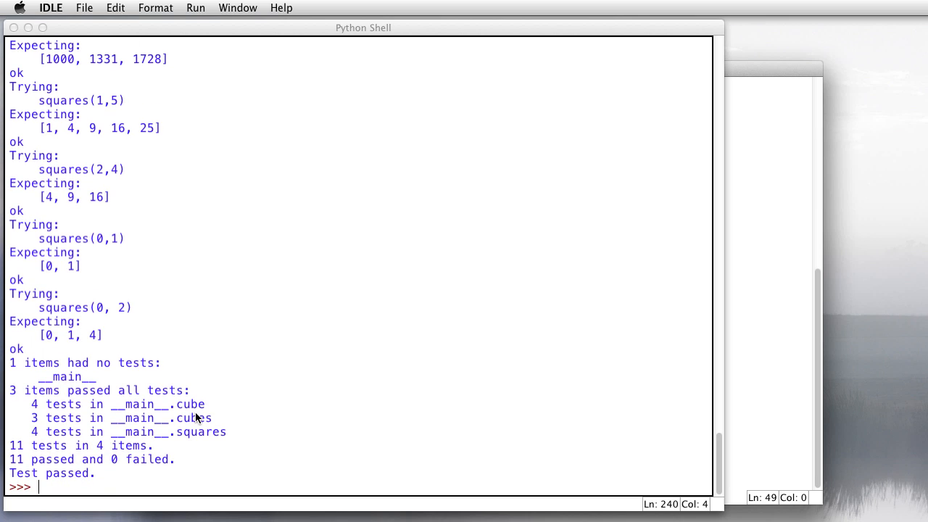
pyautogui.moveTo(220, 426)
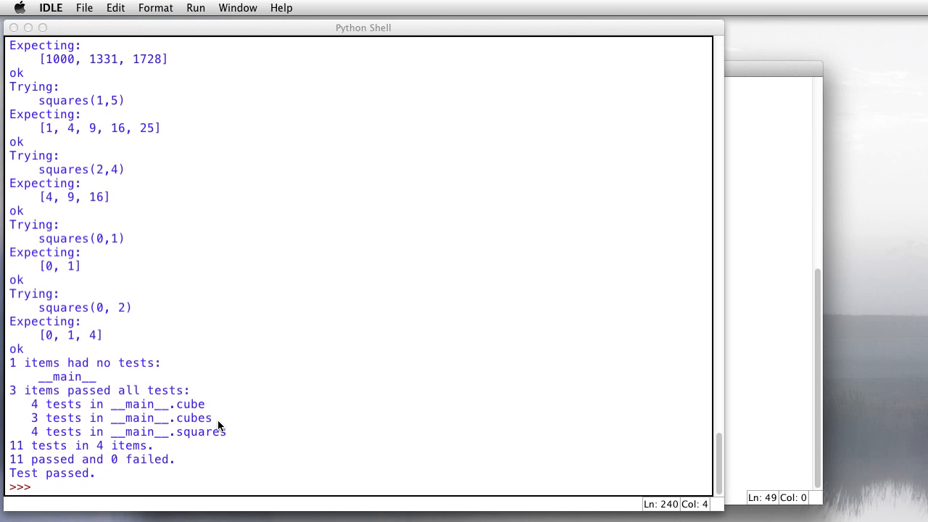
pyautogui.moveTo(200, 441)
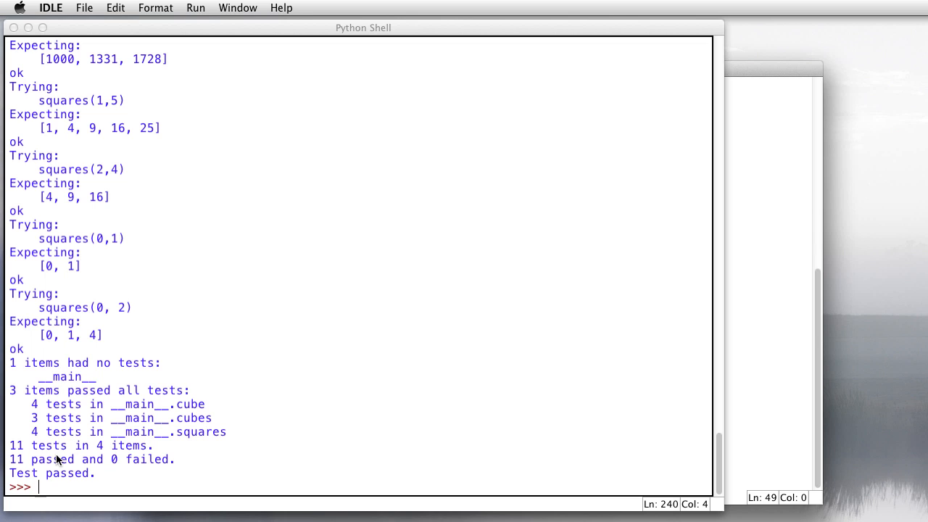
pyautogui.moveTo(453, 406)
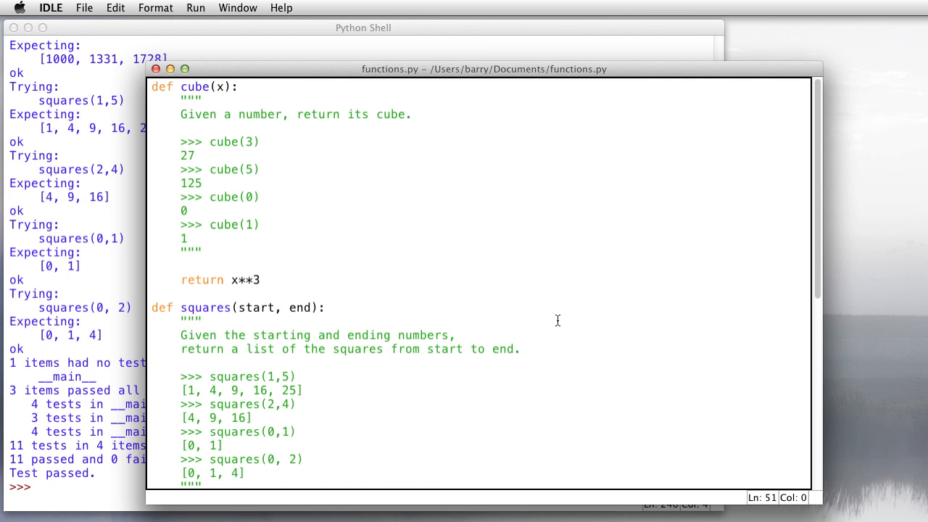
pyautogui.moveTo(210, 93)
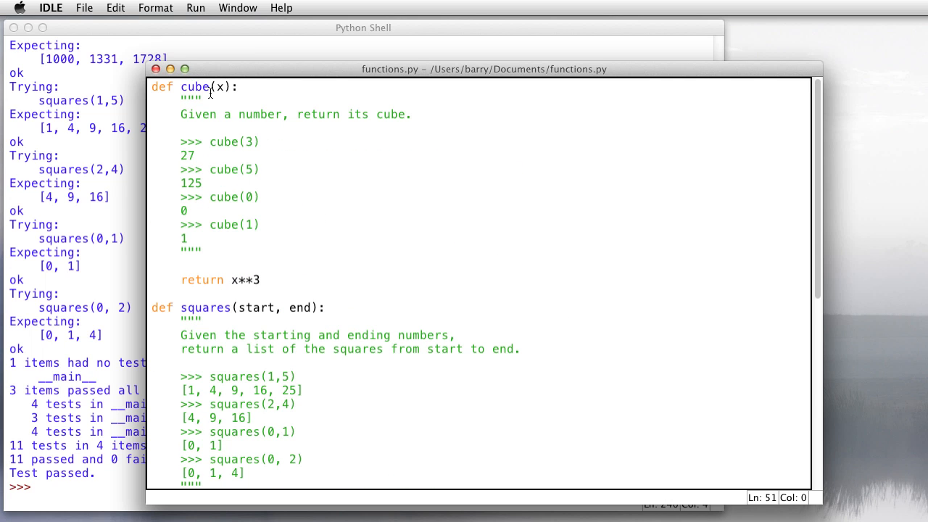
pyautogui.click(84, 8)
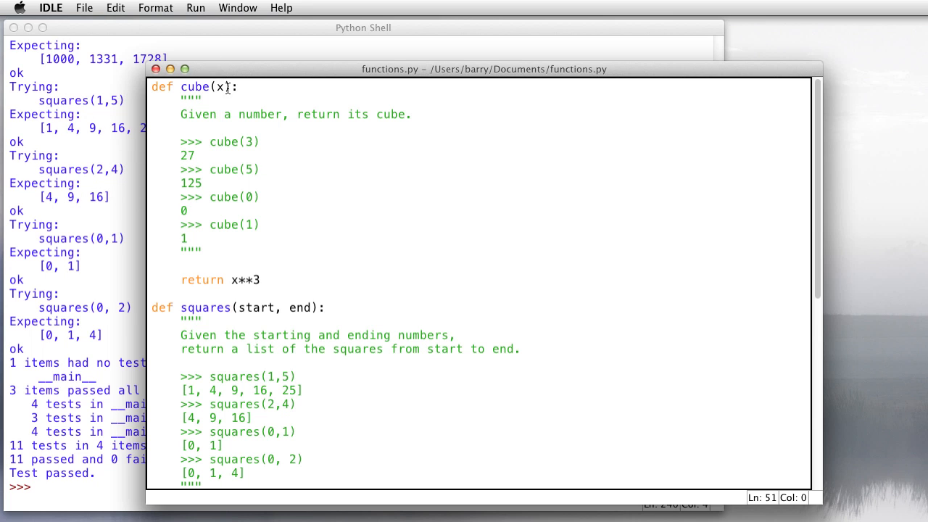
pyautogui.moveTo(200, 122)
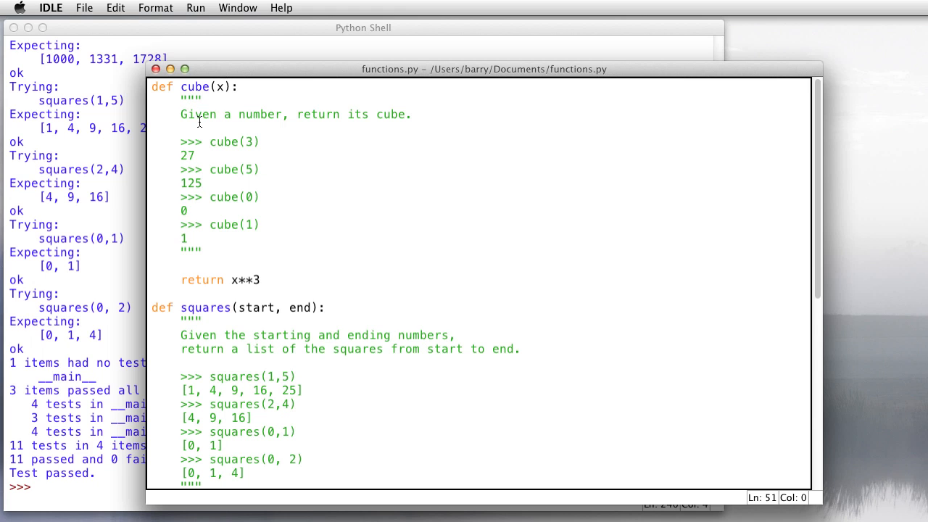
pyautogui.moveTo(419, 119)
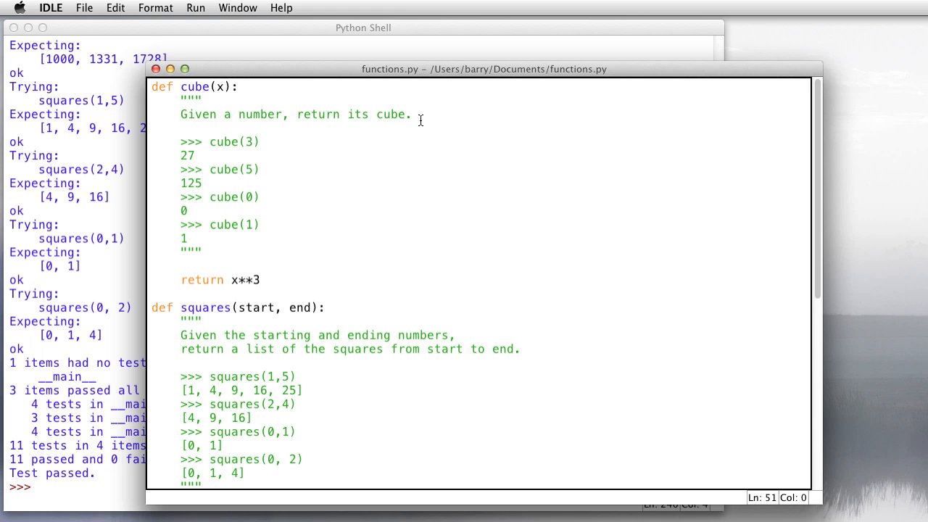
pyautogui.moveTo(187, 213)
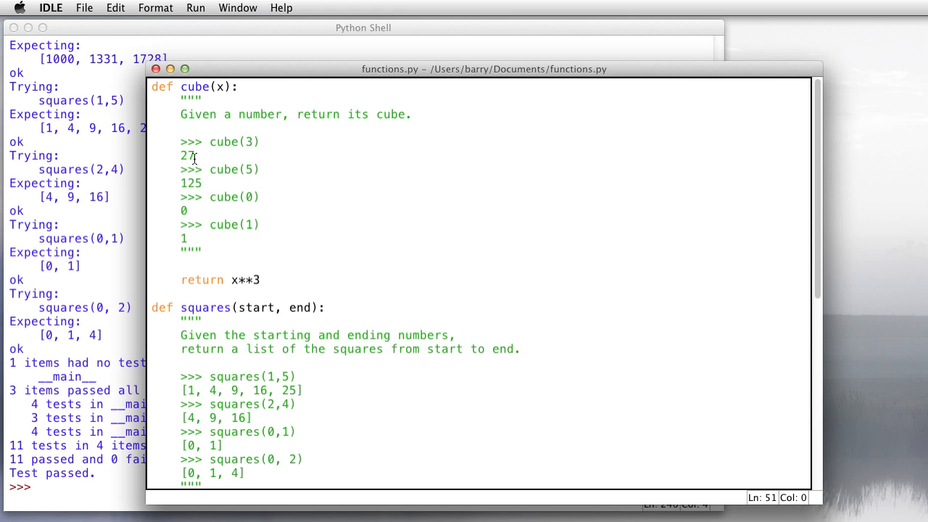
pyautogui.moveTo(273, 316)
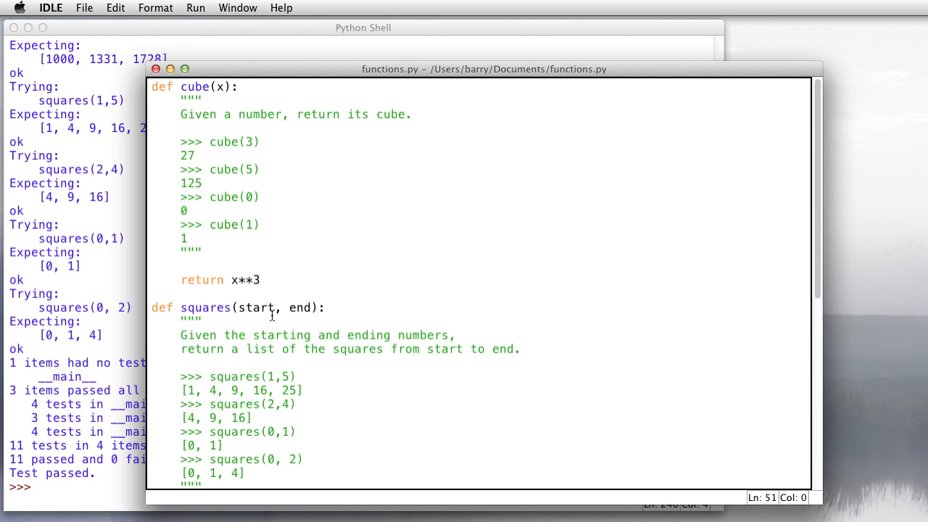
pyautogui.scroll(-3)
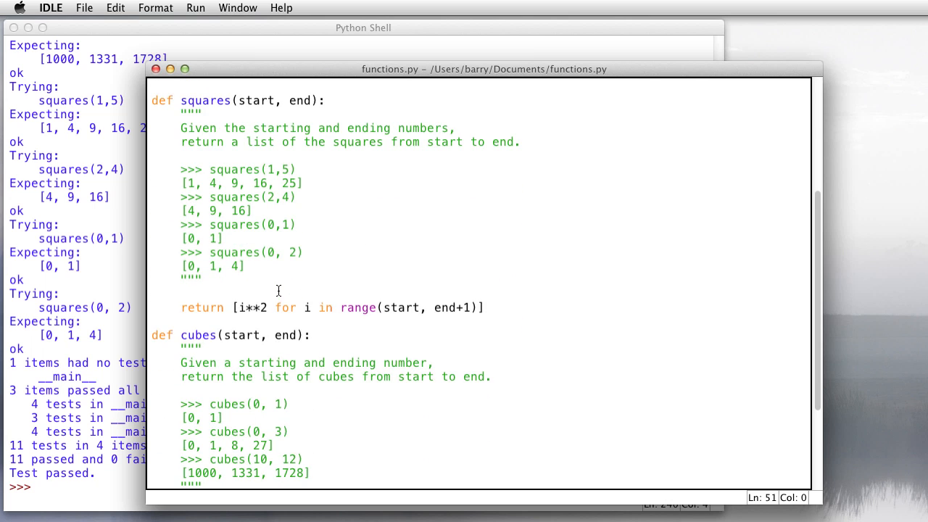
pyautogui.scroll(-3)
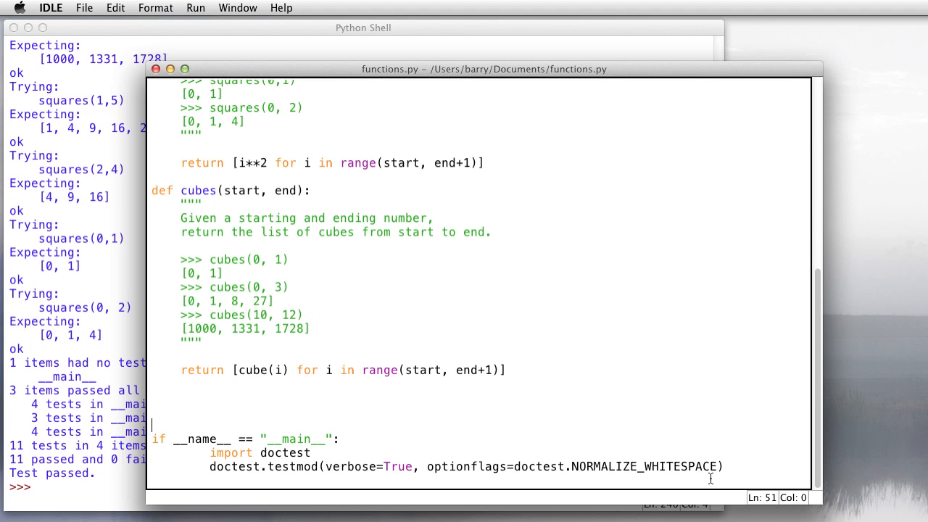
pyautogui.moveTo(731, 467)
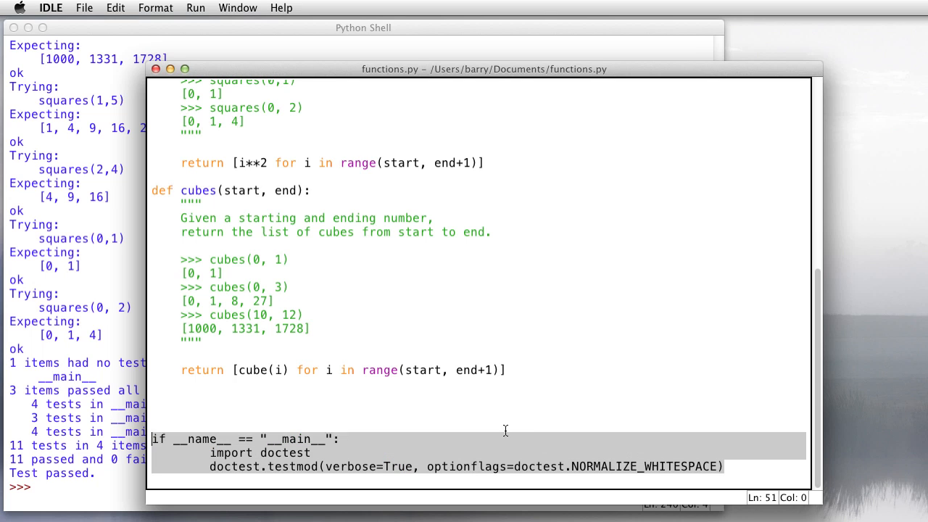
pyautogui.moveTo(151, 435)
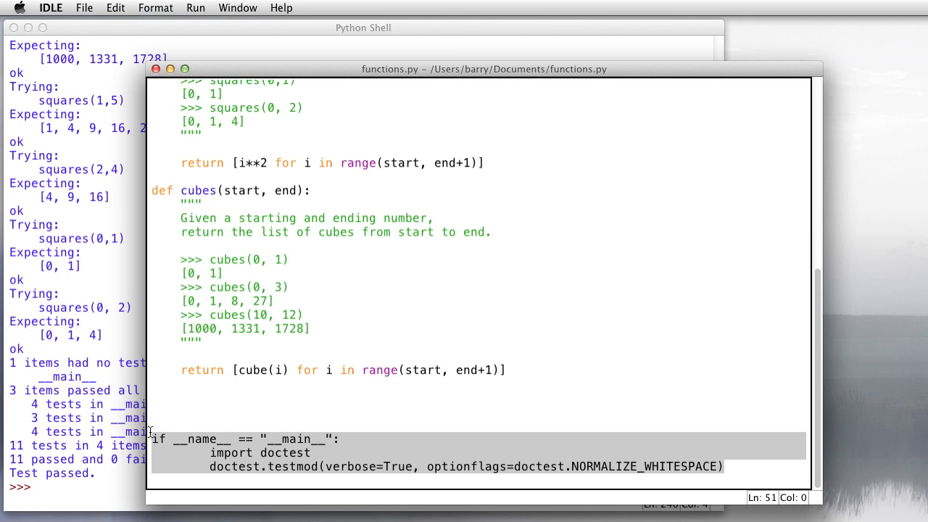